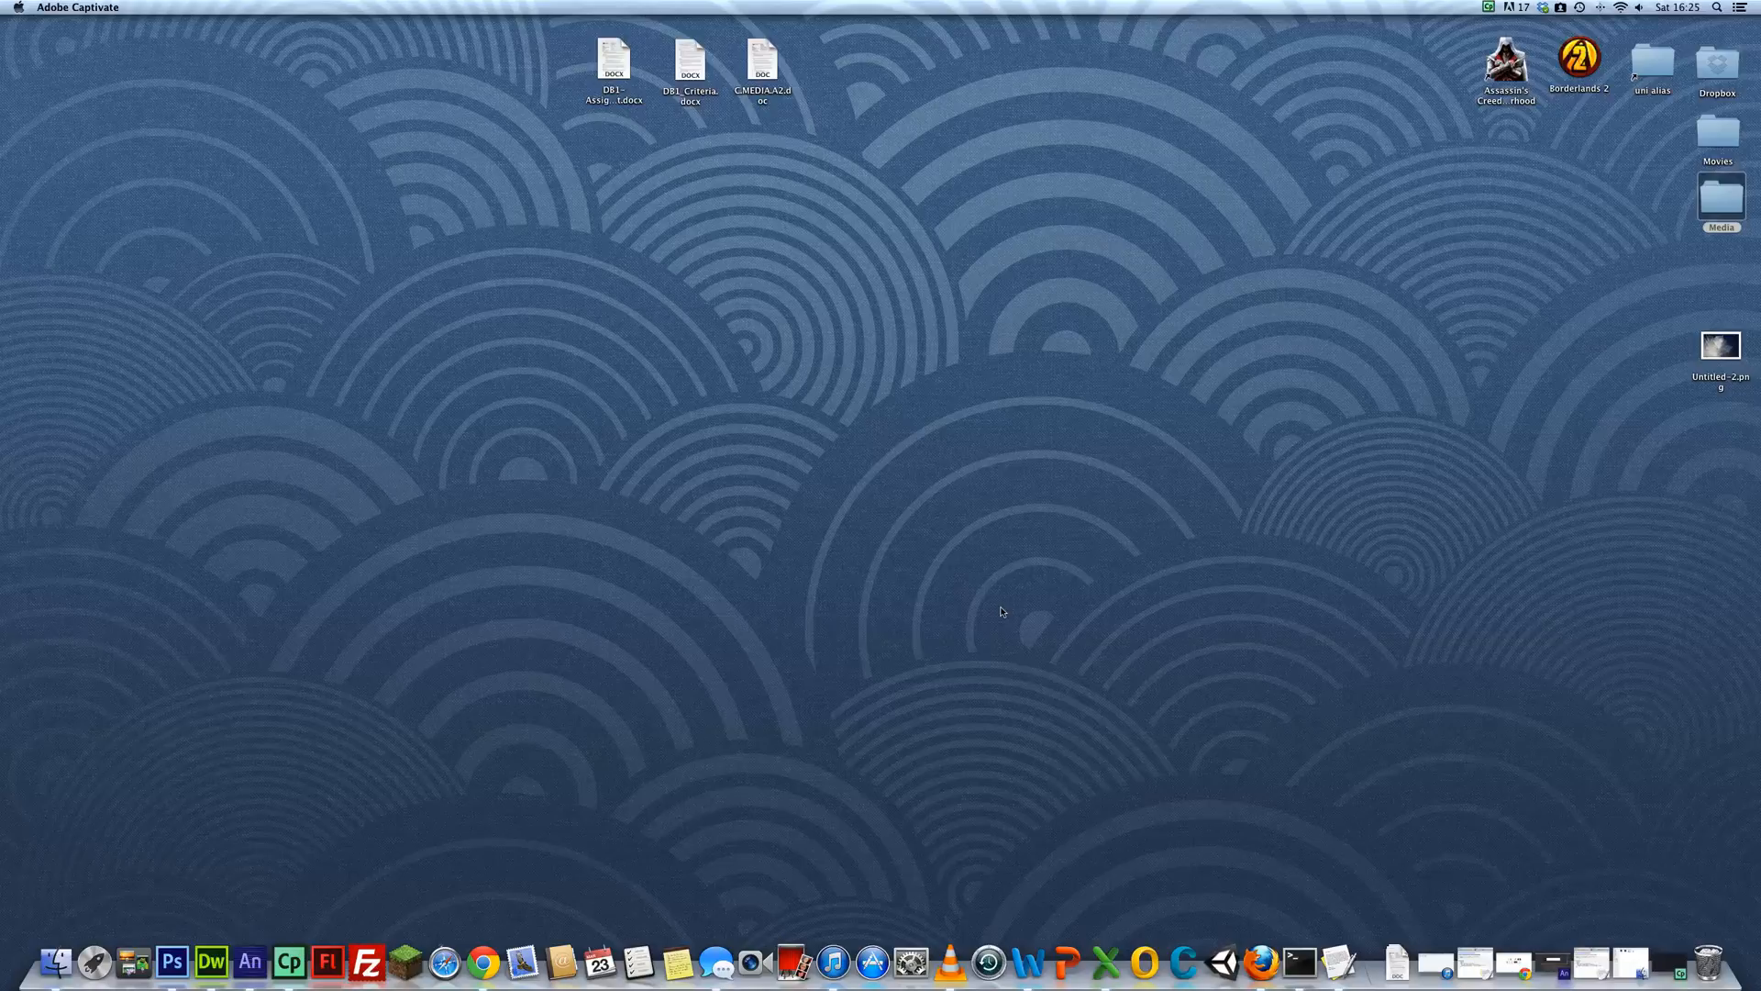
pyautogui.moveTo(1318, 814)
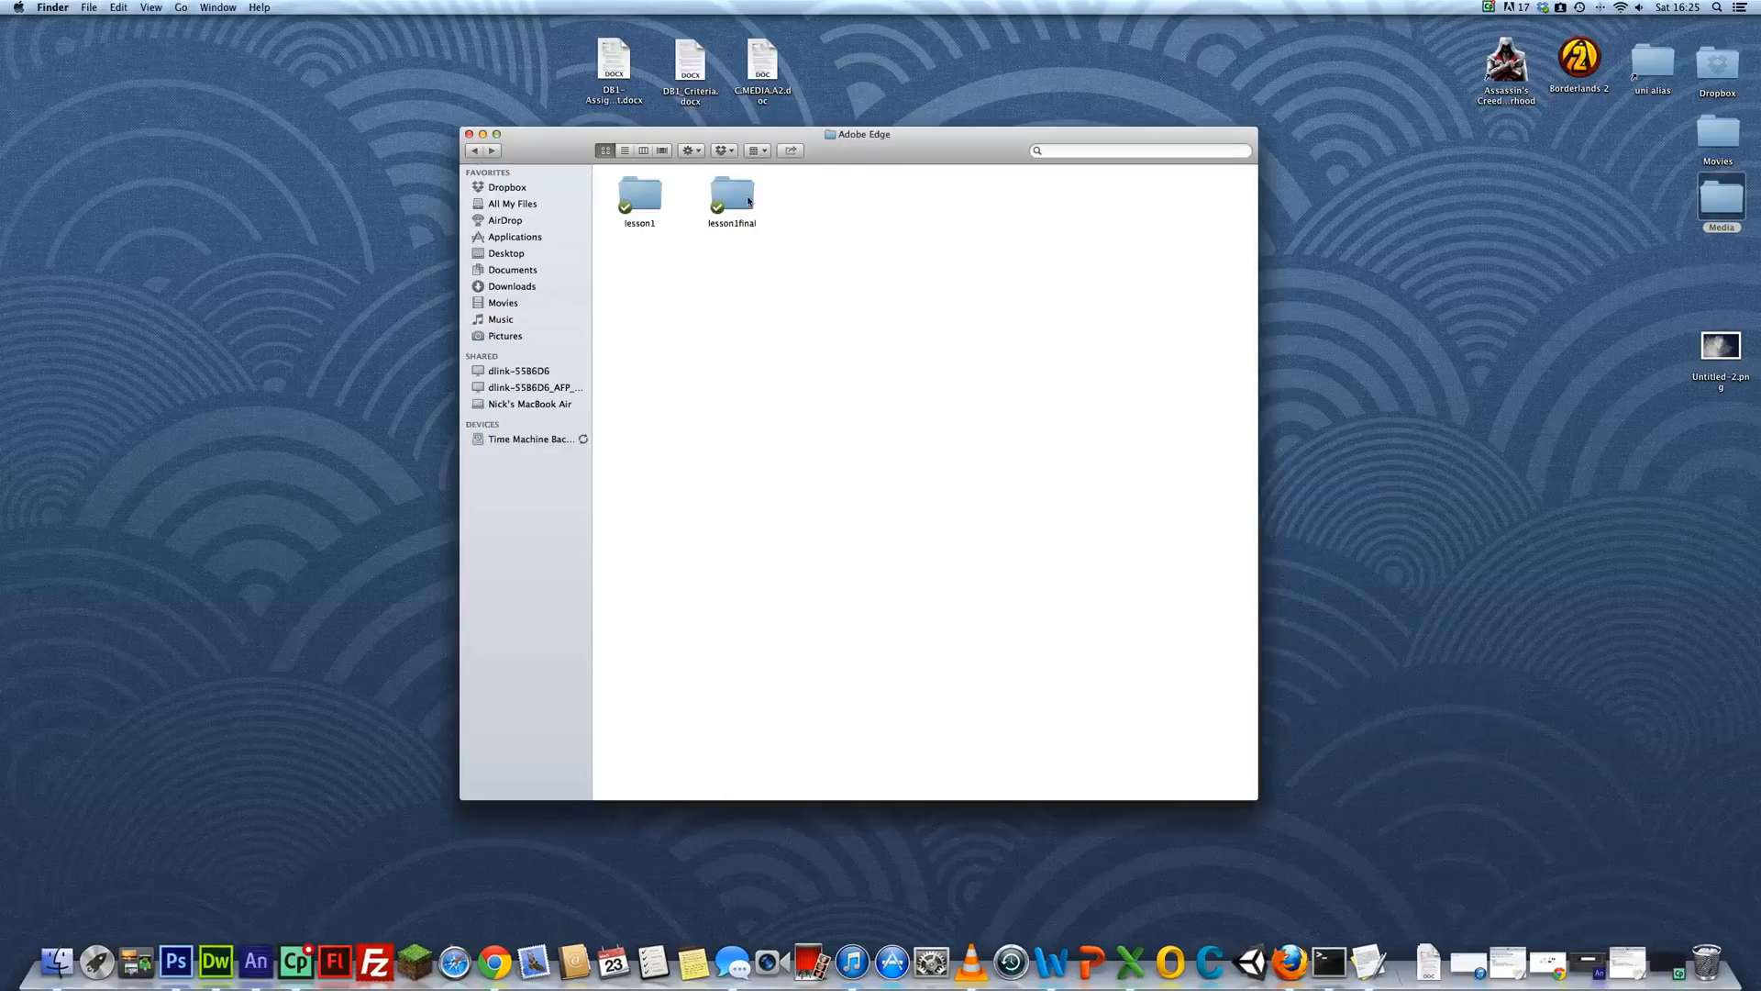
# Show the lesson1final project files and bring up options for its index.html
pyautogui.doubleClick(730, 193)
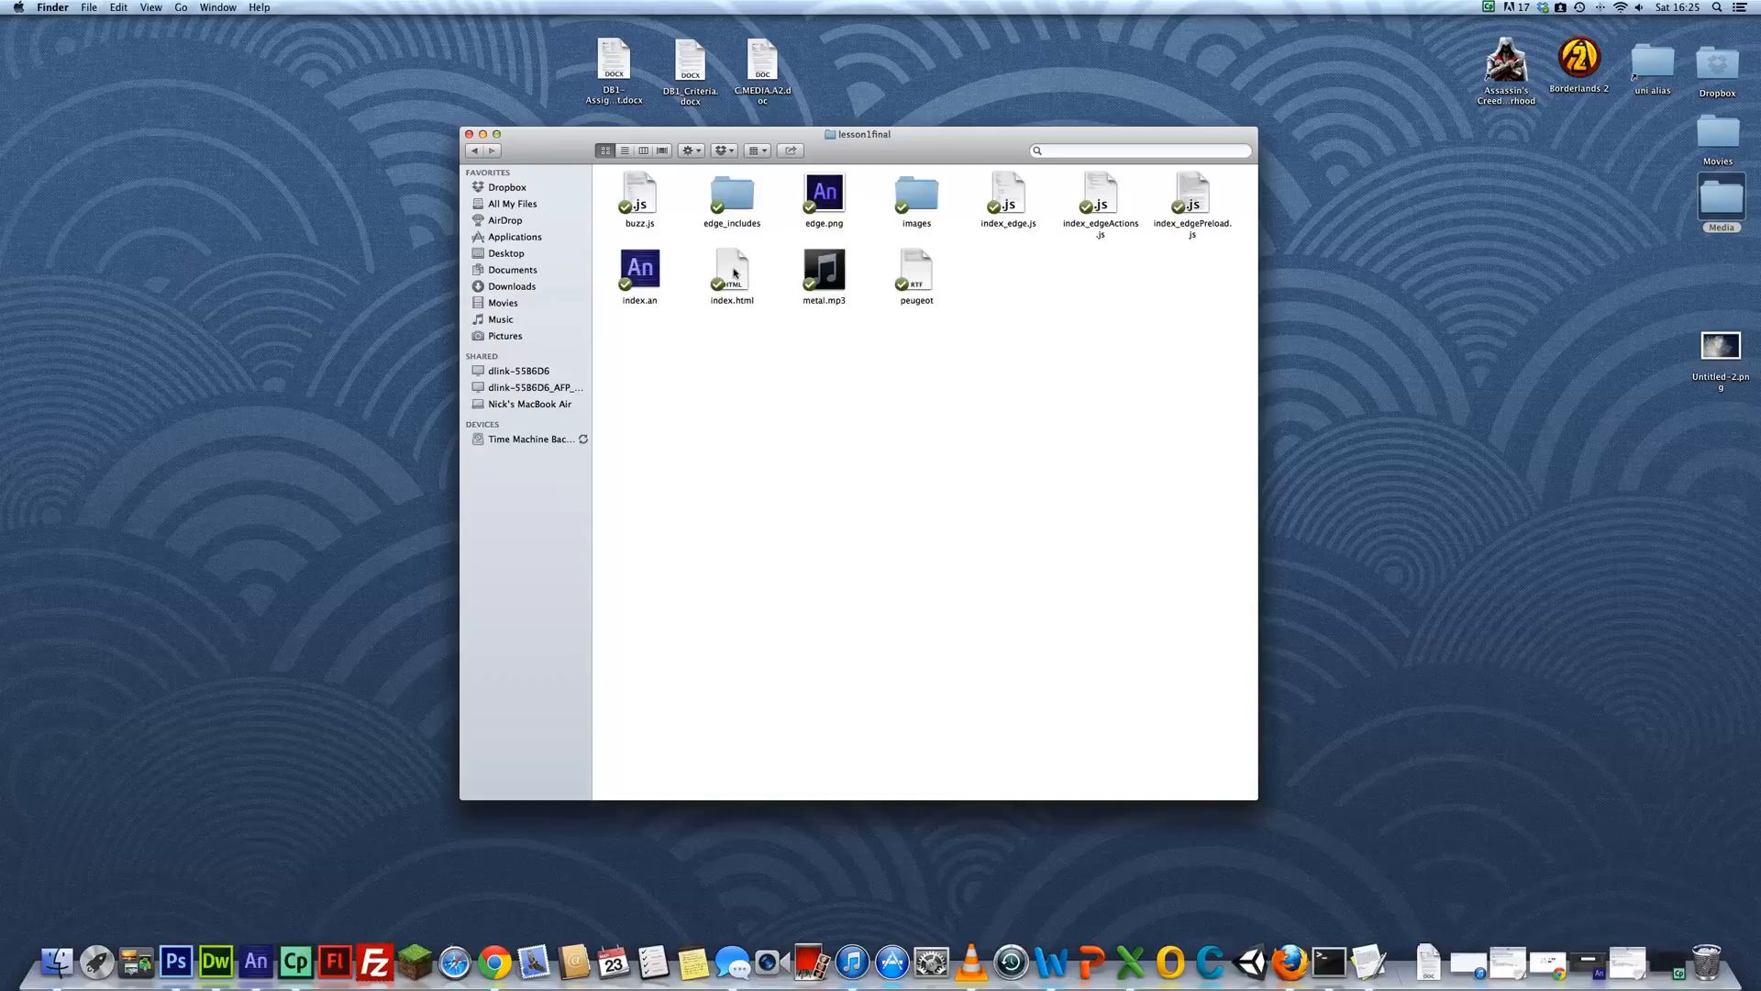
pyautogui.rightClick(732, 272)
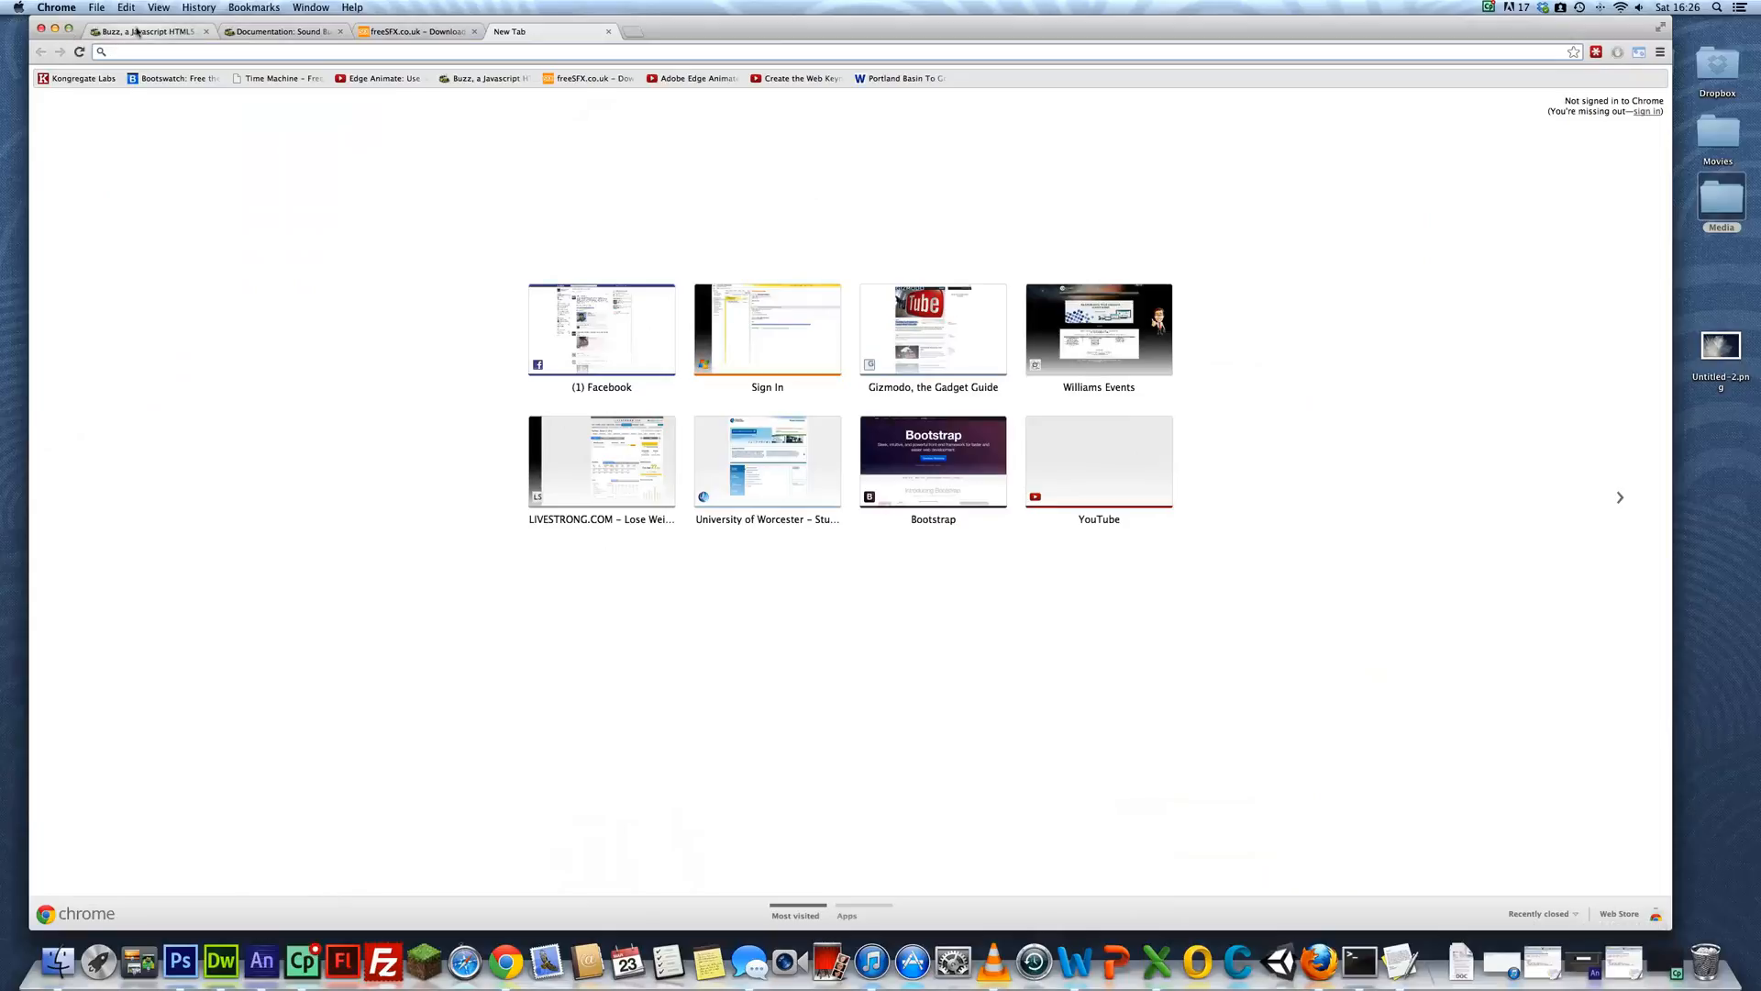
# Switch to the Buzz JavaScript HTML5 audio library home page with its API example
pyautogui.click(147, 30)
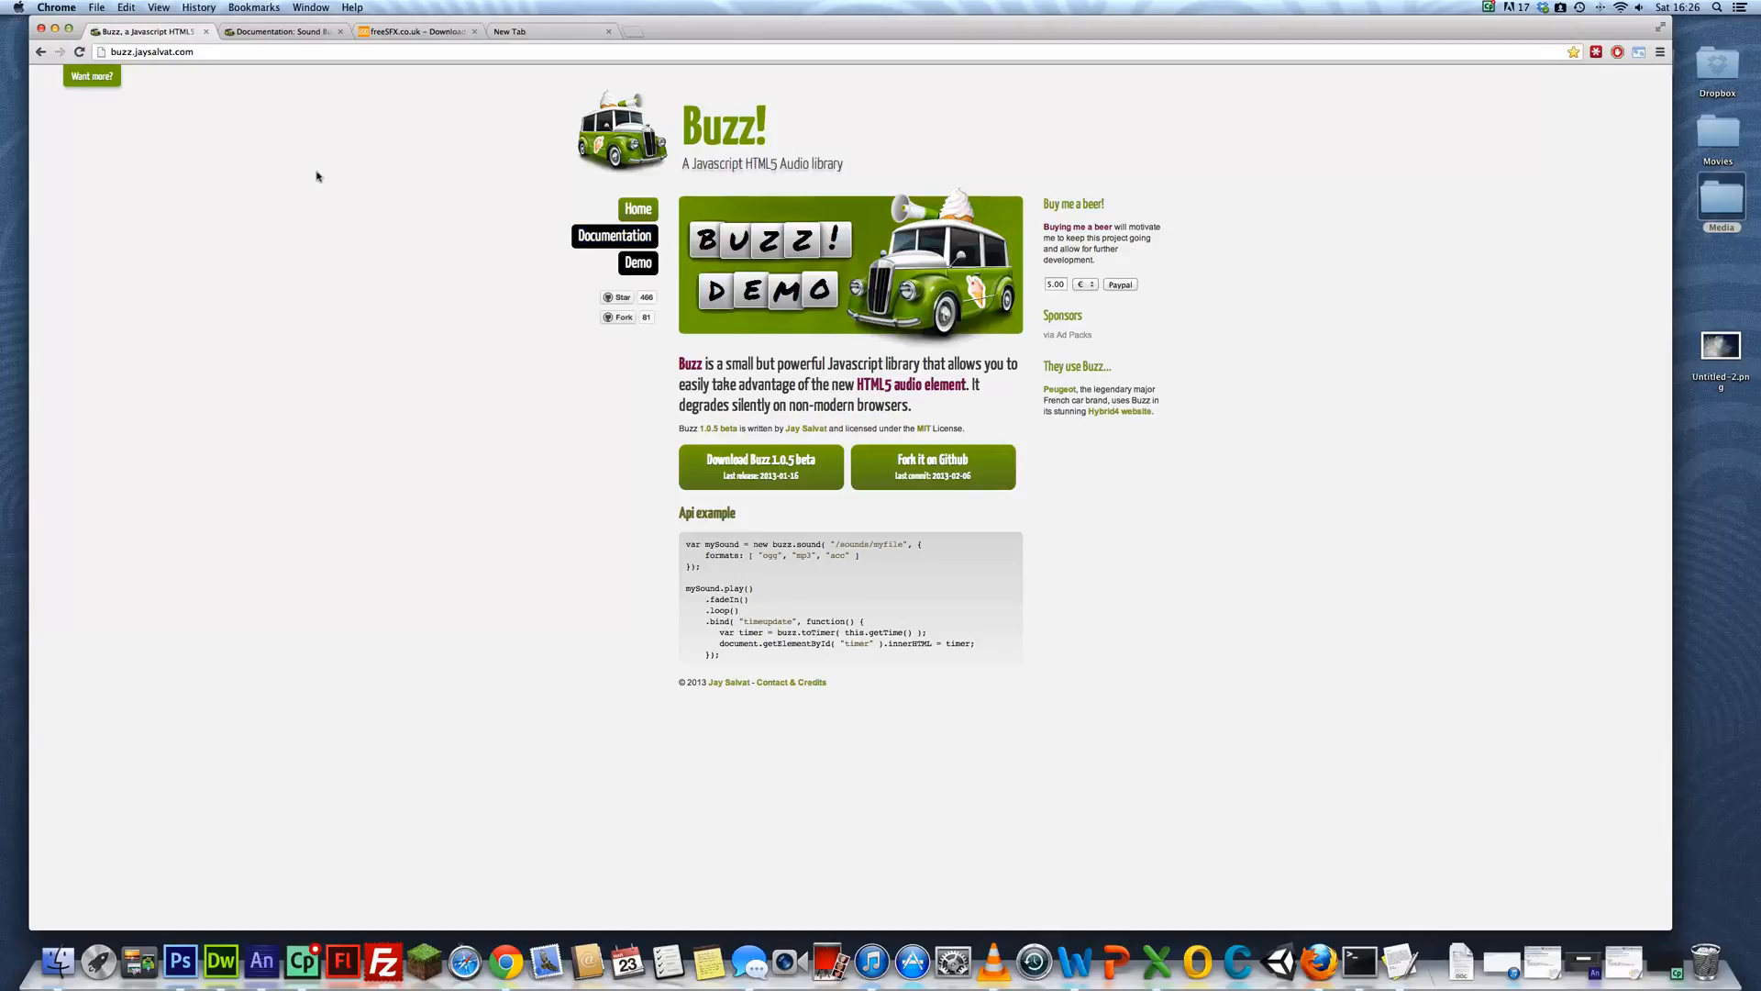
pyautogui.moveTo(1200, 391)
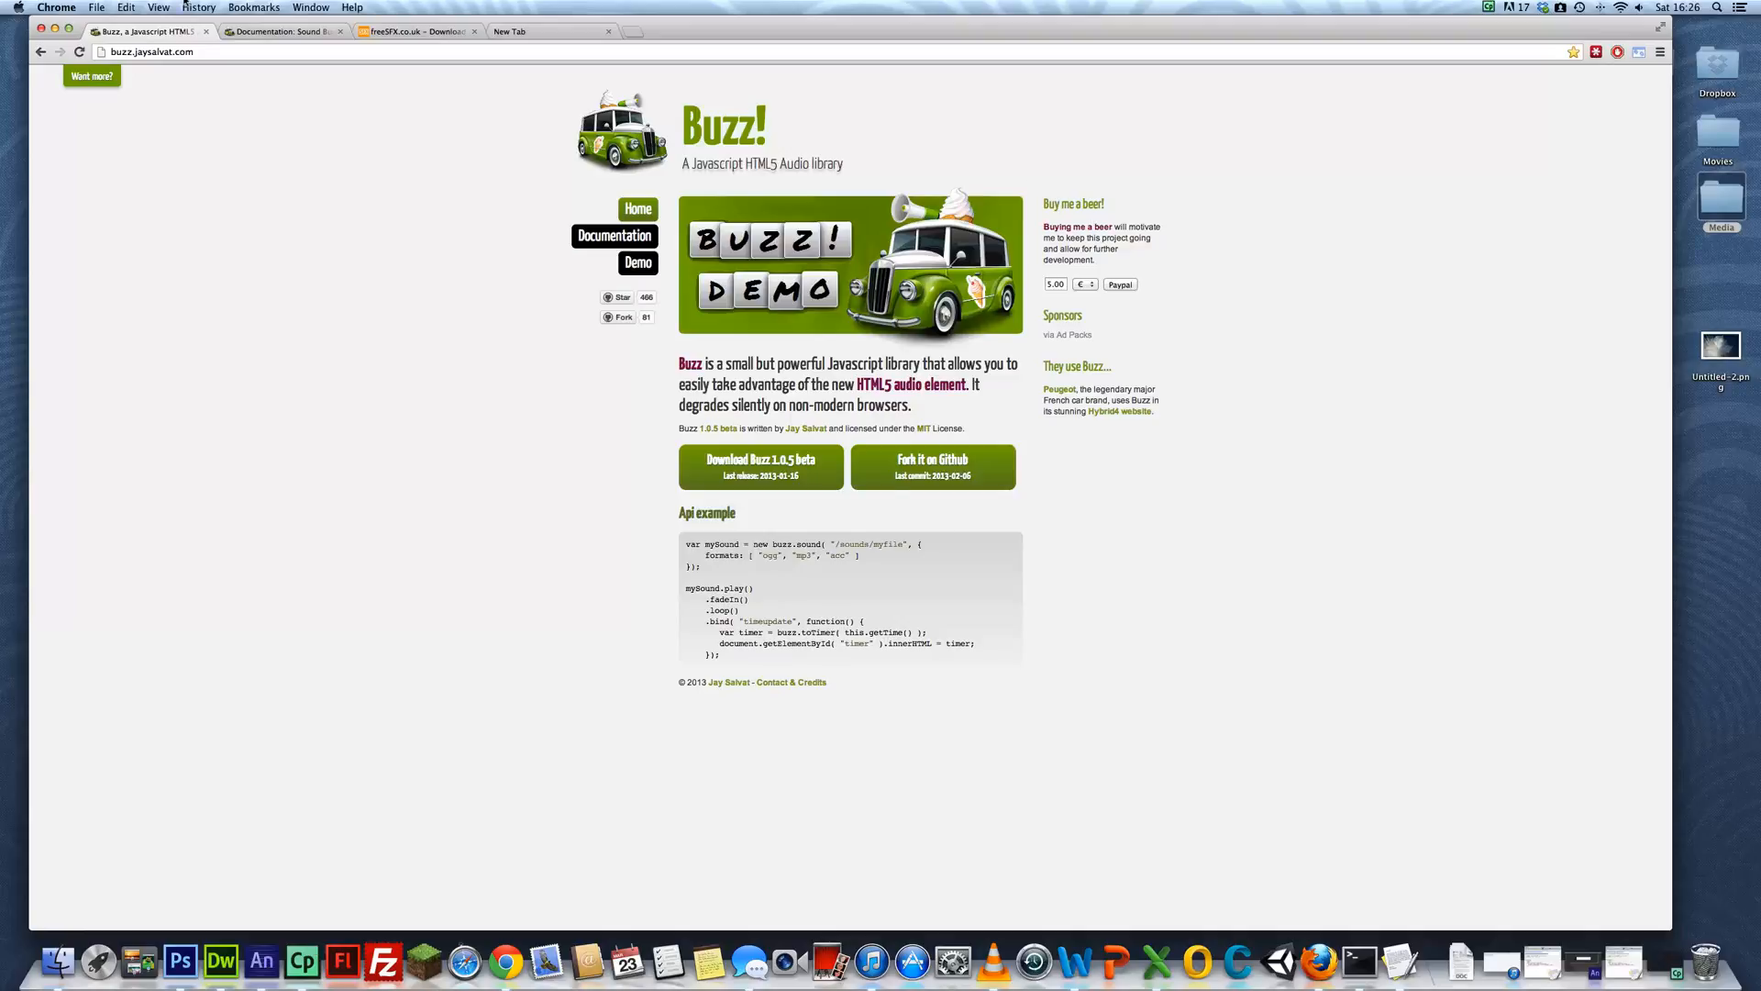
pyautogui.moveTo(275, 30)
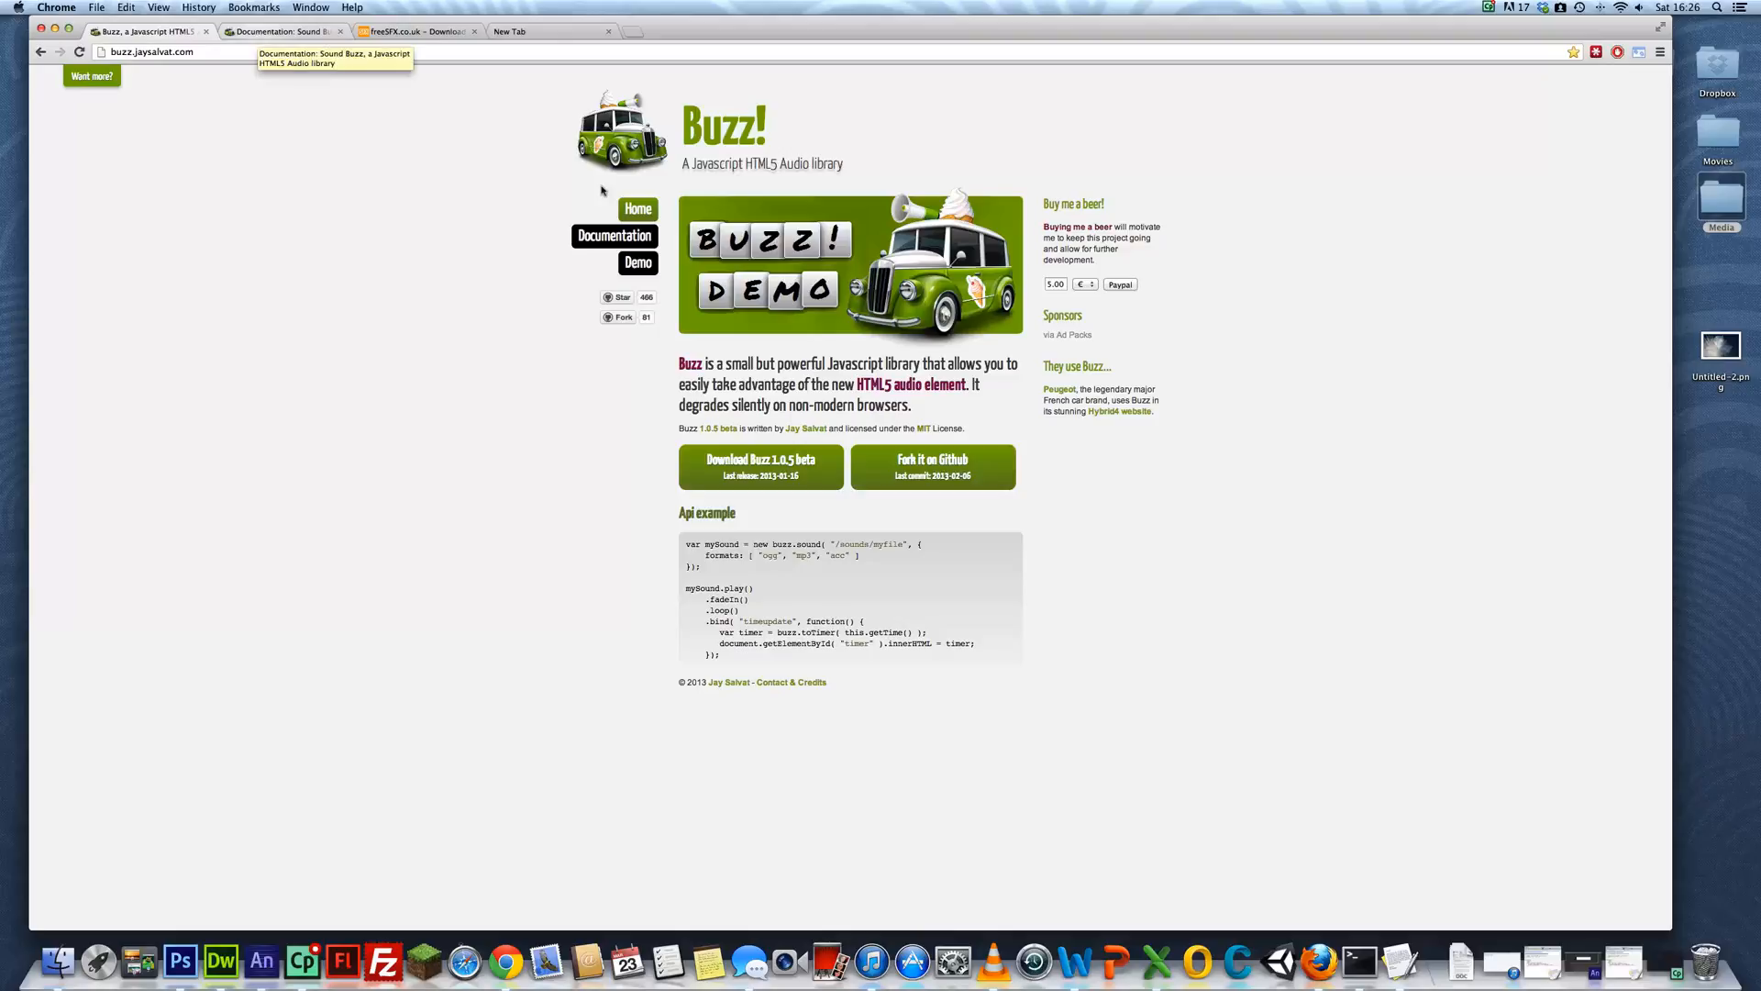
pyautogui.moveTo(760, 241)
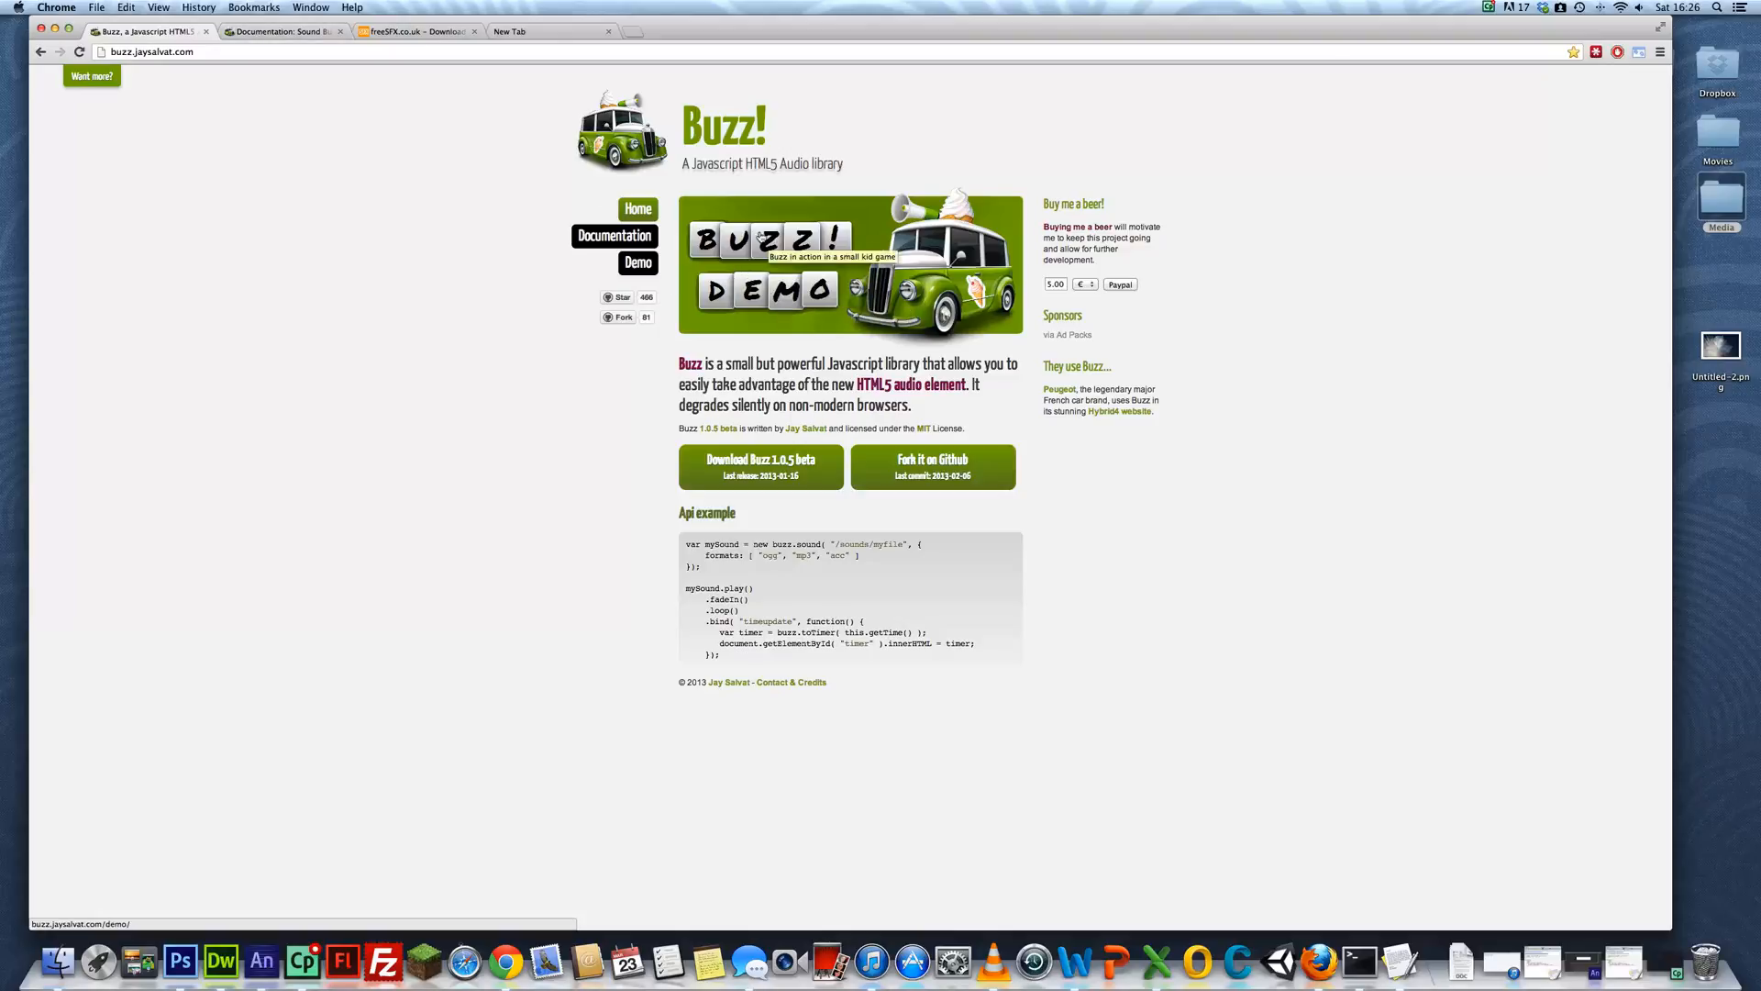
pyautogui.moveTo(284, 33)
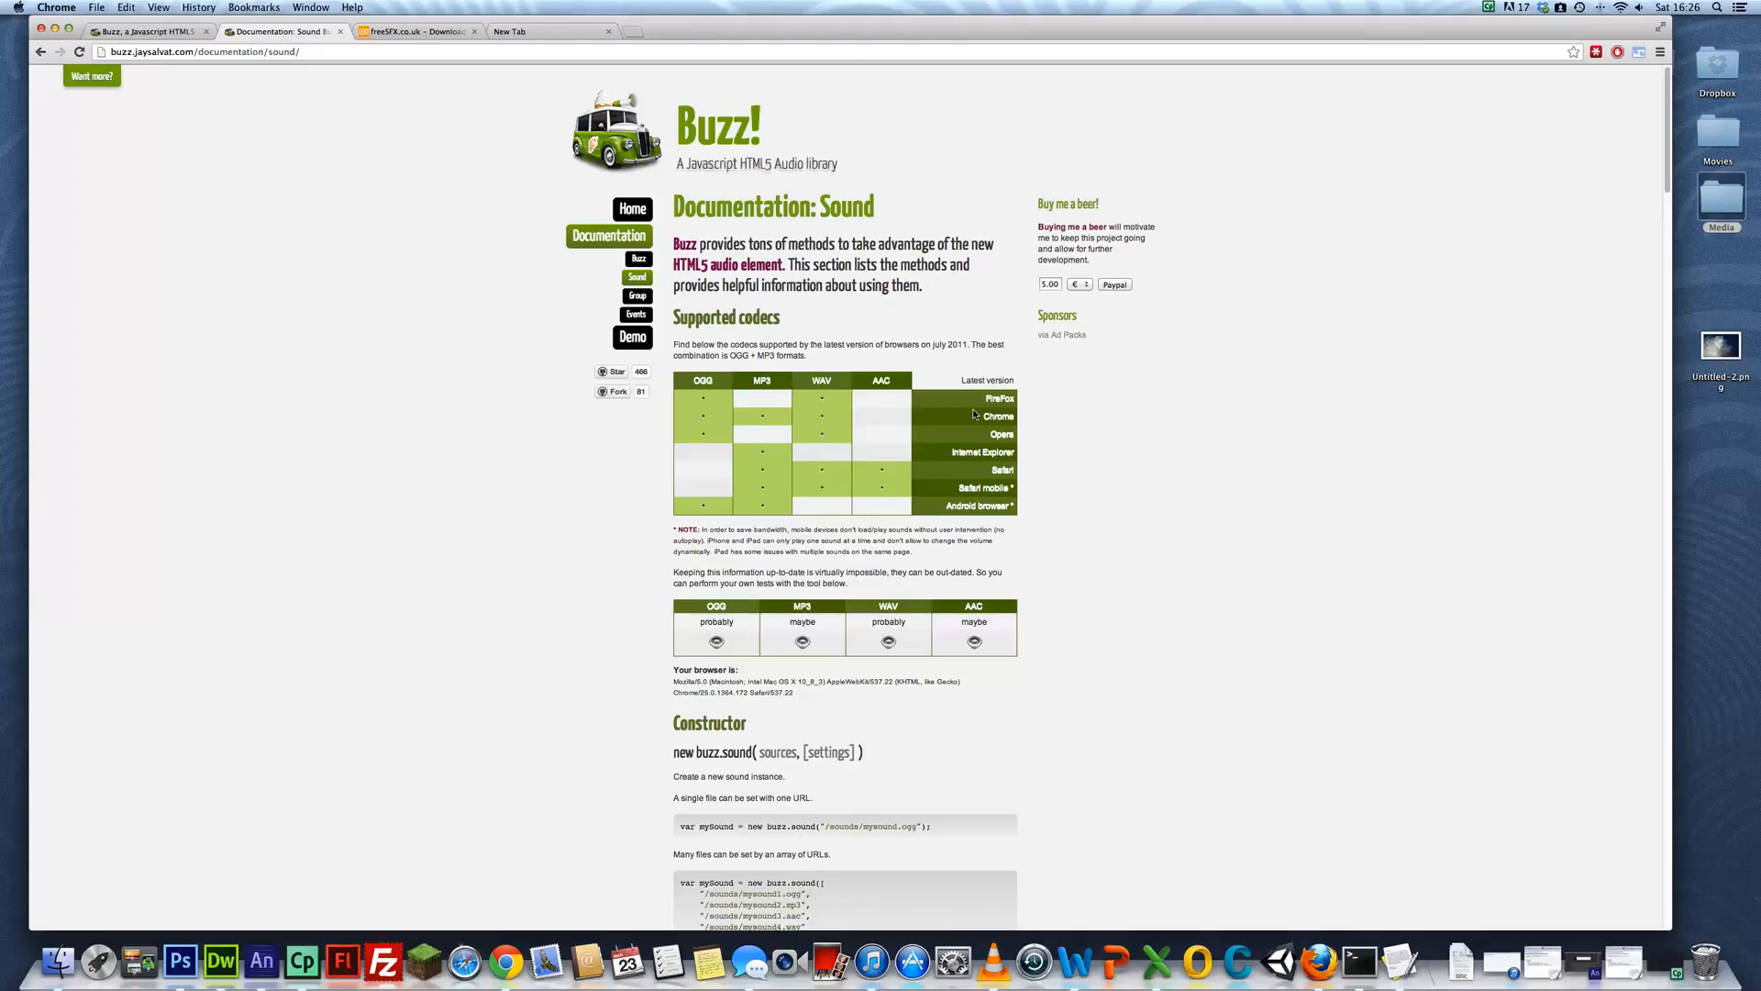
pyautogui.moveTo(1027, 411)
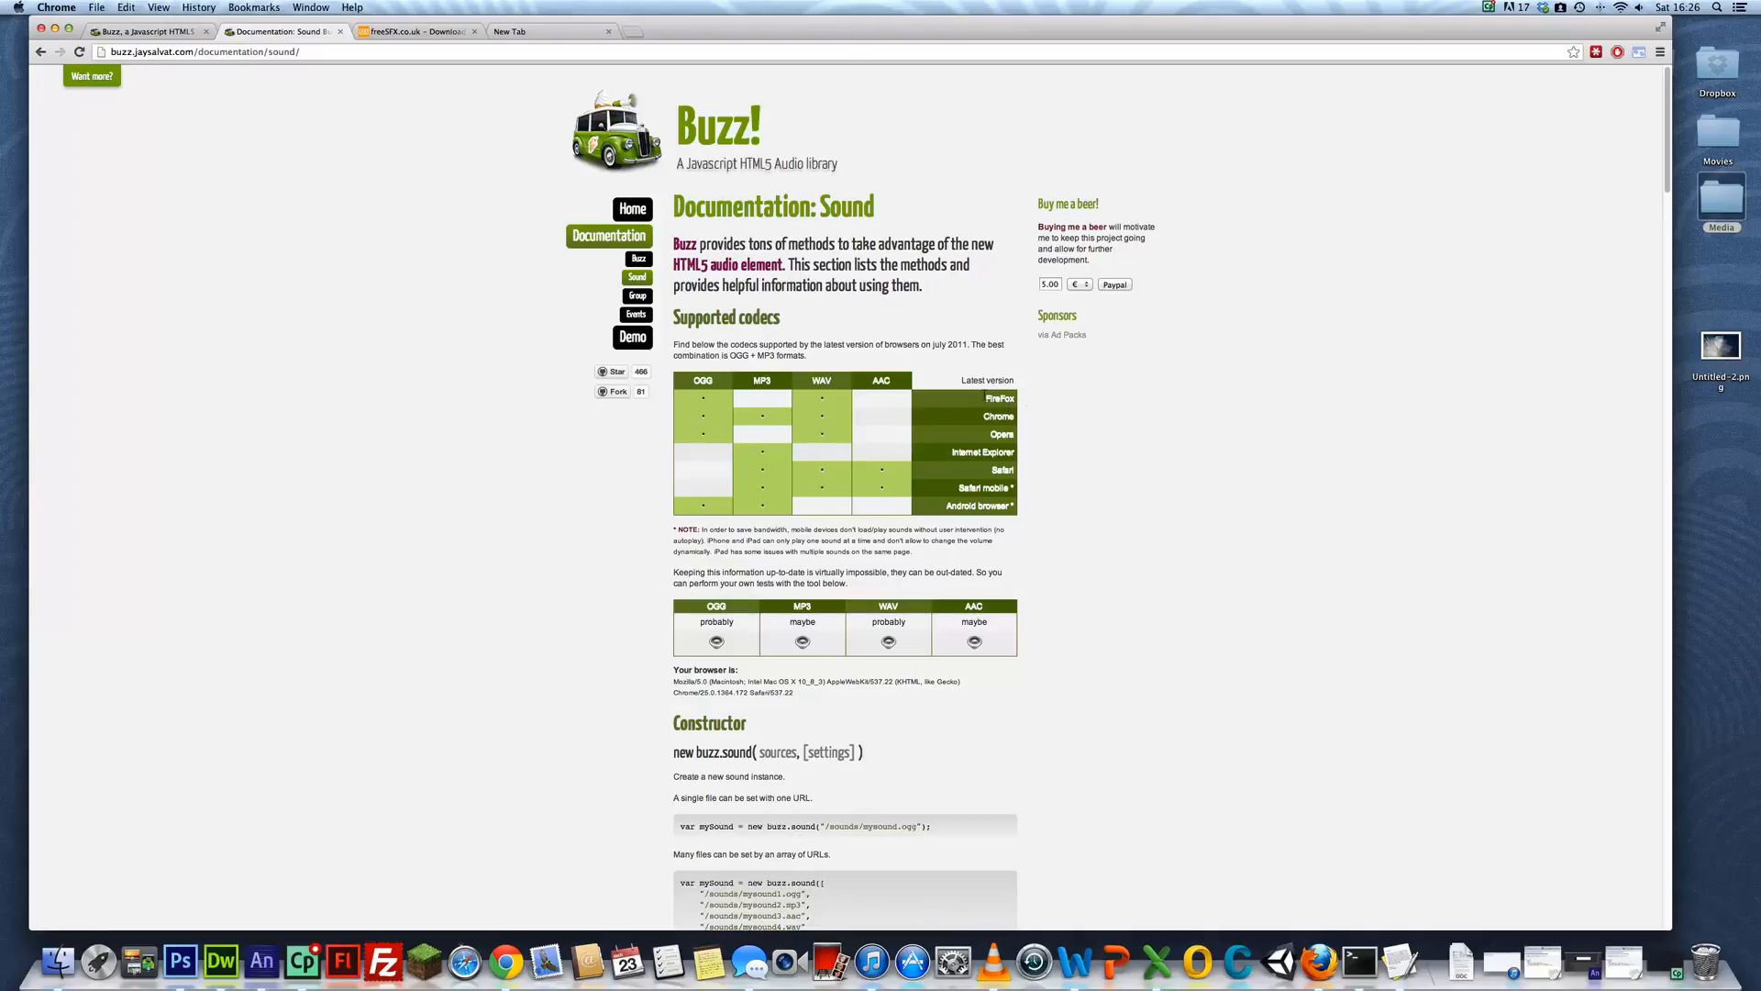
pyautogui.moveTo(777, 400)
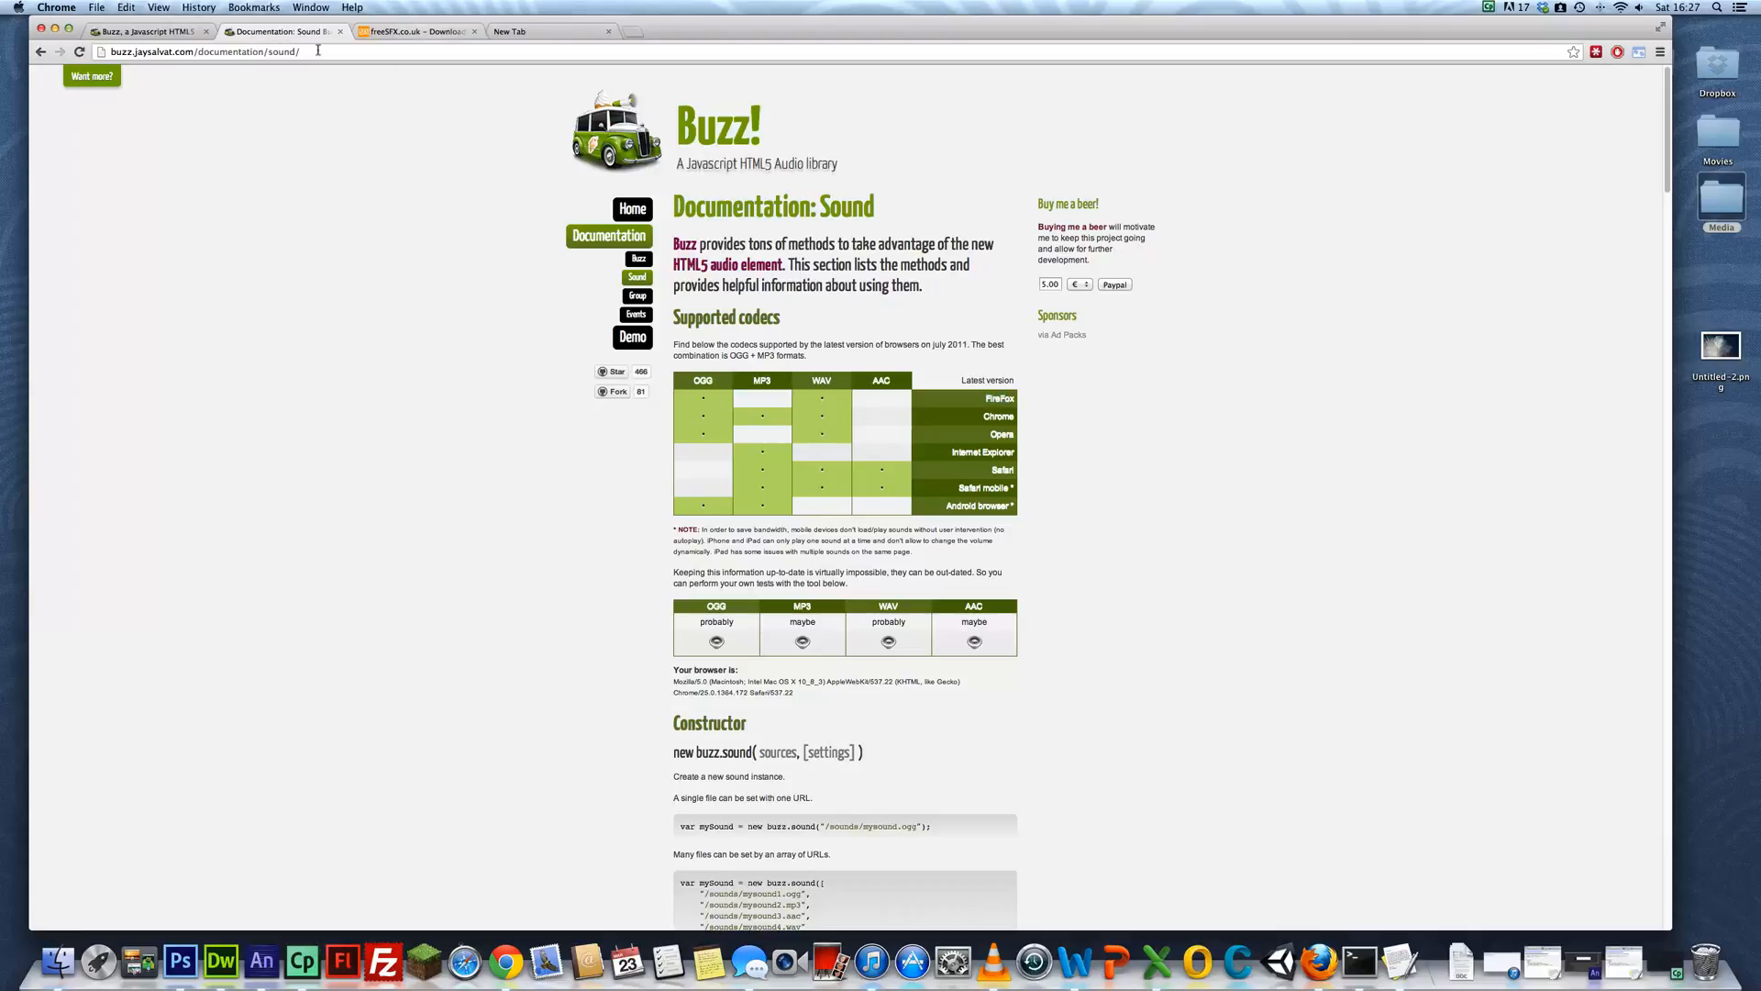
# Select the Sound documentation web address and look further down the page
pyautogui.click(415, 29)
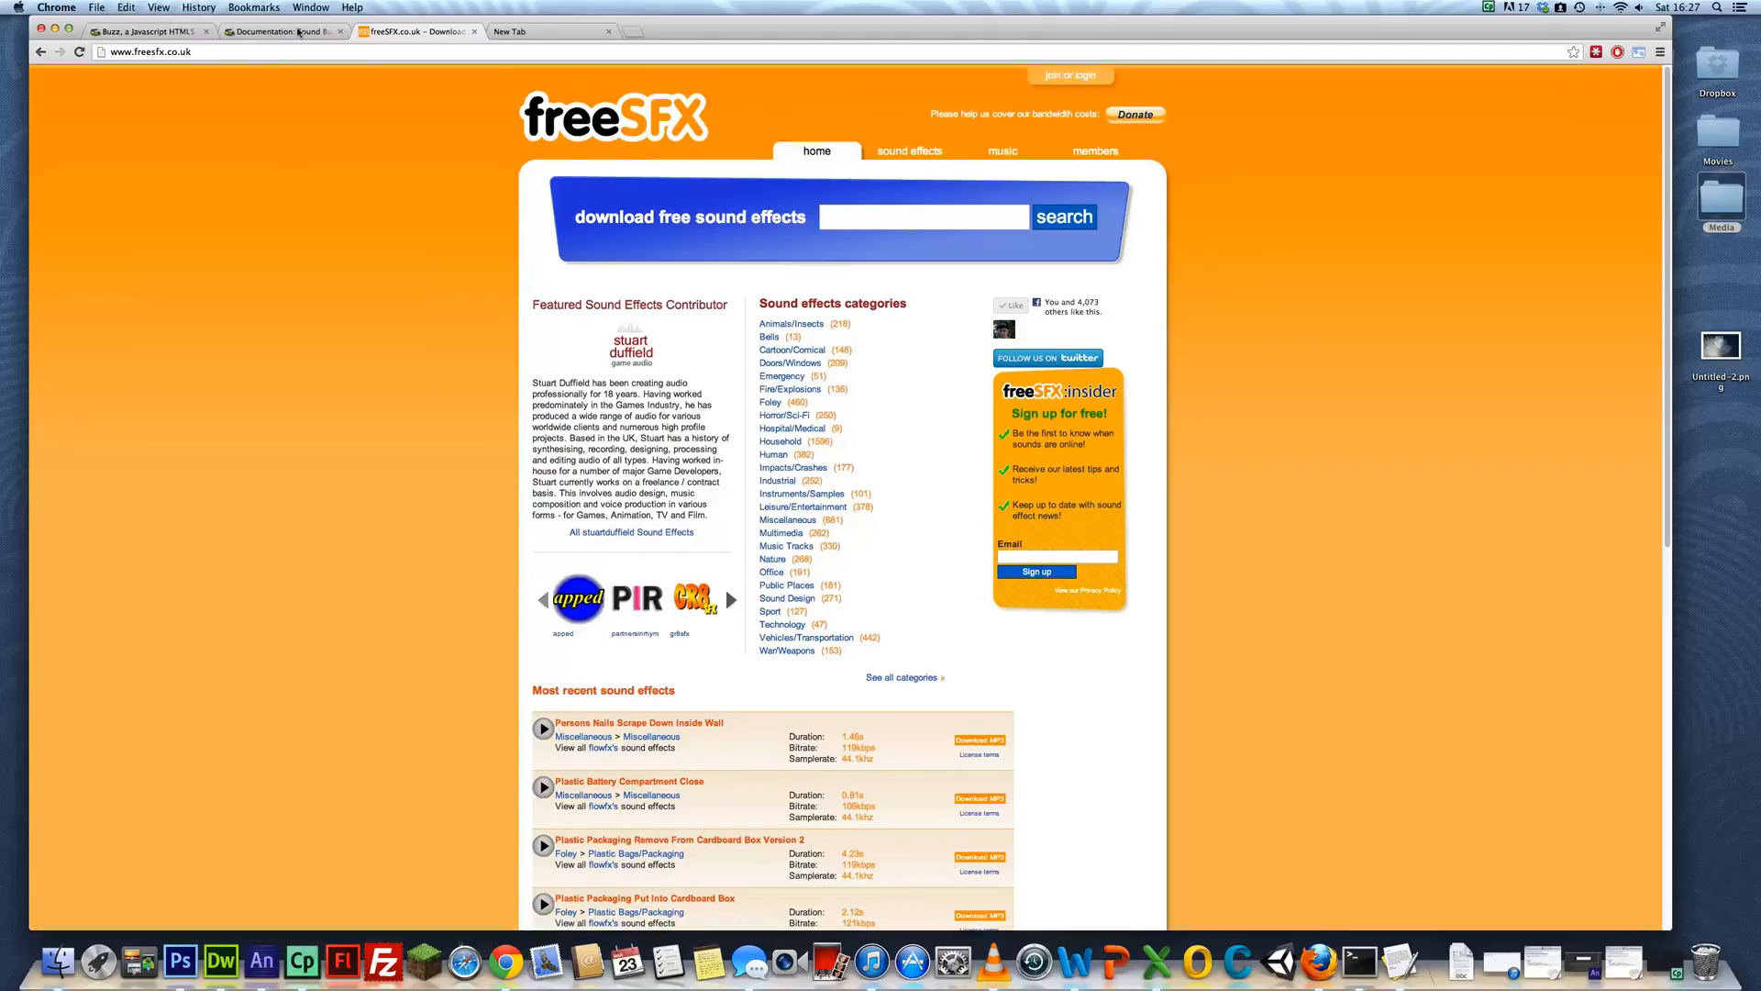
pyautogui.scroll(-3)
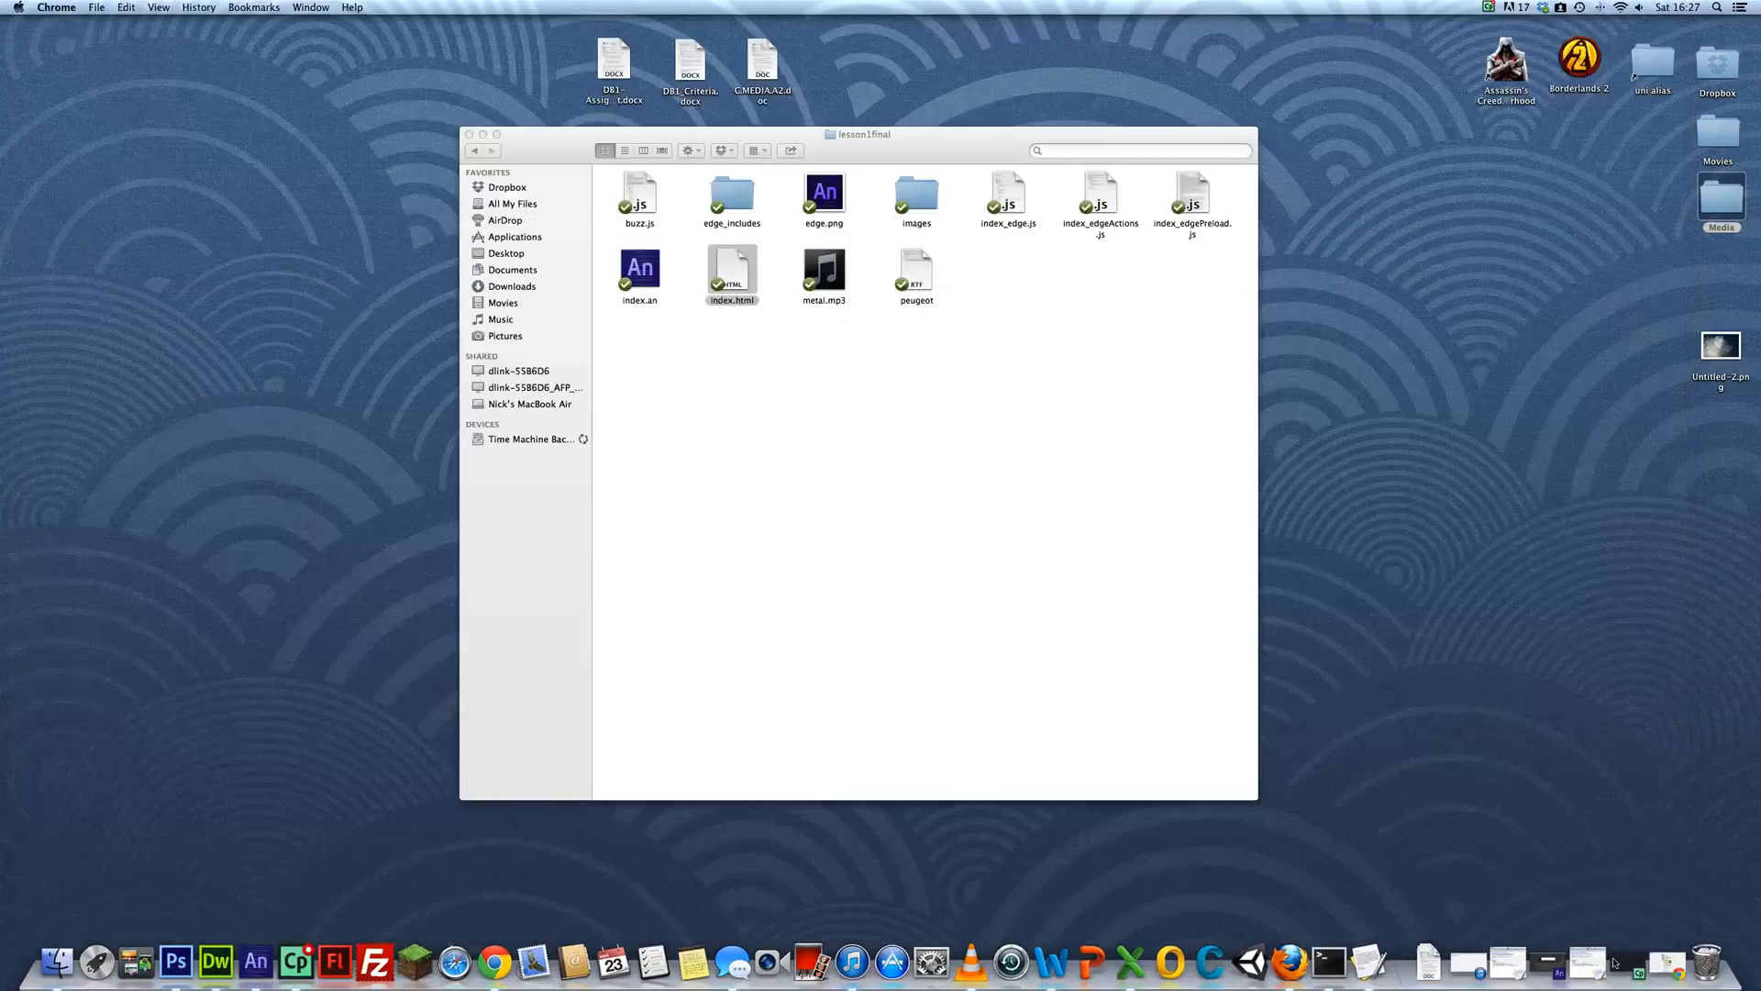
pyautogui.moveTo(1611, 962)
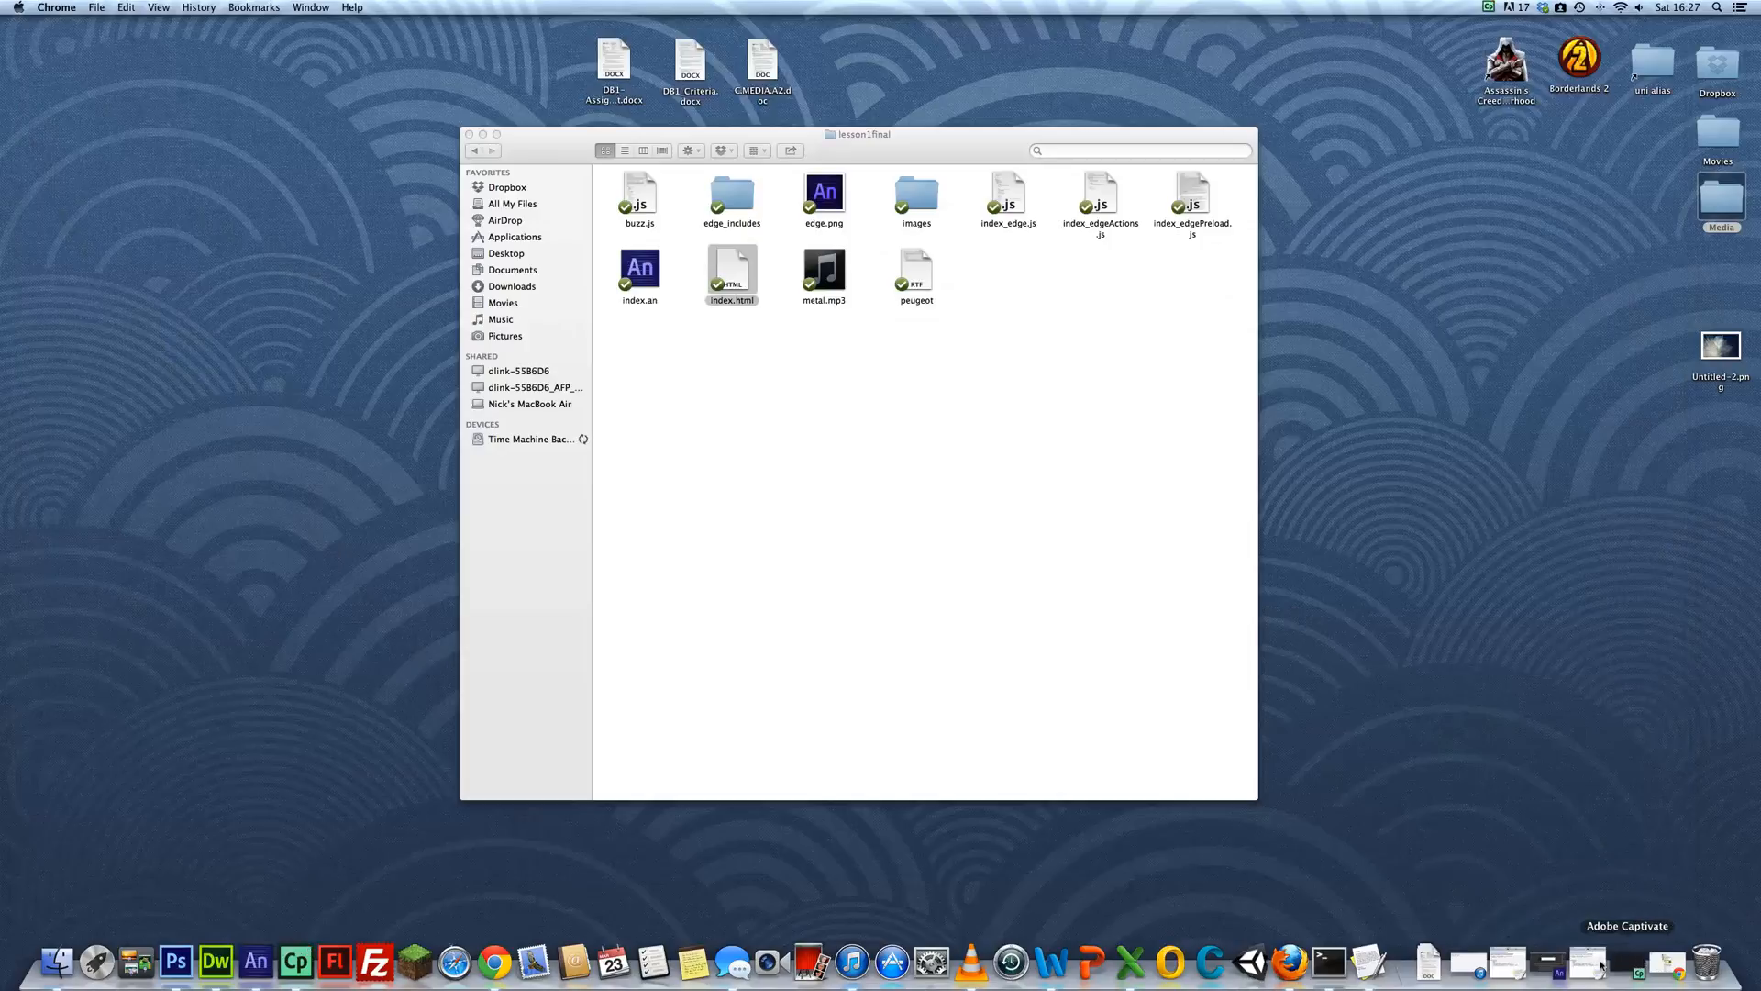
# In the lesson1 folder, point out the metal.mp3 sound and buzz.js script files
pyautogui.click(730, 266)
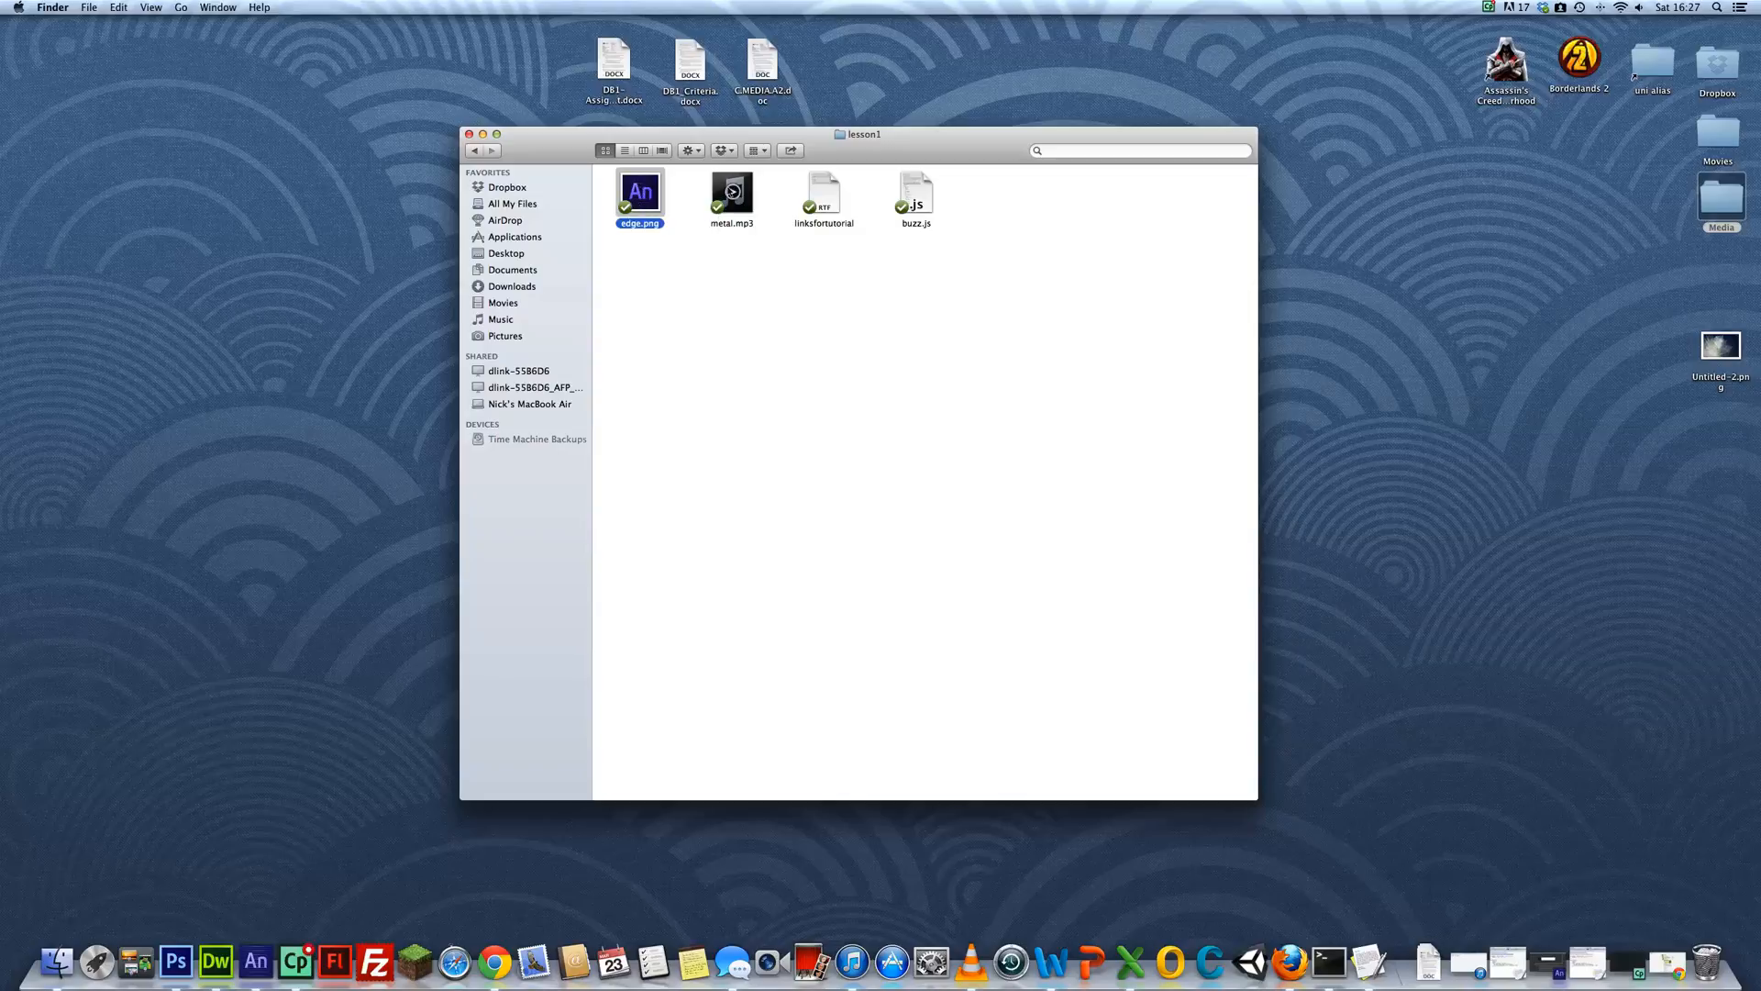
pyautogui.click(731, 187)
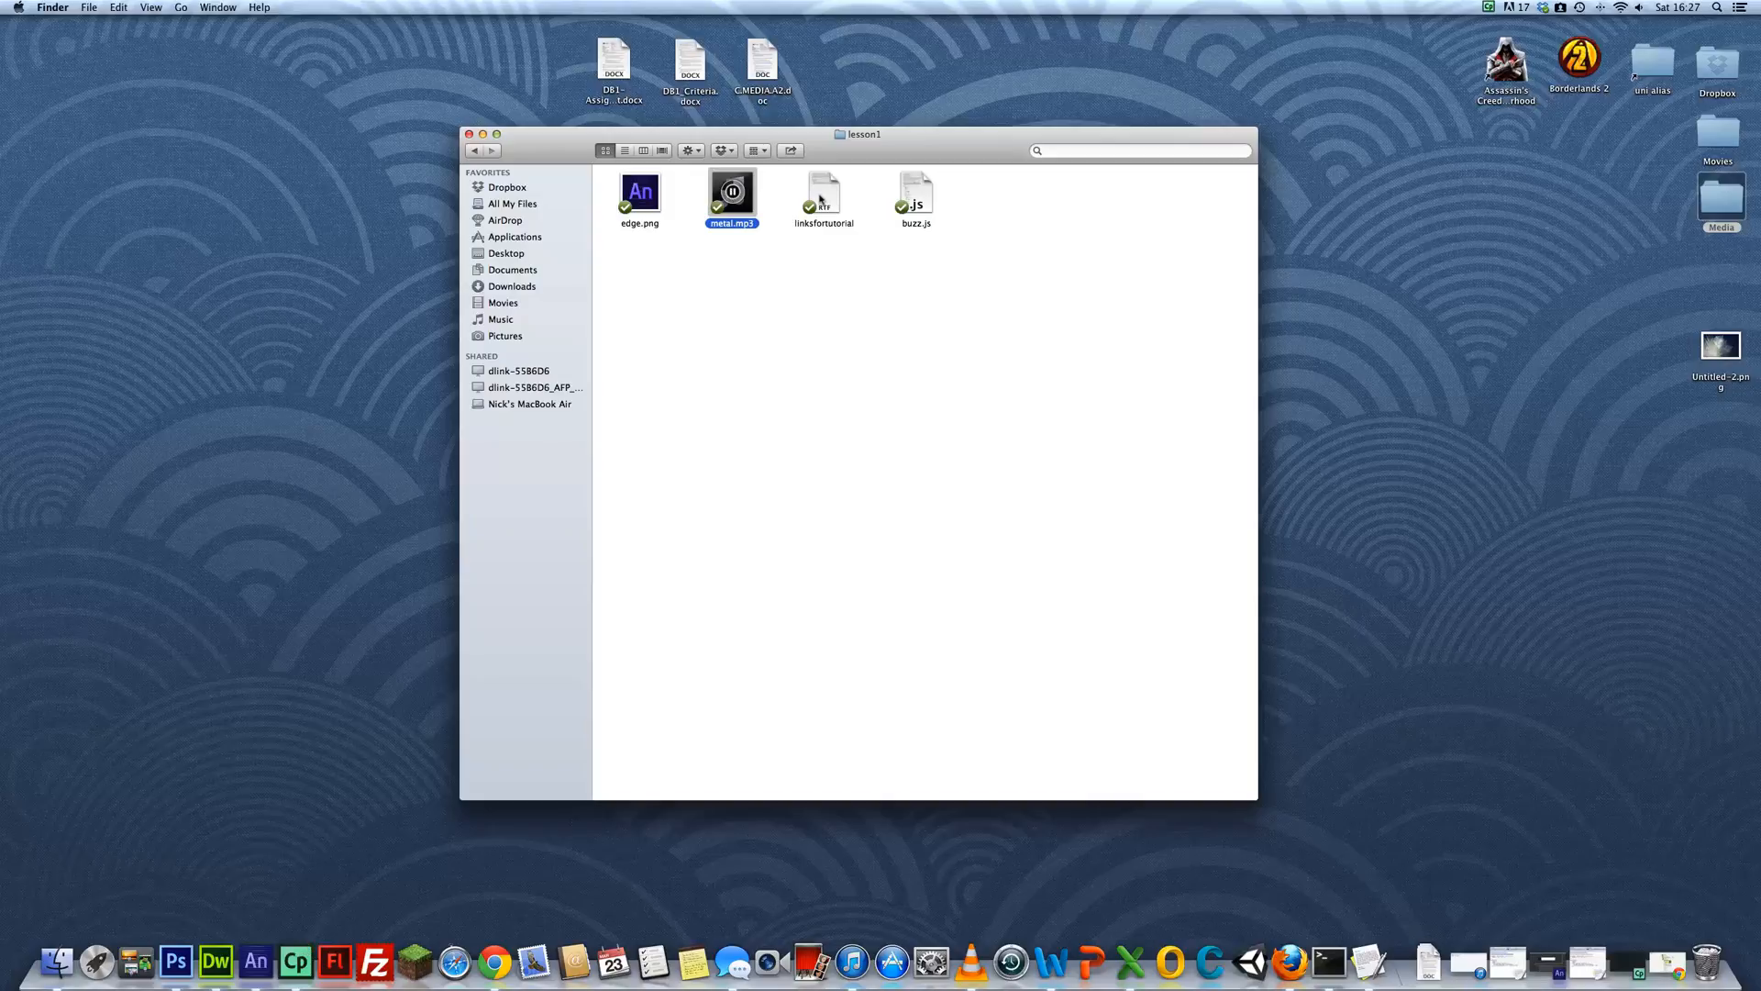
pyautogui.click(916, 189)
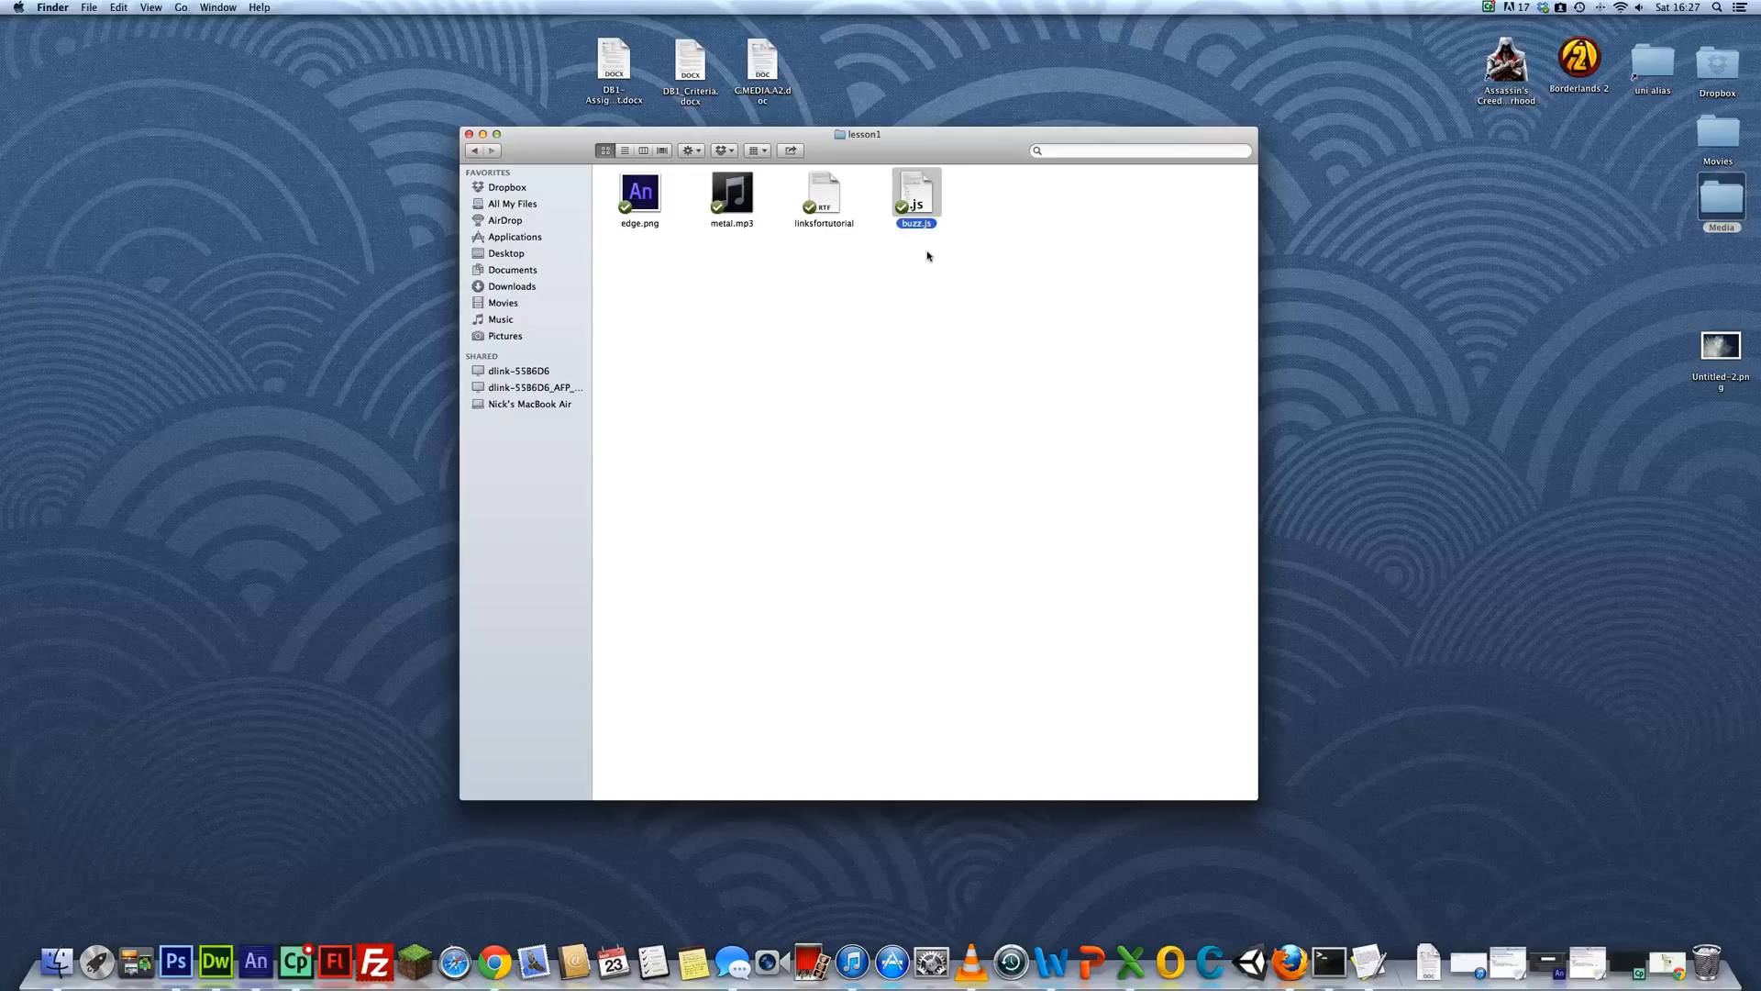
pyautogui.moveTo(494, 958)
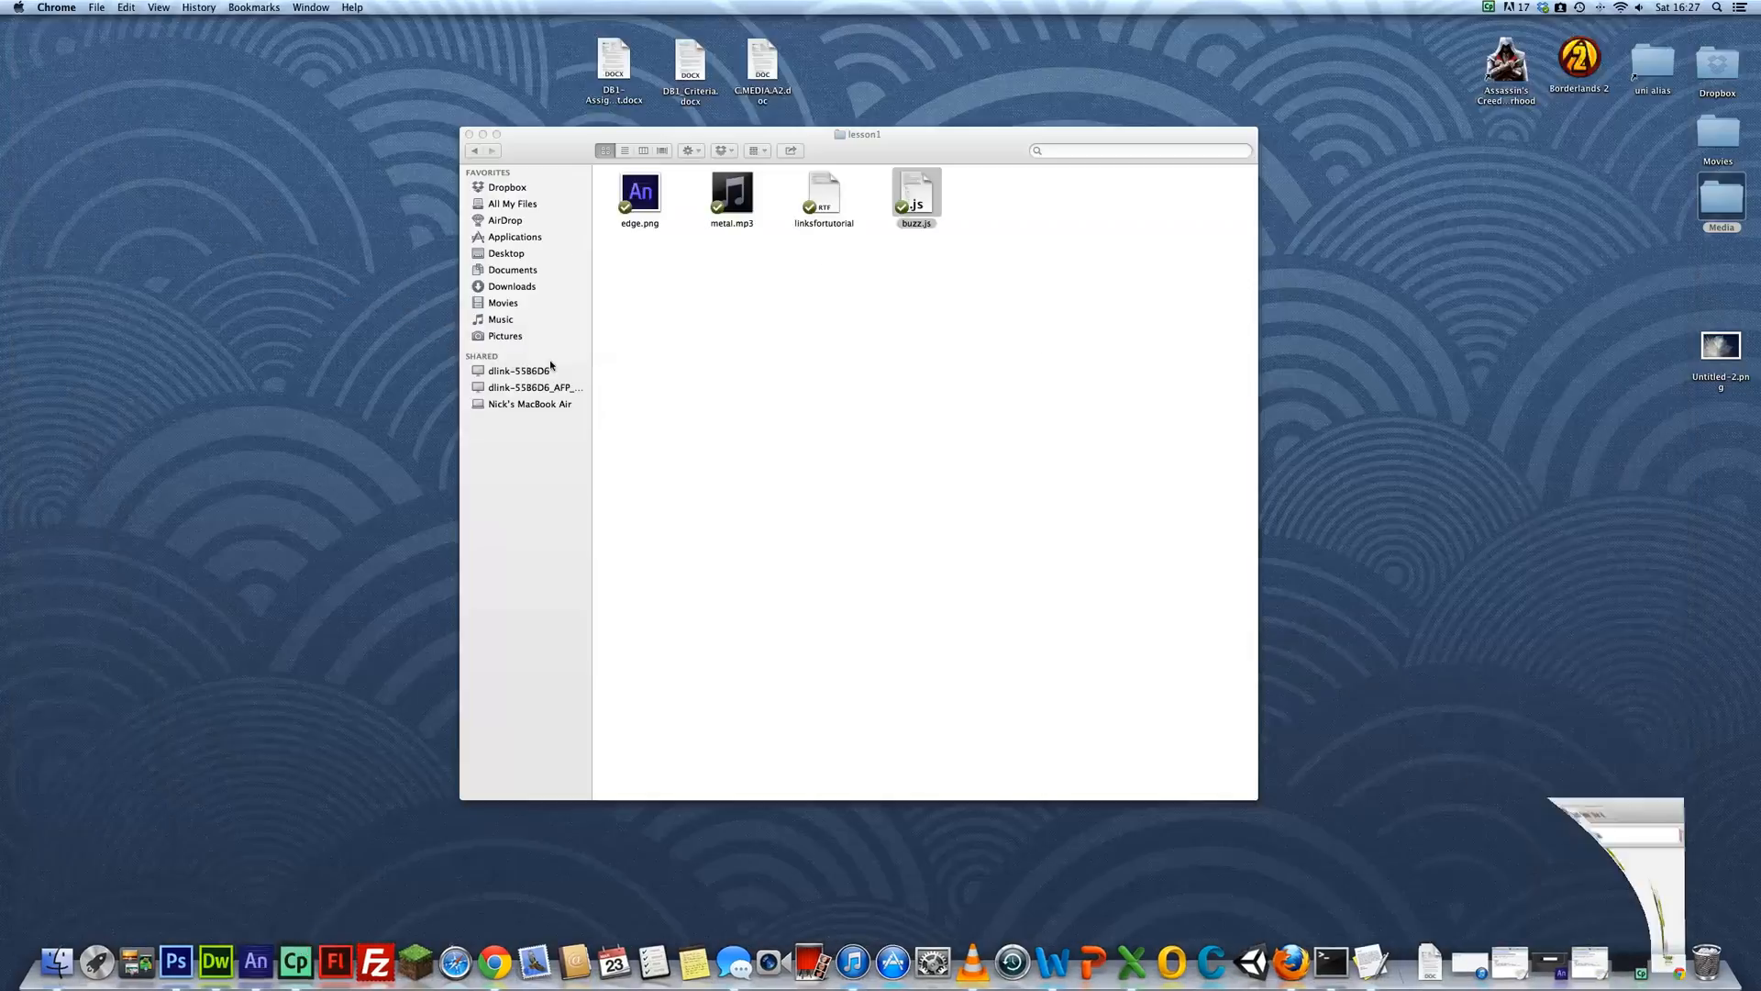
pyautogui.moveTo(664, 281)
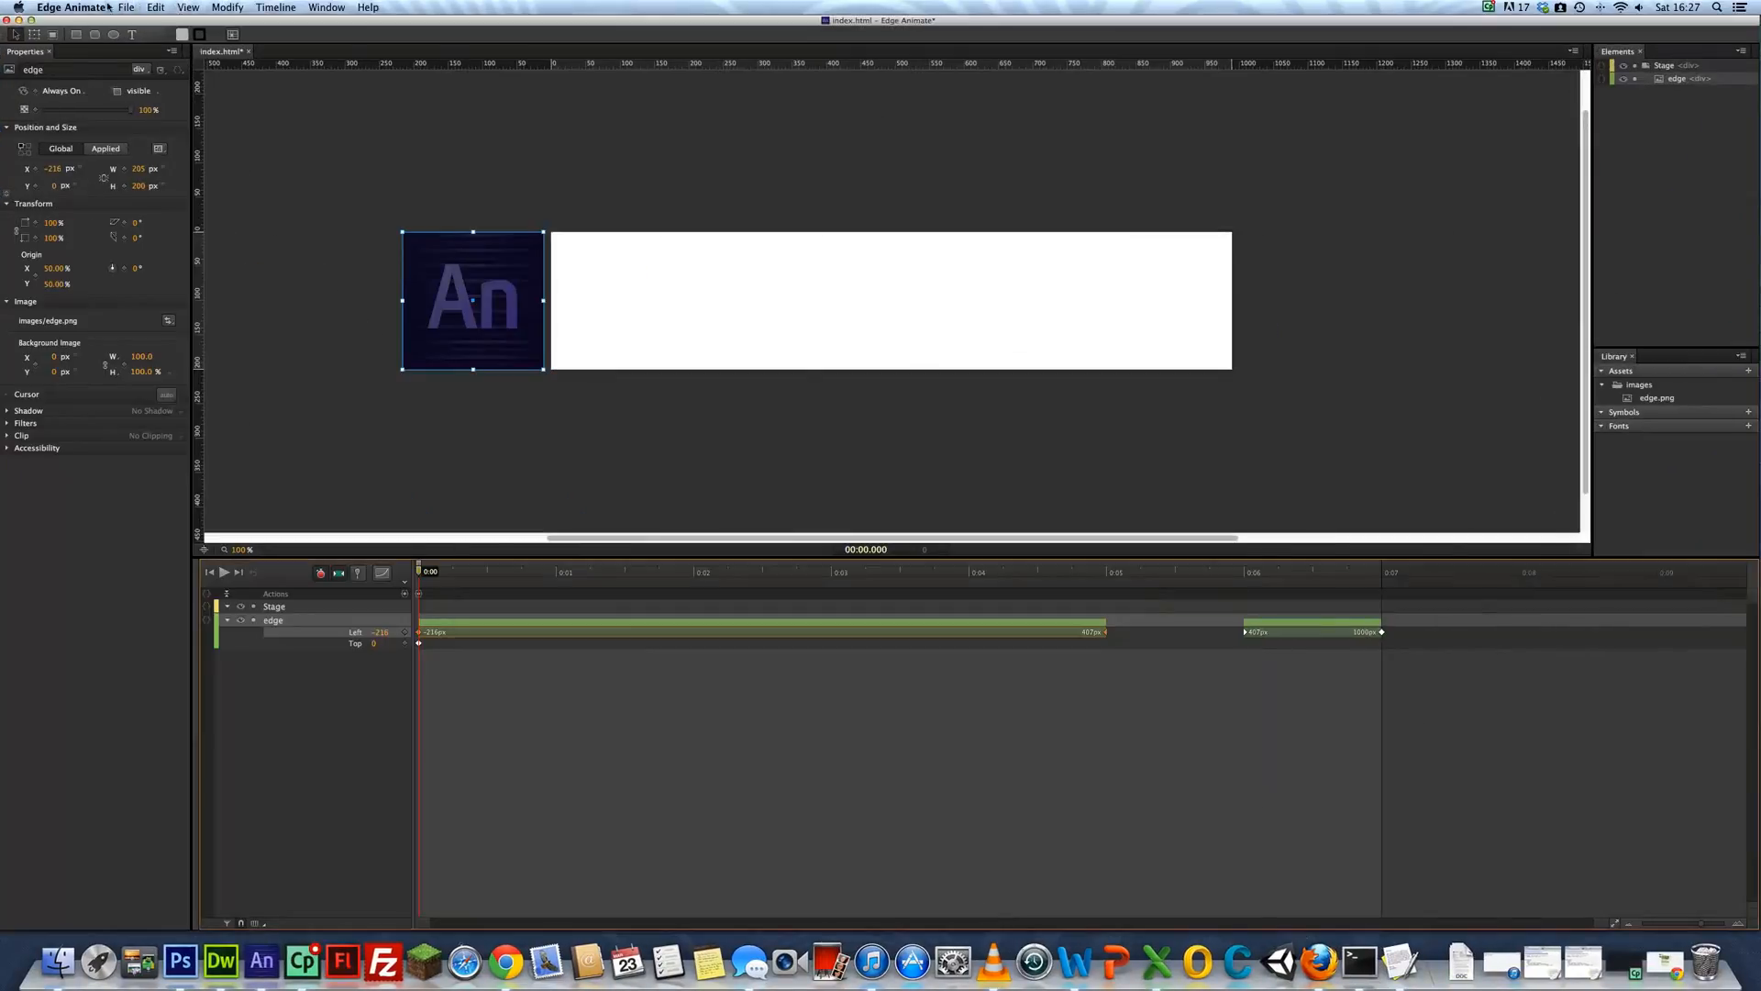
# Create a new blank composition and set its stage width to 990 px
pyautogui.click(125, 7)
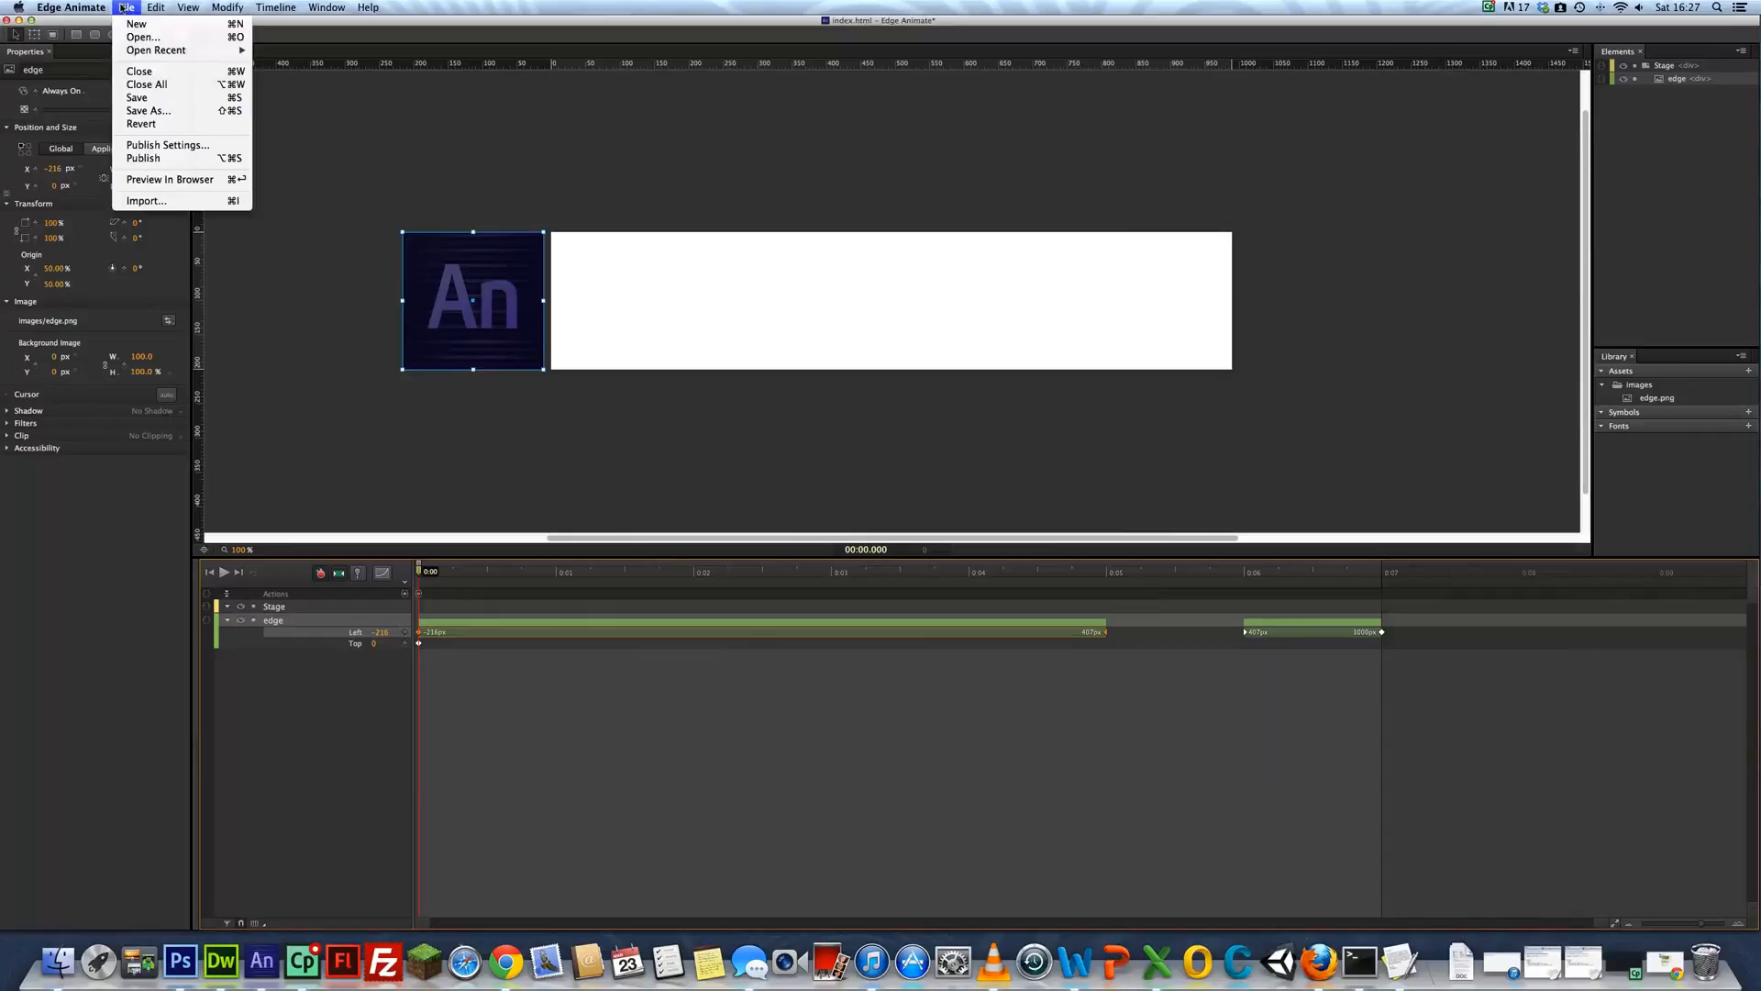
pyautogui.moveTo(156, 37)
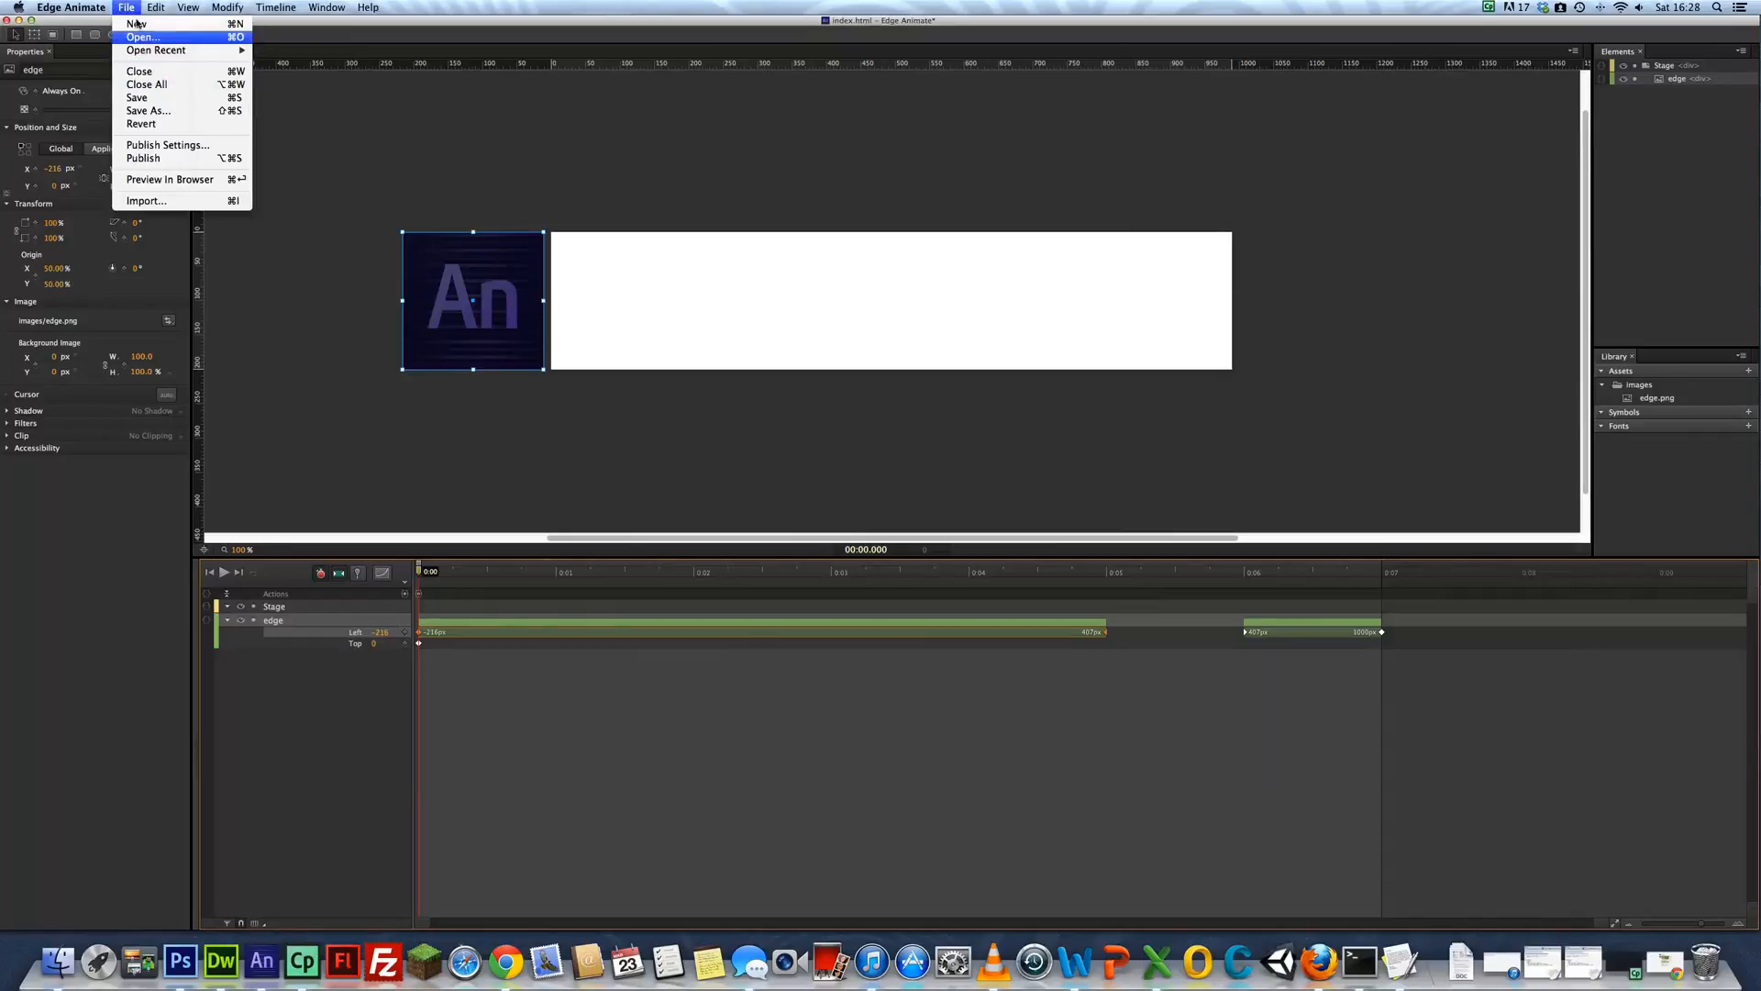
pyautogui.click(134, 26)
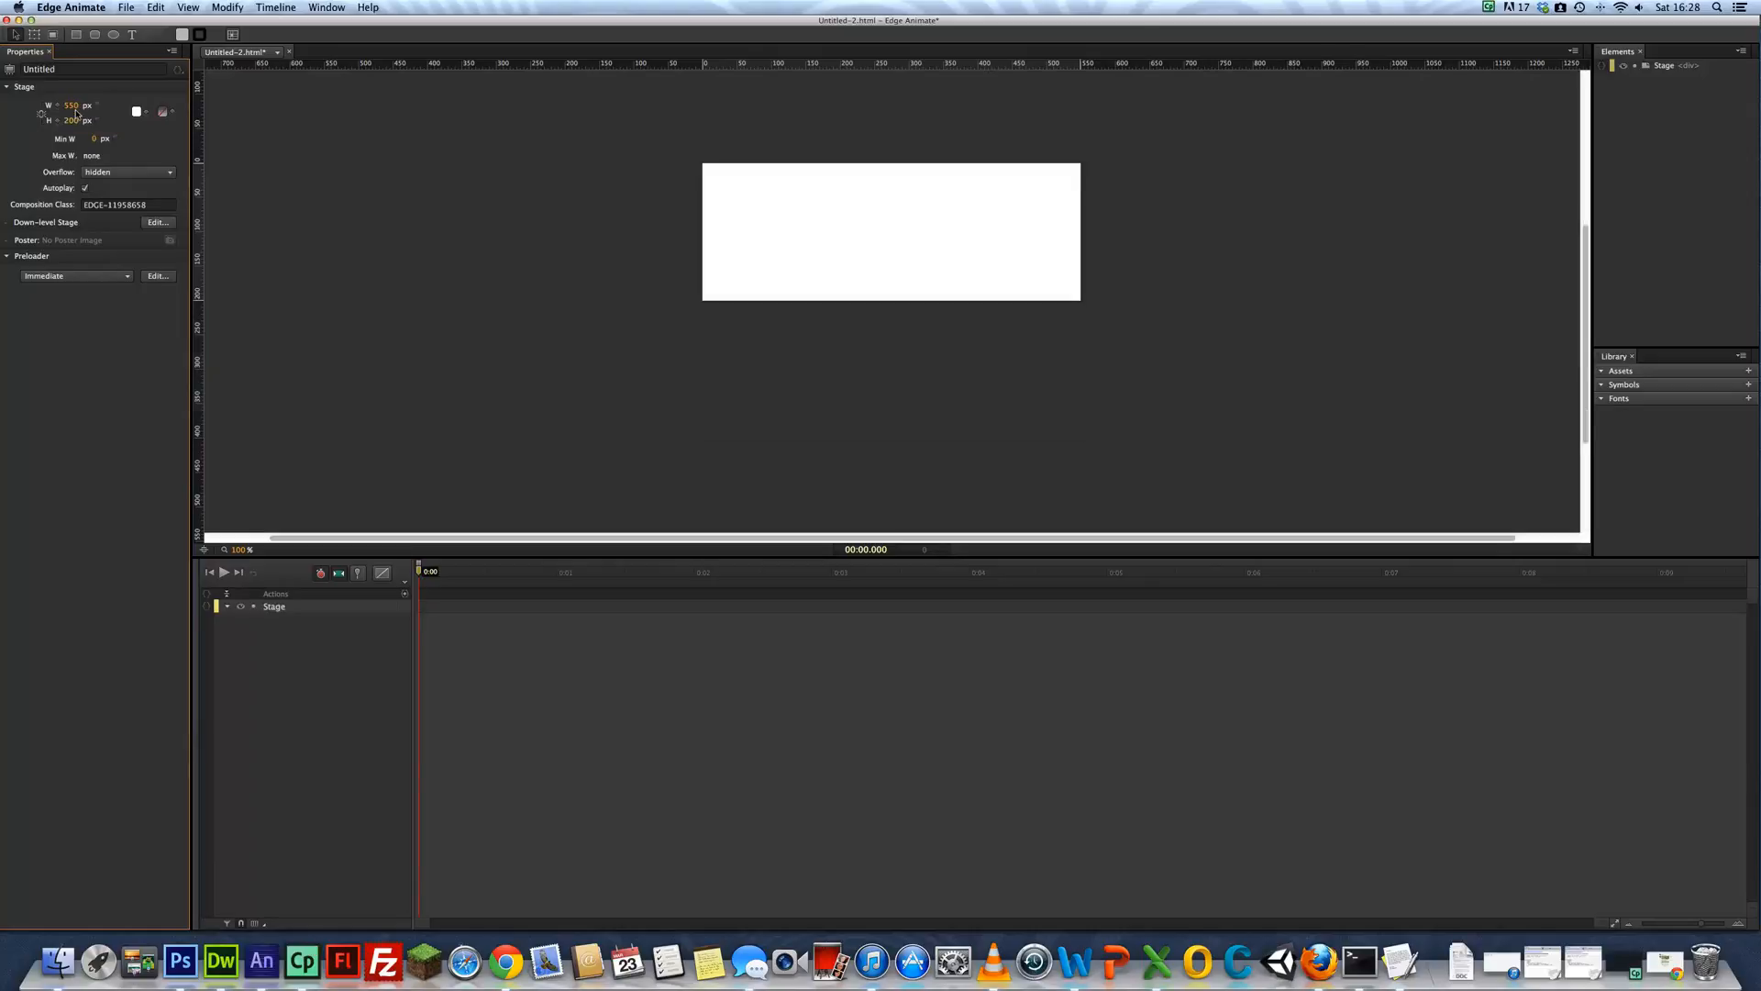
pyautogui.click(66, 106)
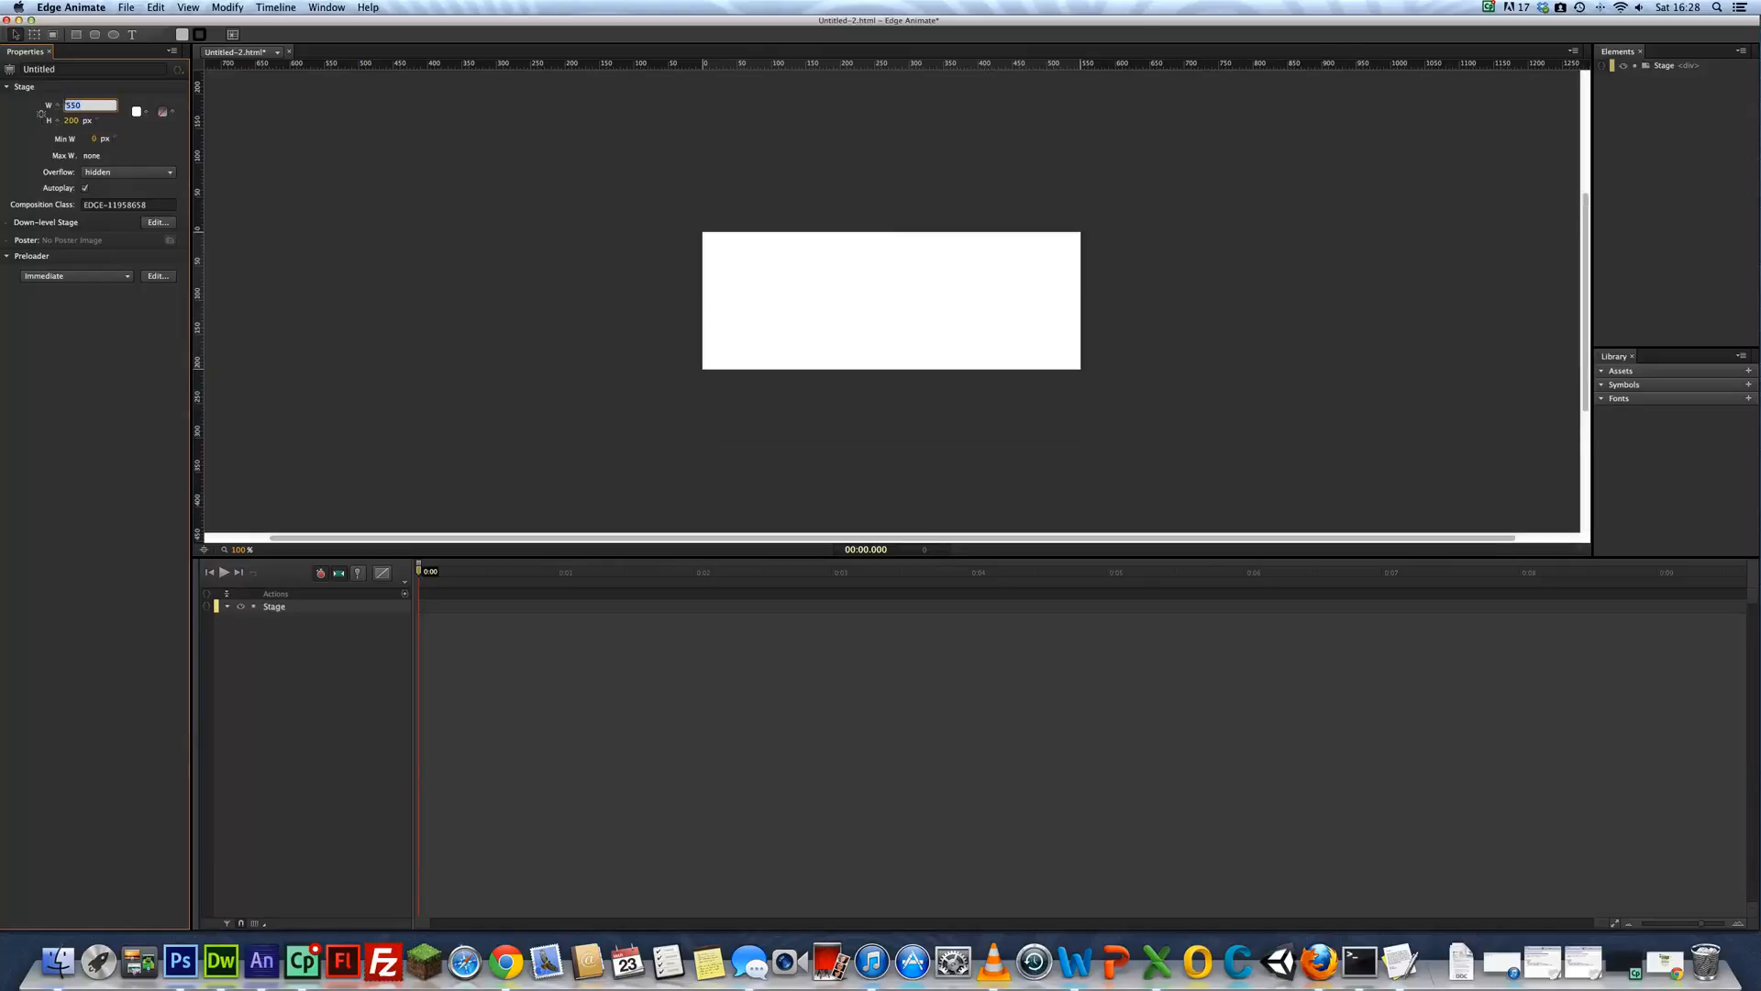
pyautogui.write('990')
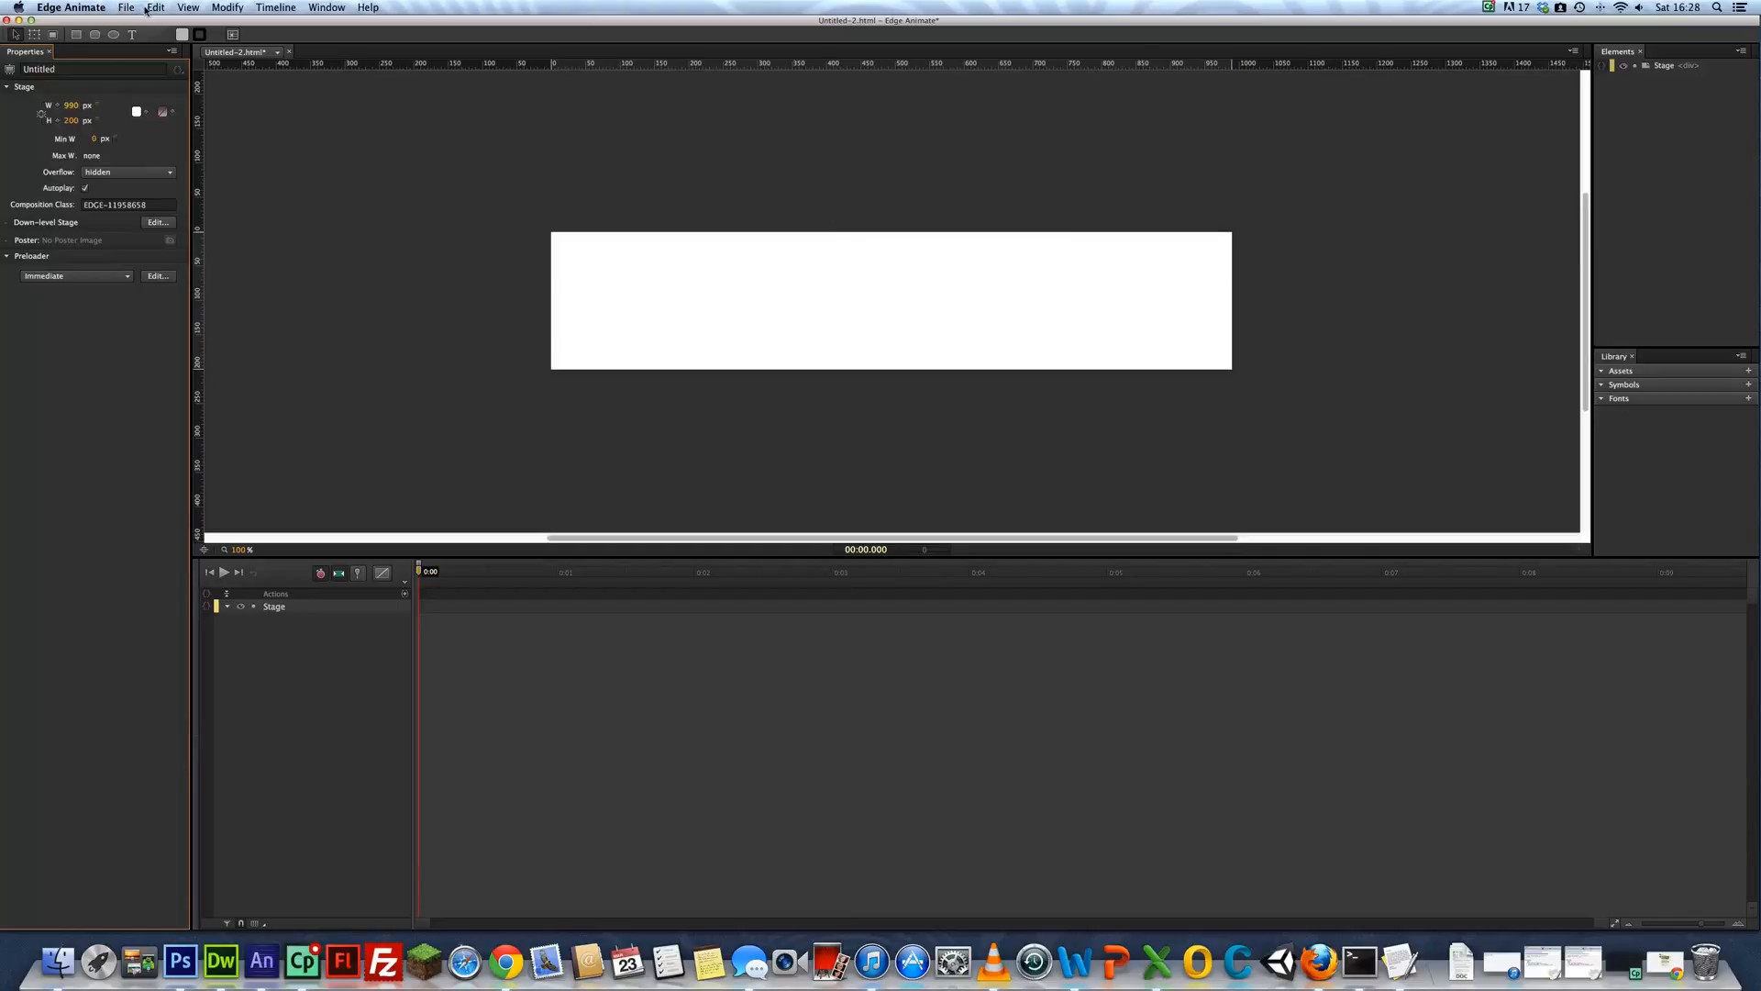
# Import the edge.png image from the lesson1 folder into the composition
pyautogui.click(128, 8)
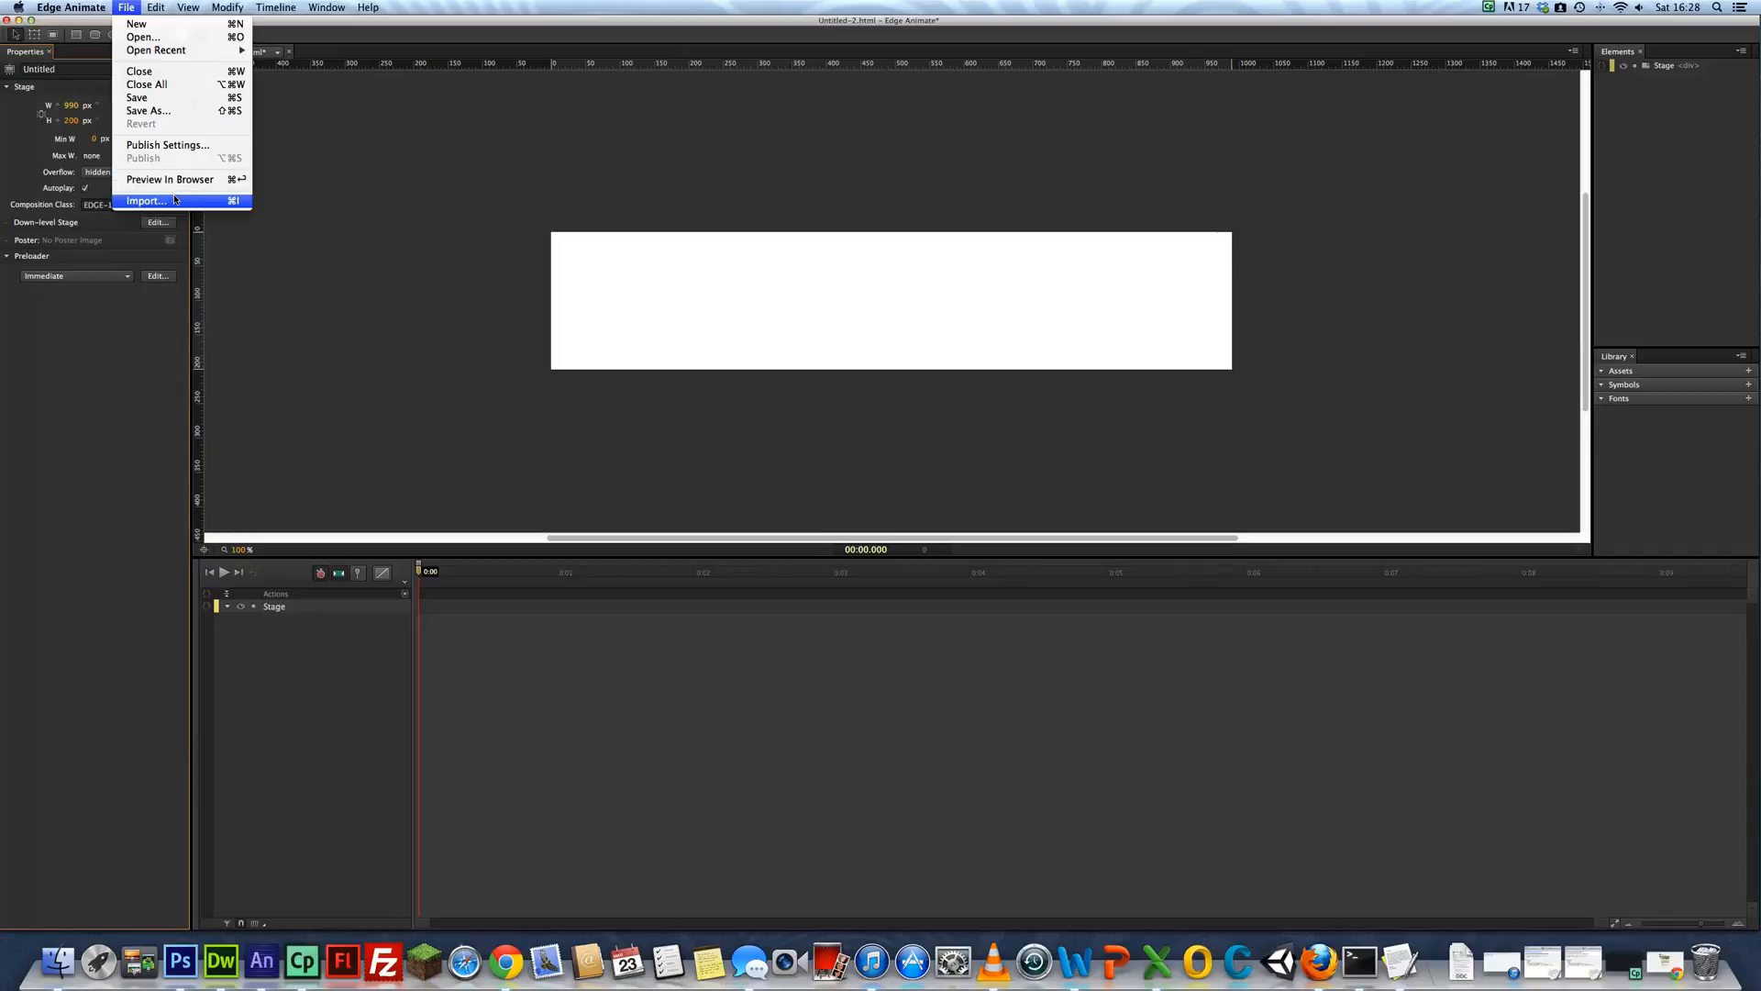
pyautogui.click(143, 202)
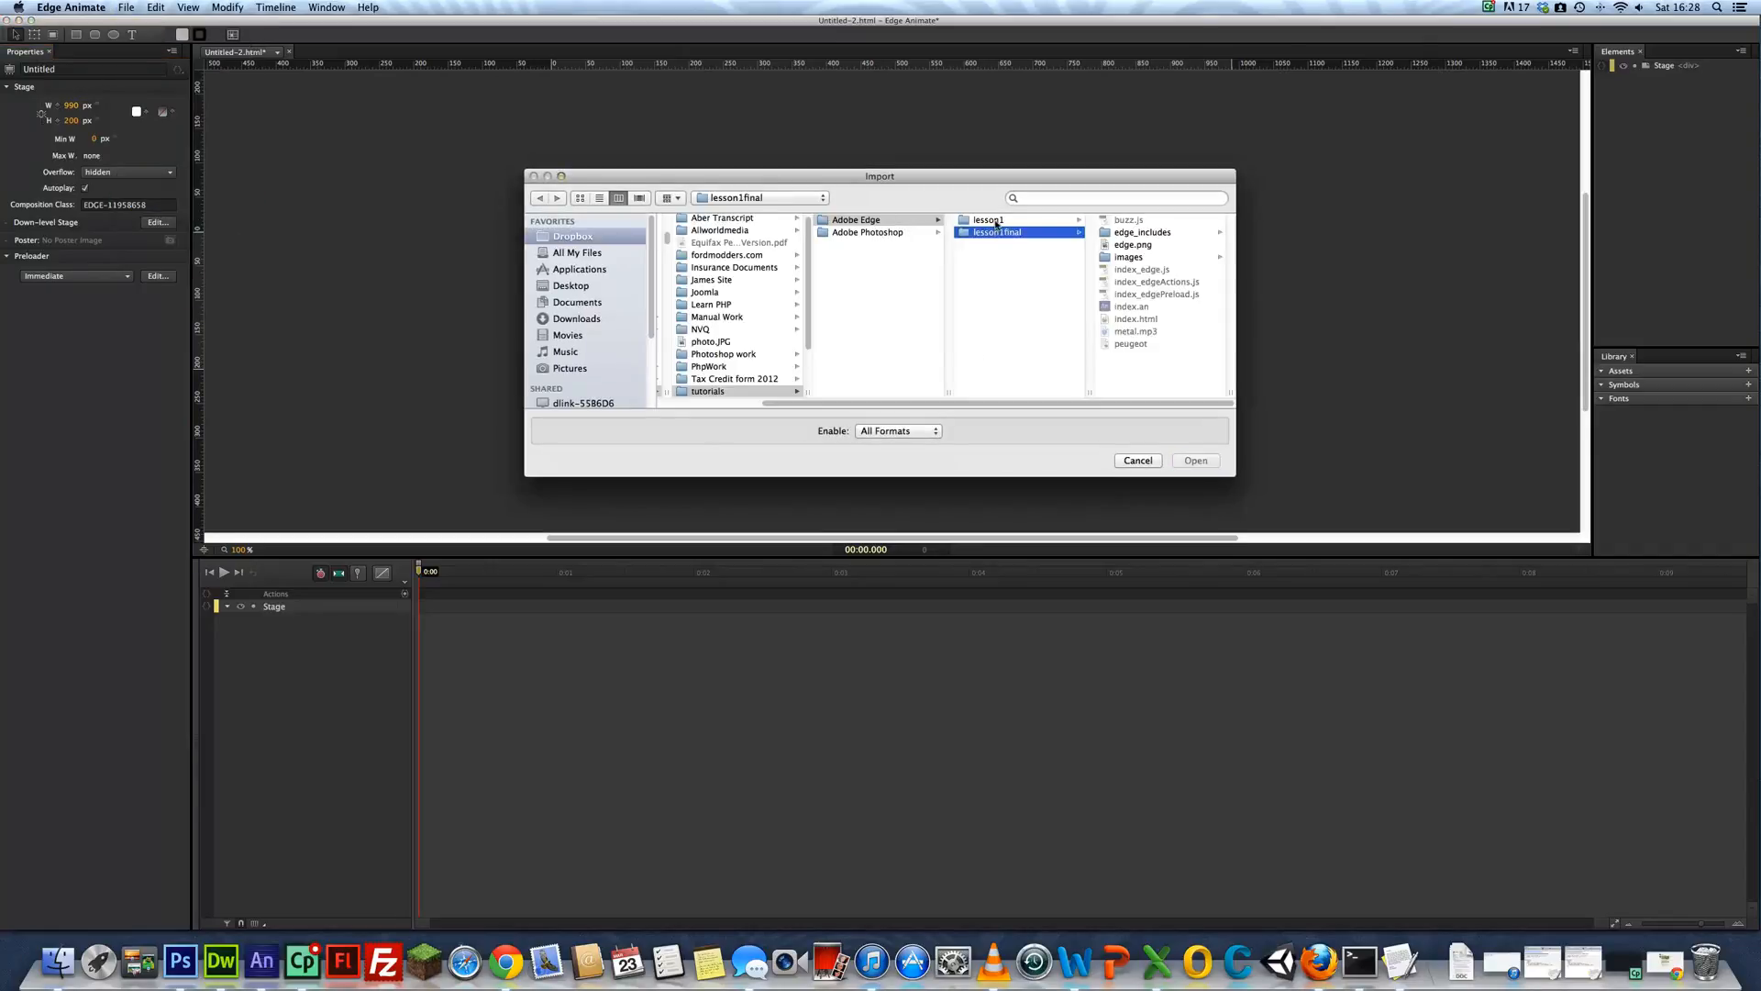
pyautogui.click(985, 220)
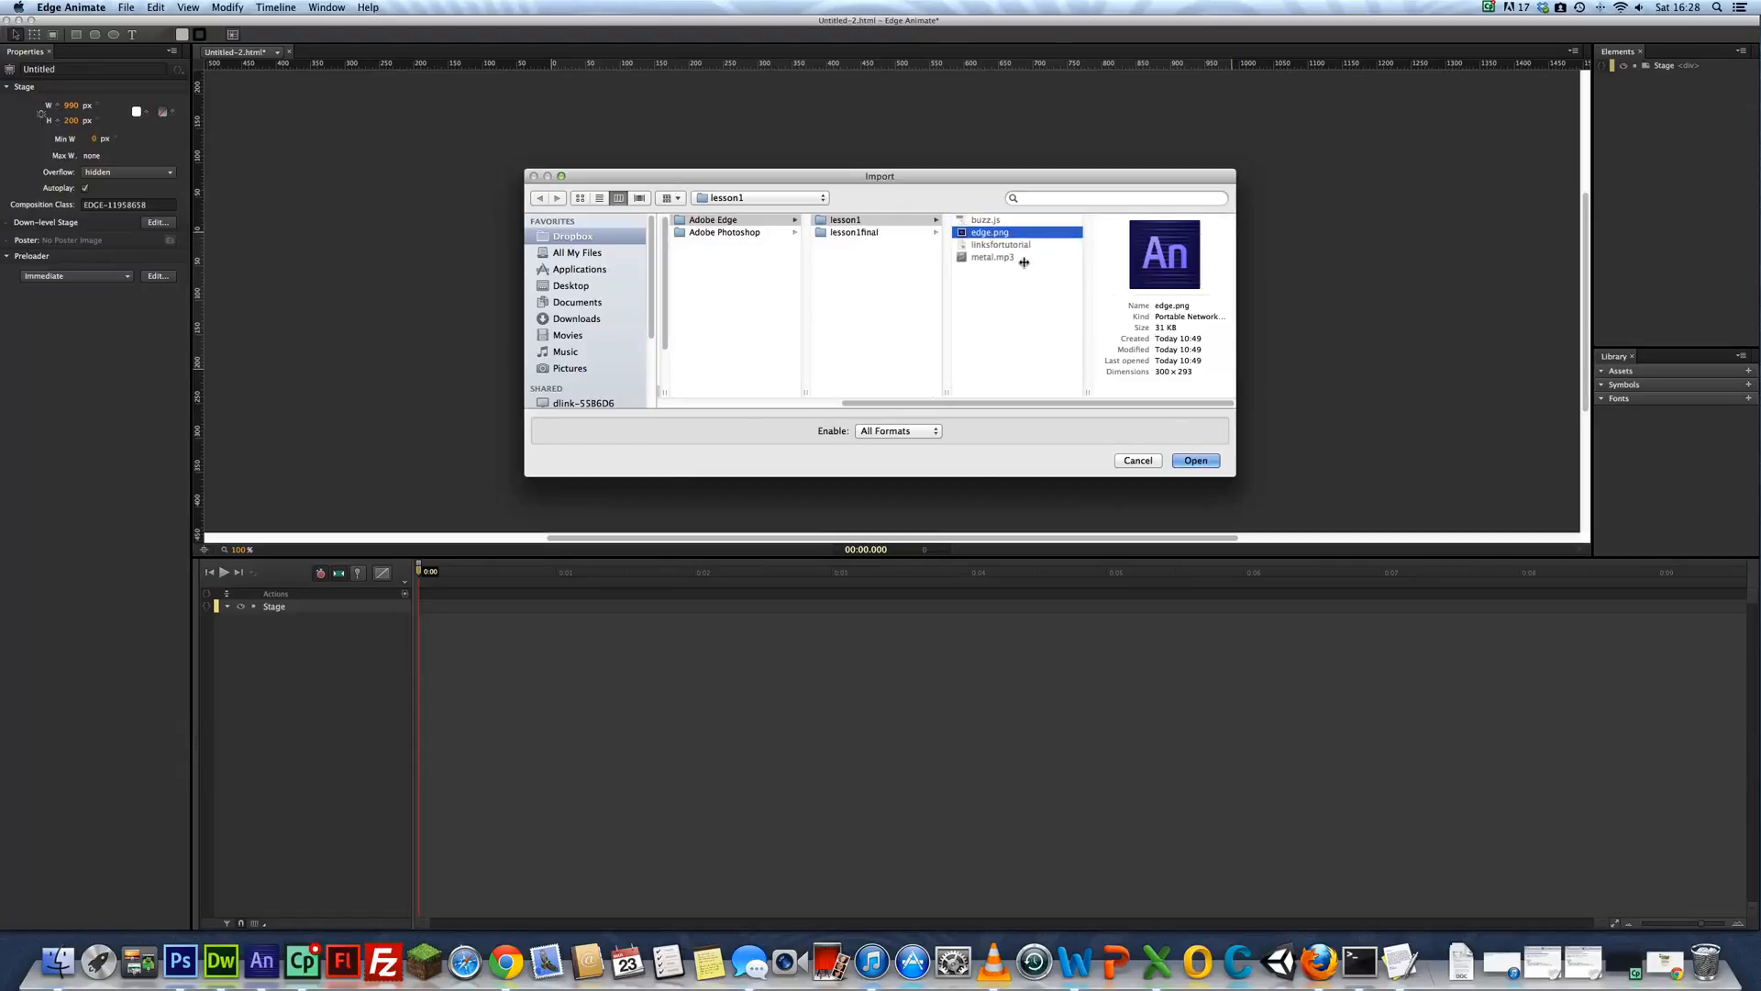
pyautogui.click(1197, 461)
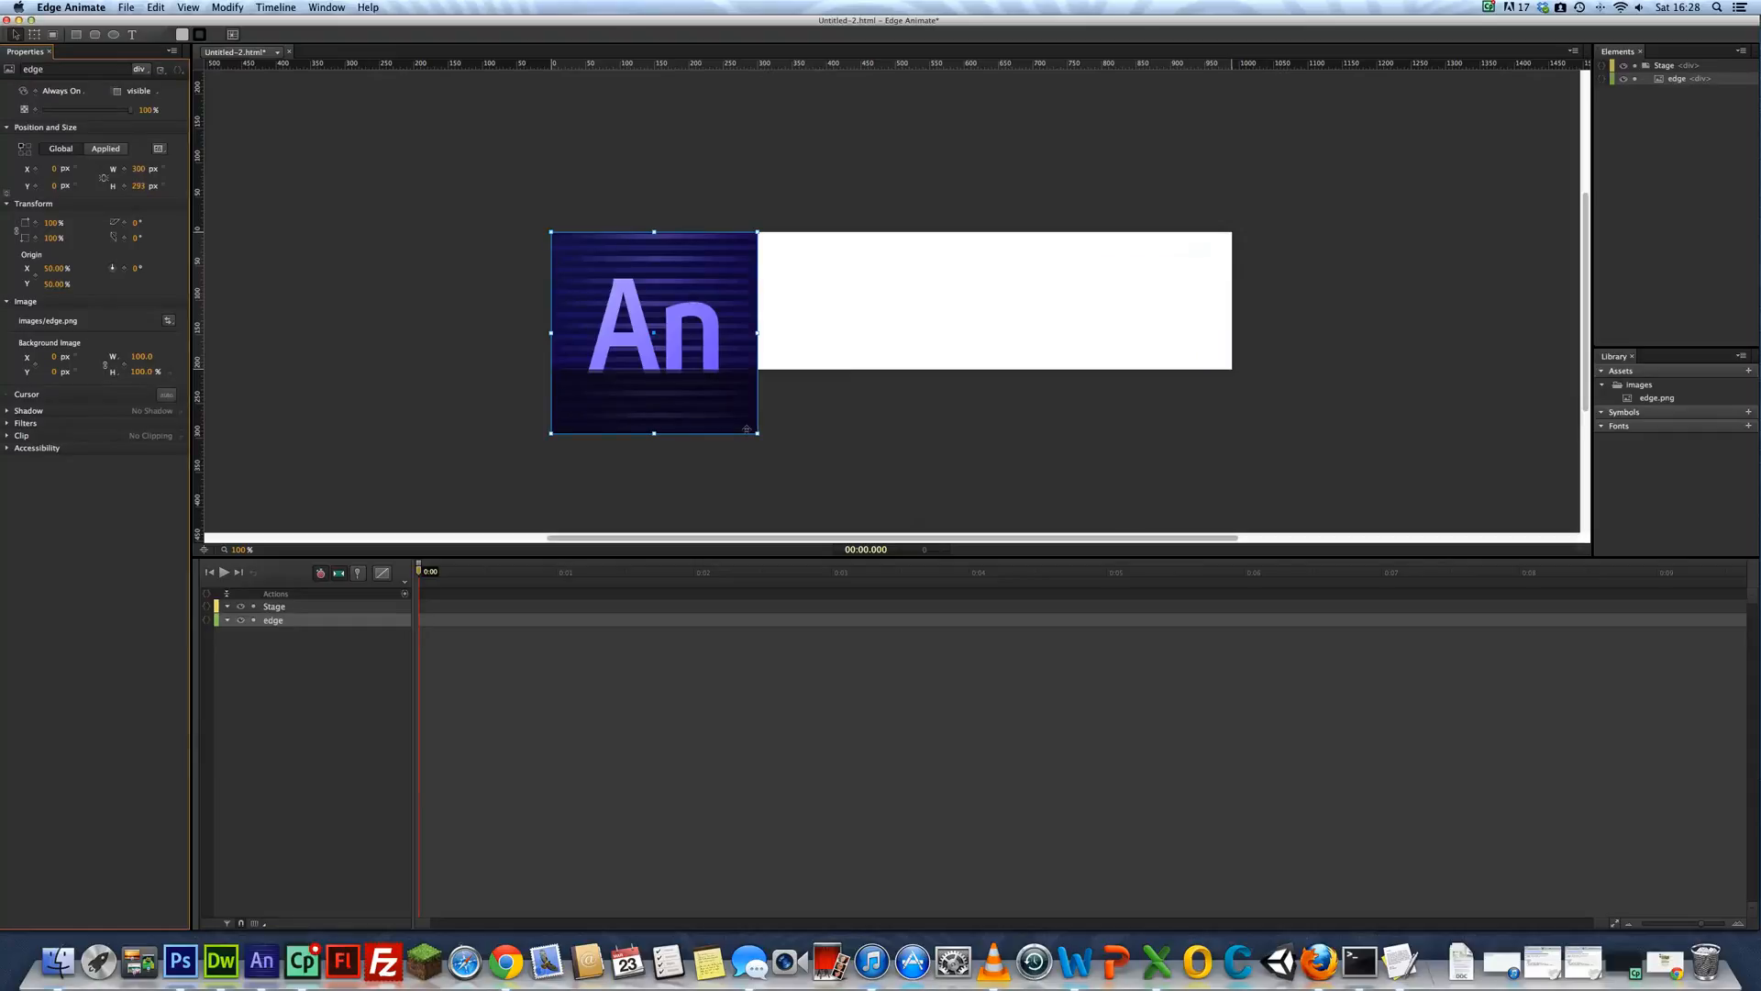
# Shrink the image to the 200 px stage height and move it just off the stage's left edge
pyautogui.moveTo(754, 429); pyautogui.dragTo(699, 381)
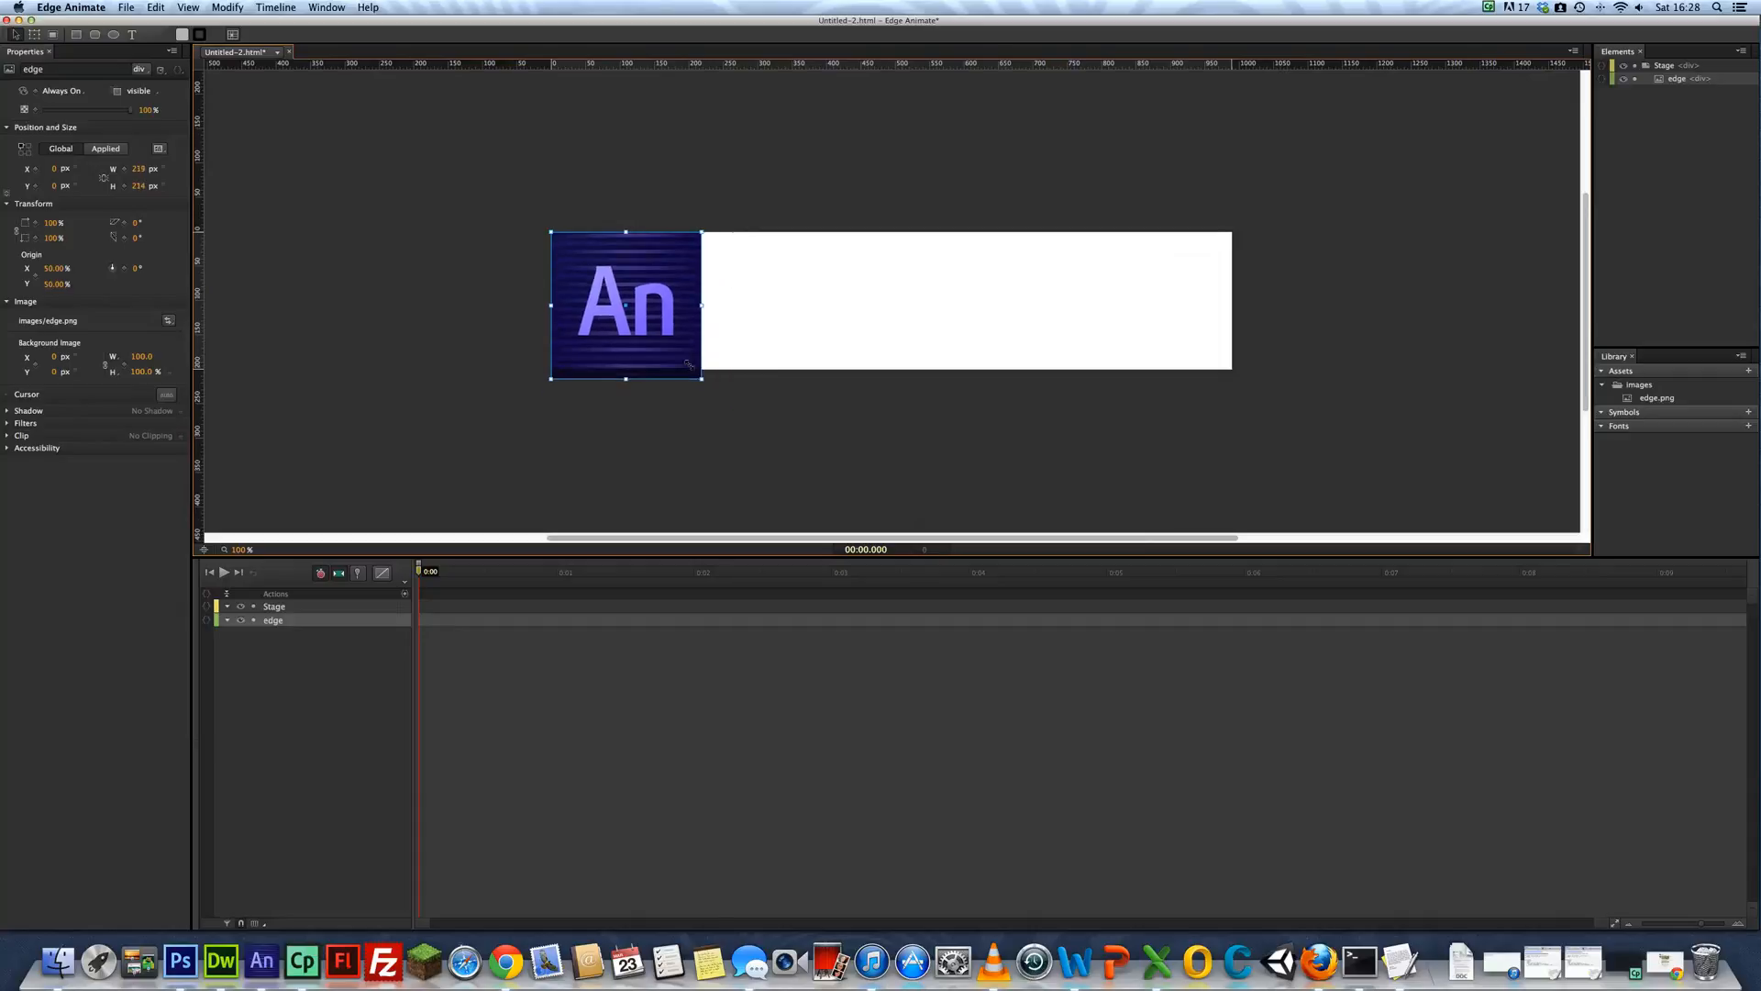
pyautogui.moveTo(703, 380); pyautogui.dragTo(692, 372)
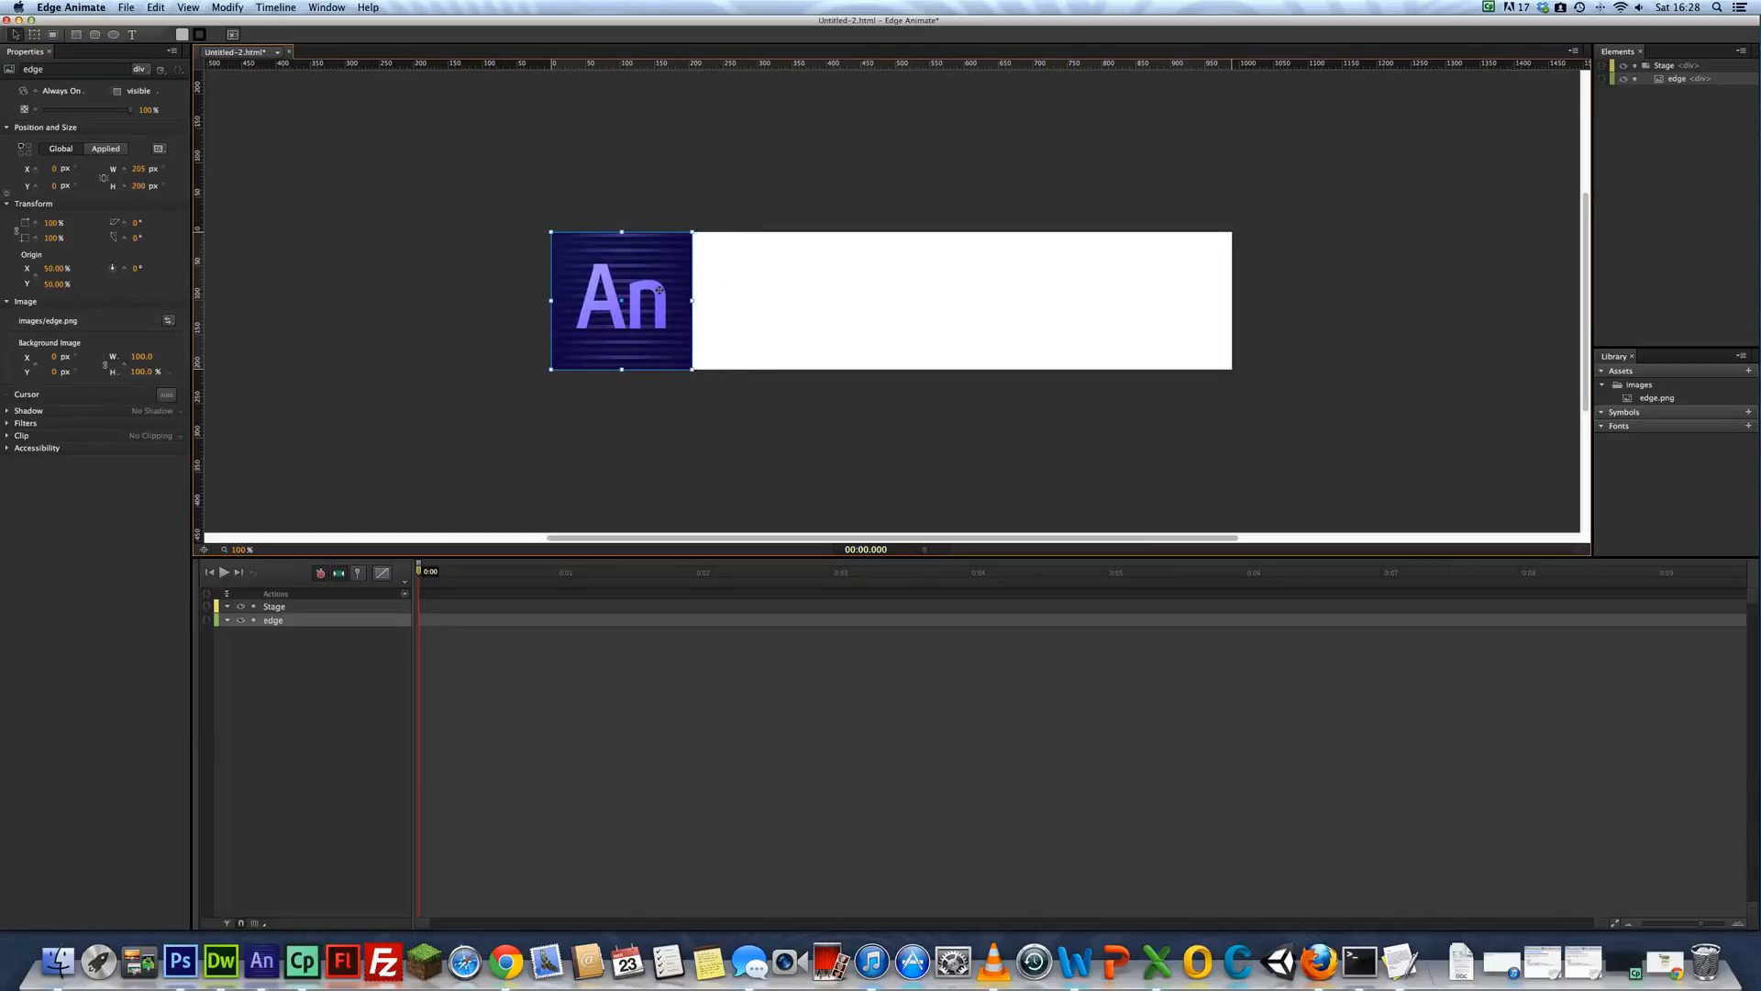
pyautogui.moveTo(622, 300); pyautogui.dragTo(497, 306)
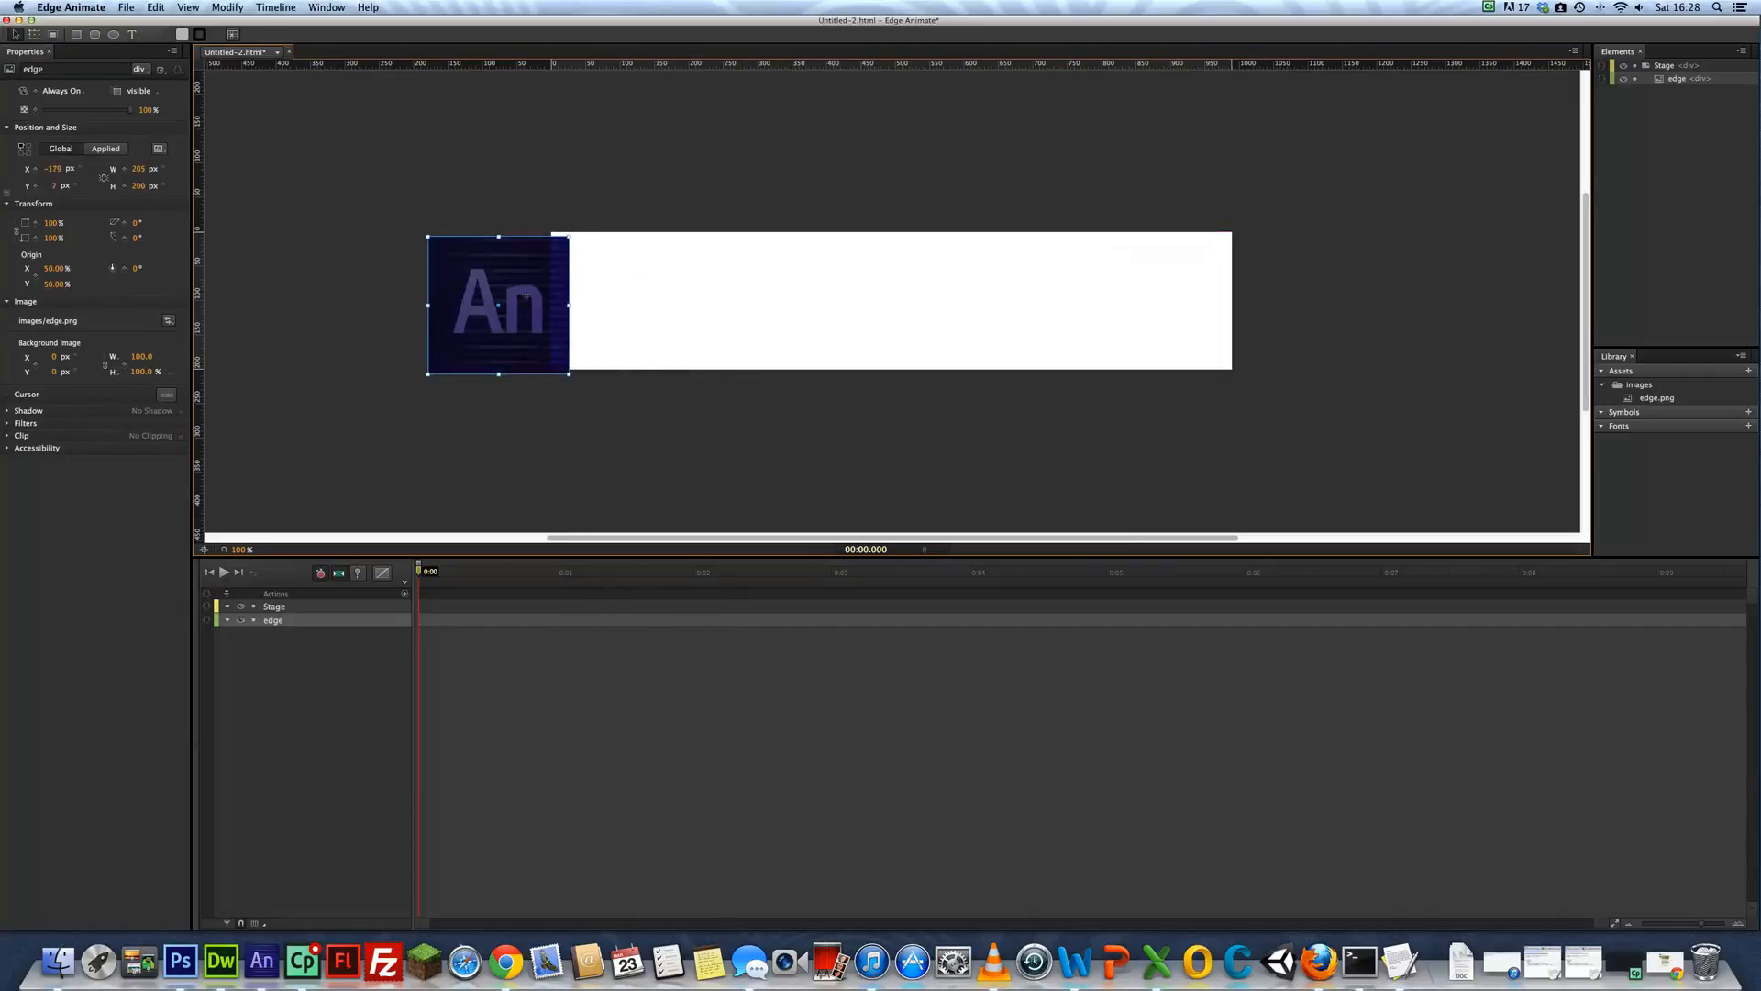
pyautogui.moveTo(497, 303); pyautogui.dragTo(471, 303)
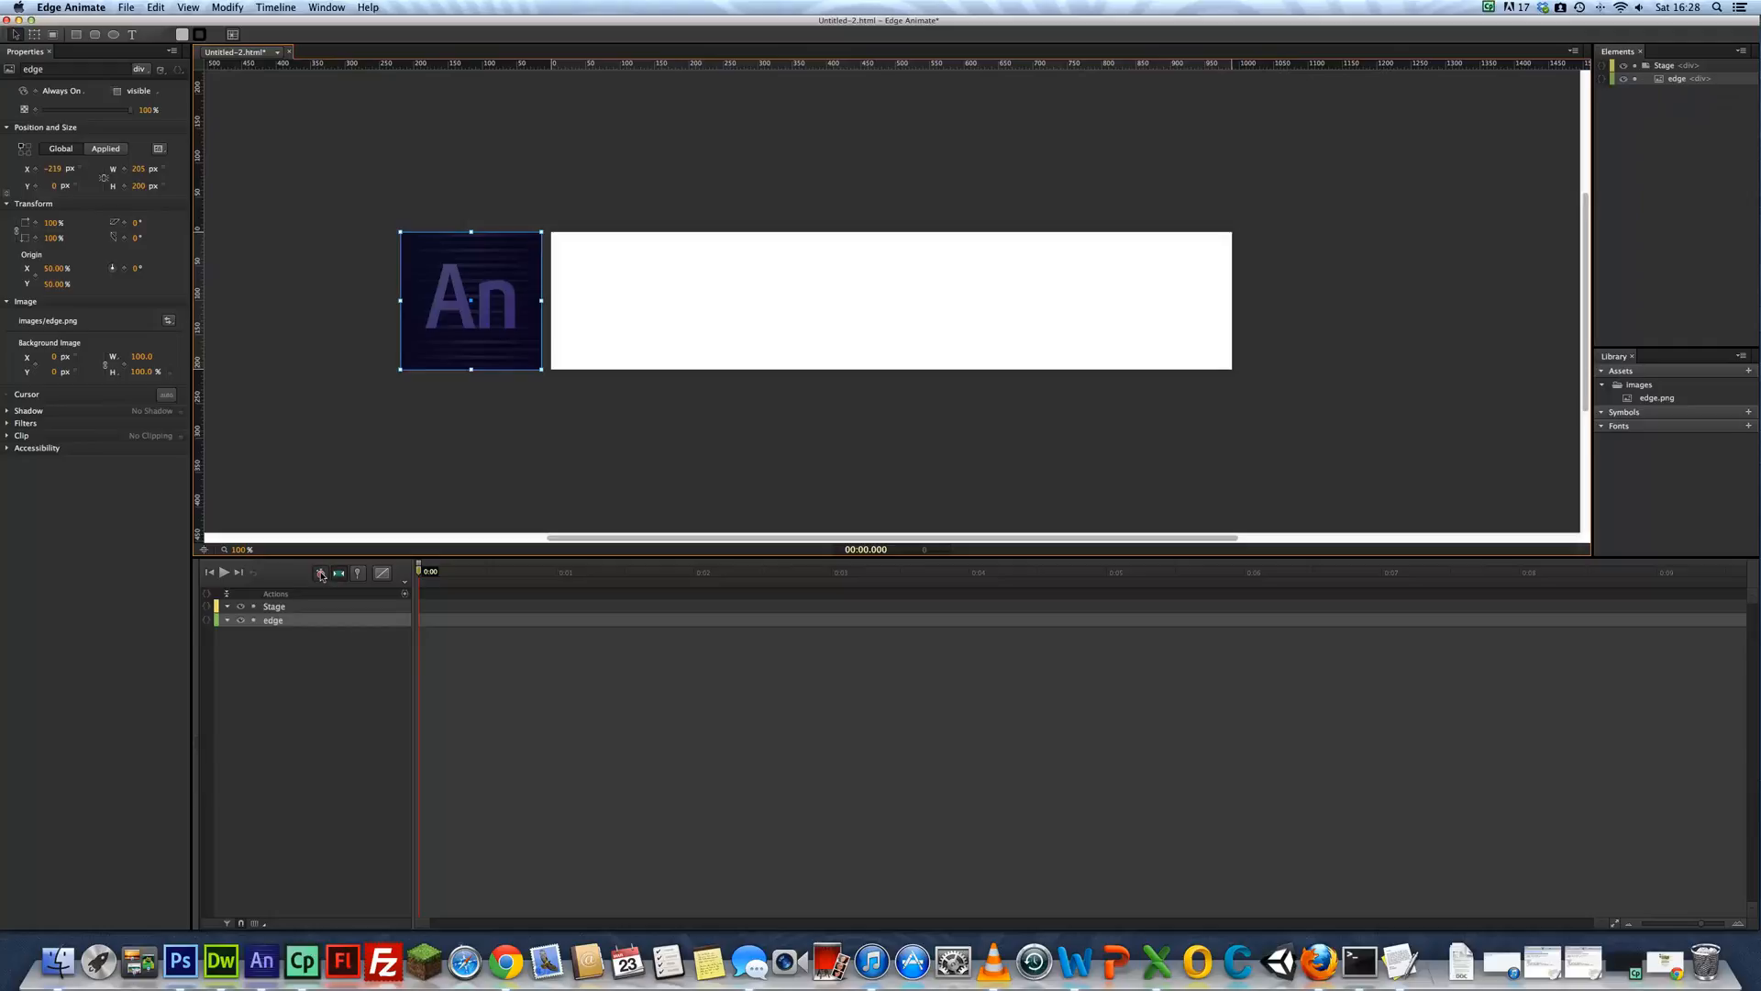
pyautogui.moveTo(319, 572)
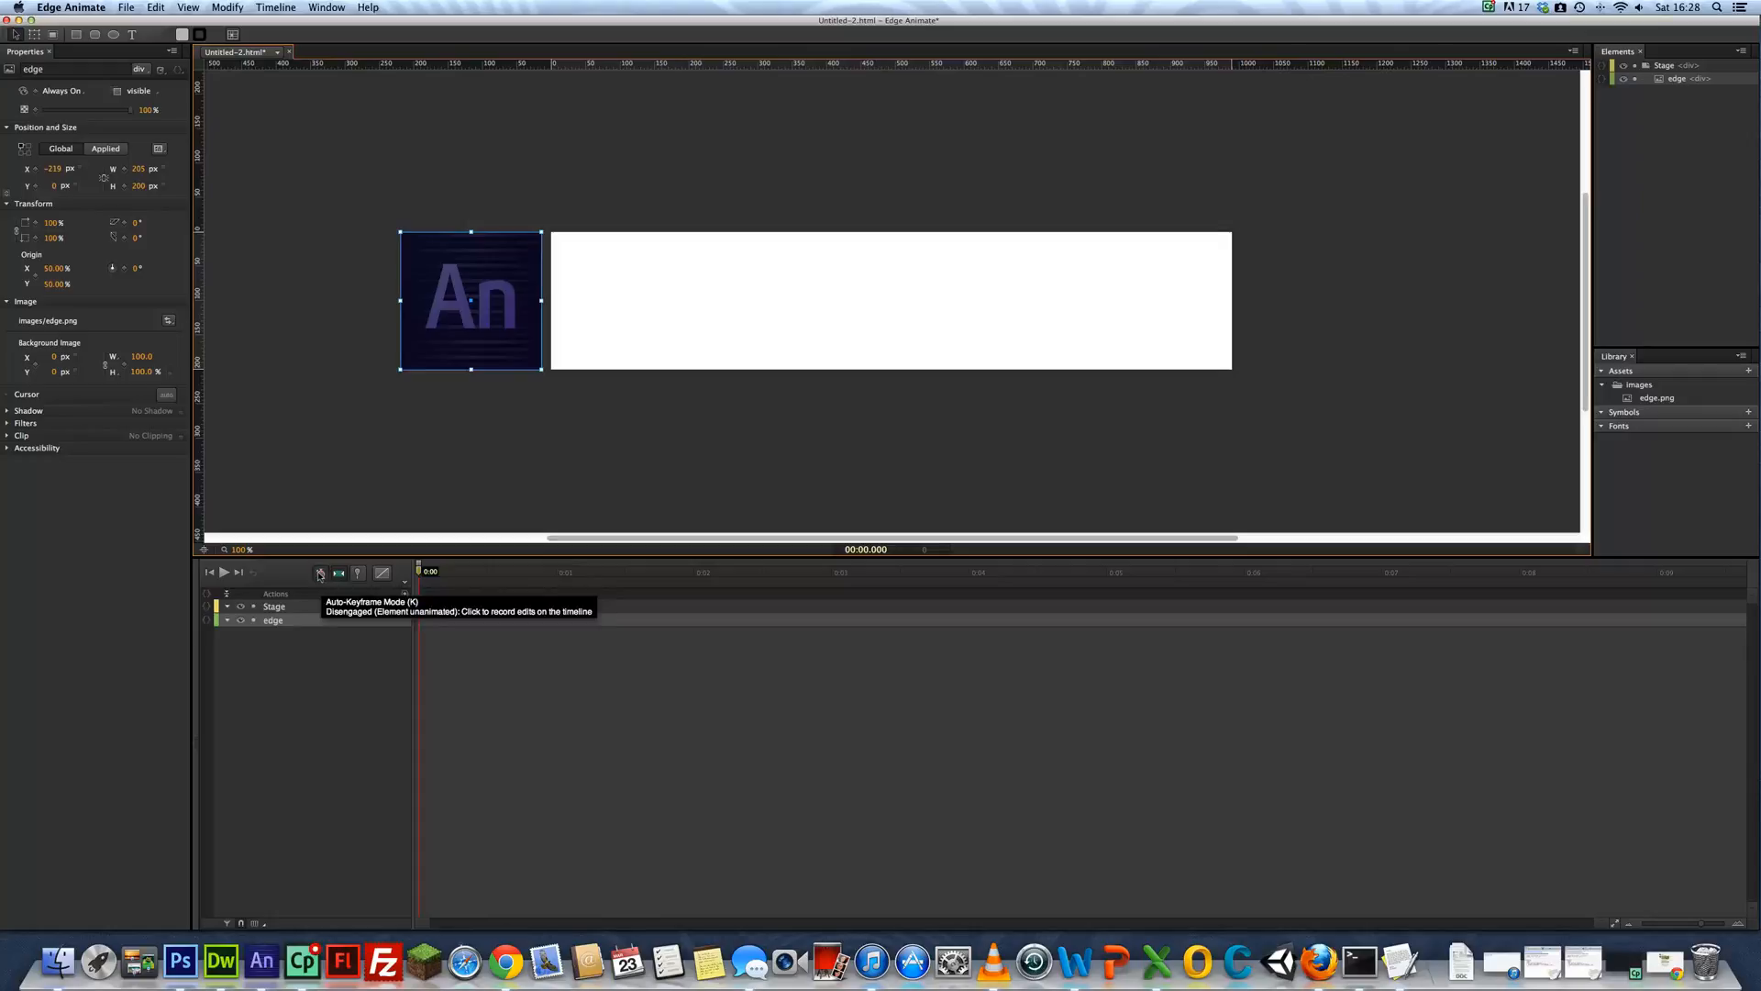
pyautogui.moveTo(481, 415)
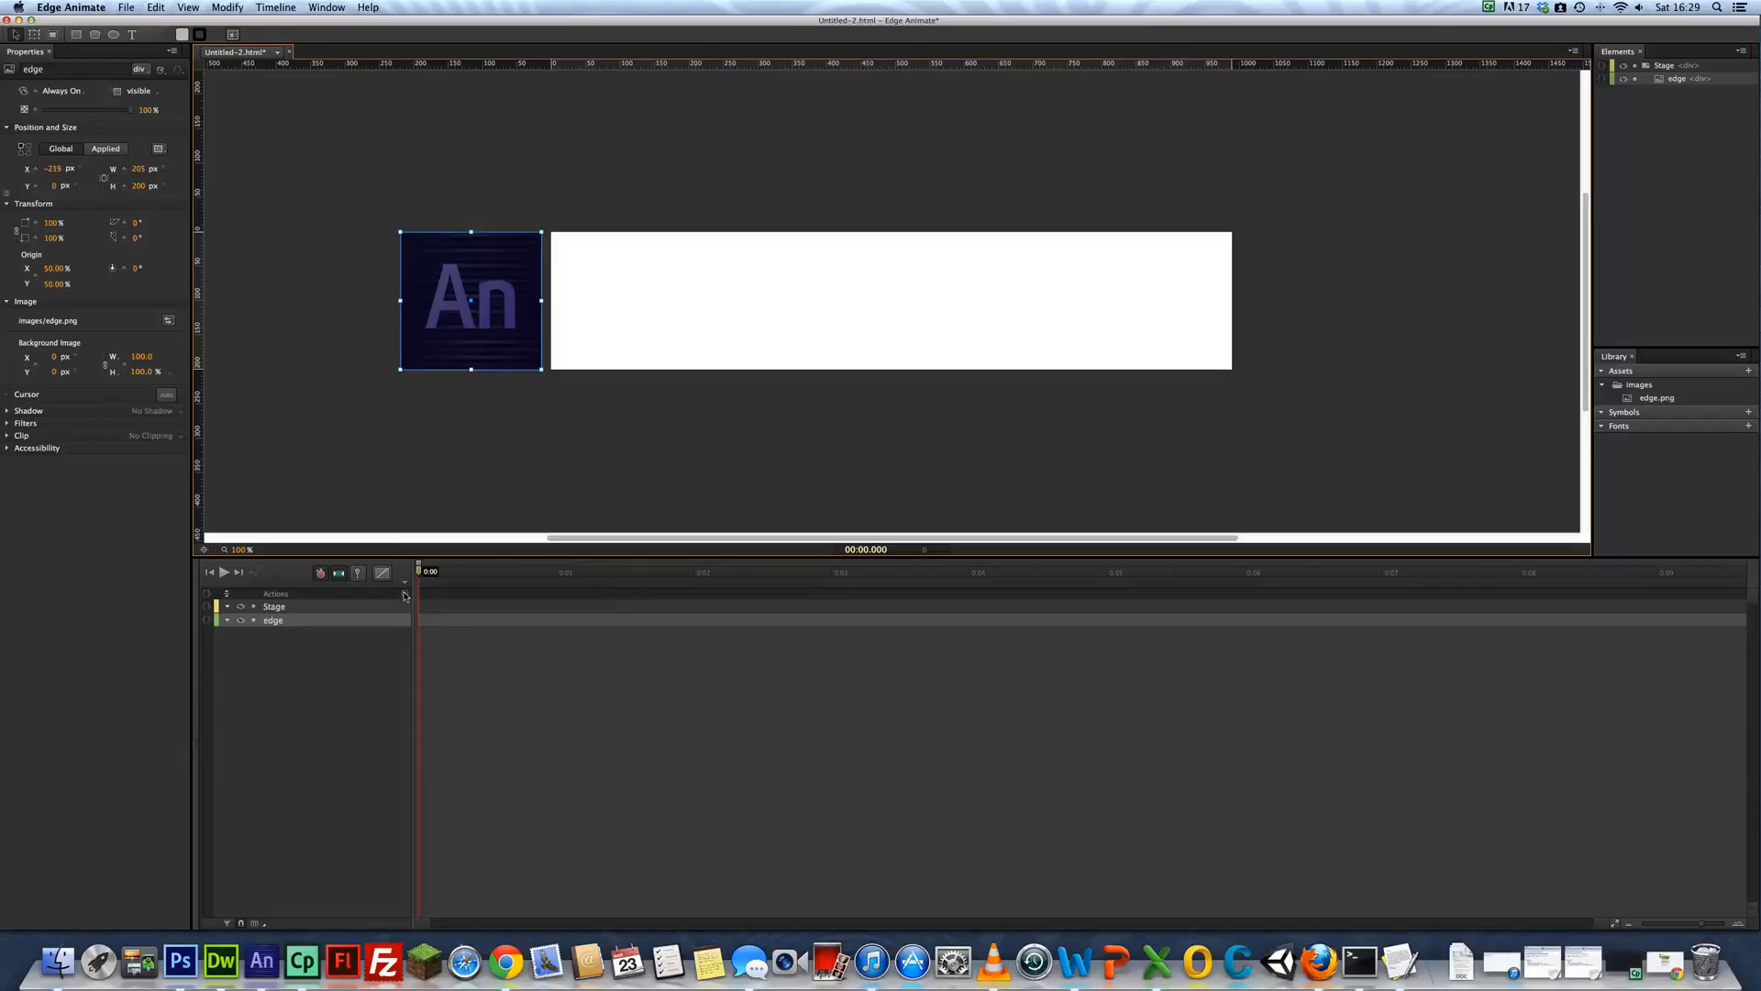
pyautogui.moveTo(404, 595)
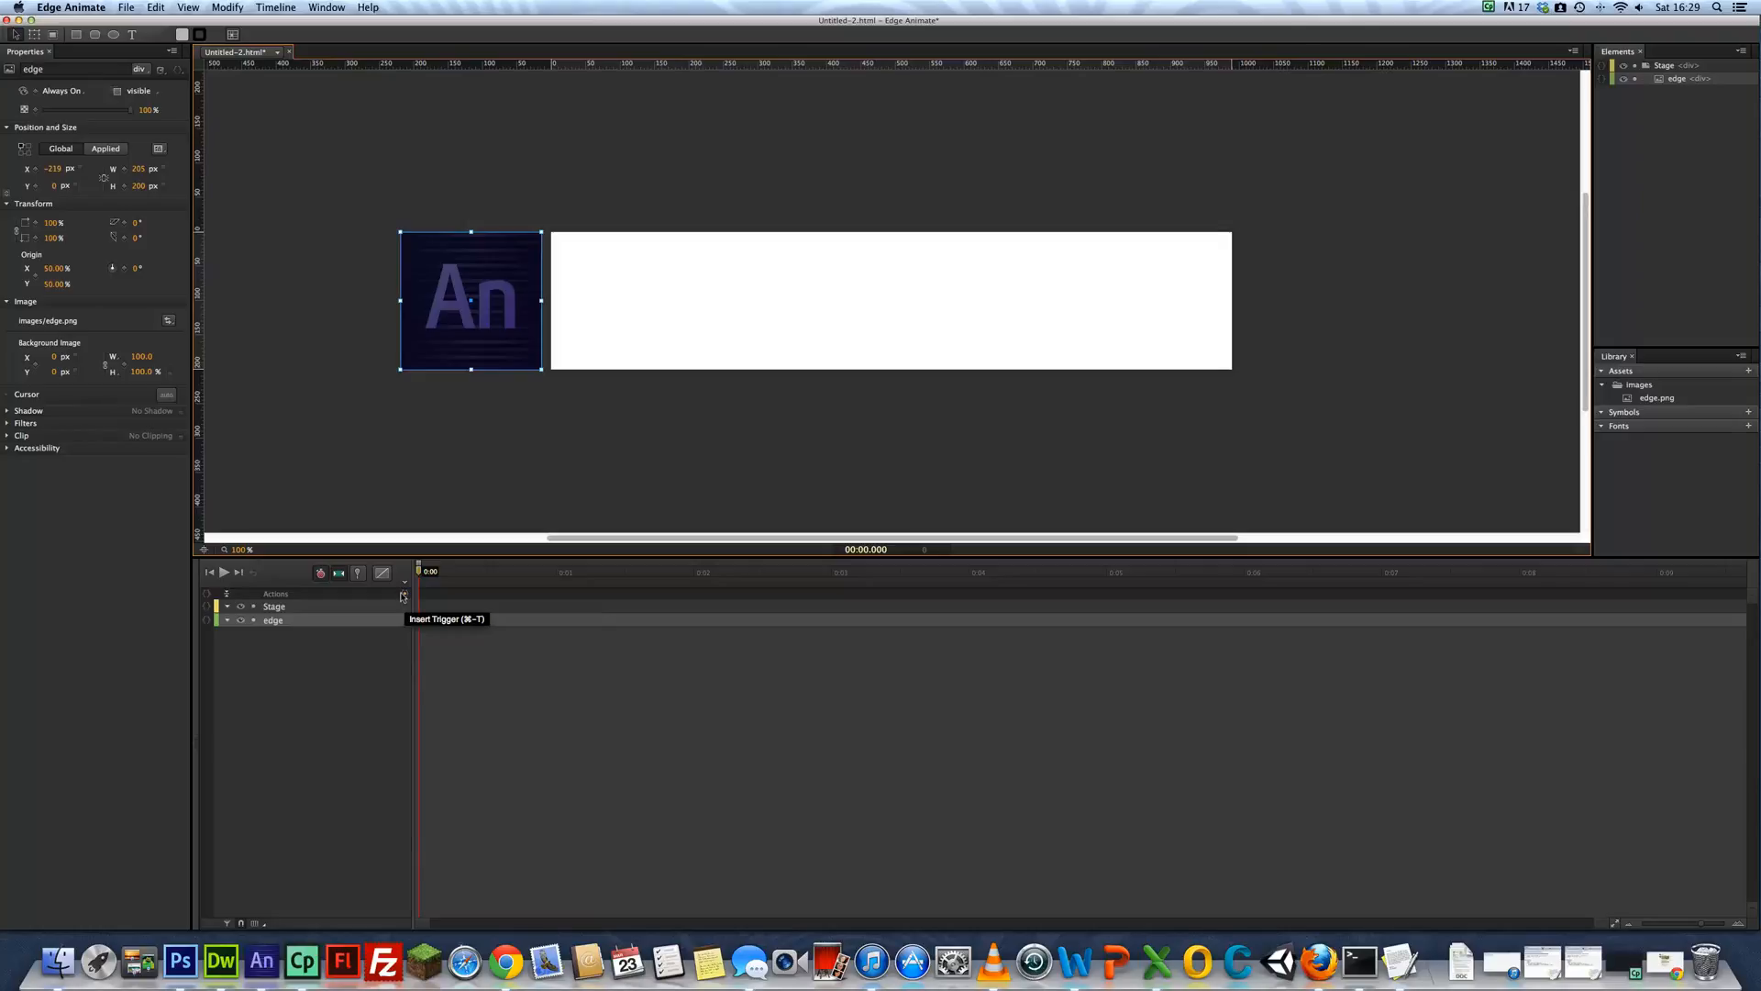
# Insert a trigger at 0 ms holding the buzz.js snippet and select its sound file path
pyautogui.click(404, 595)
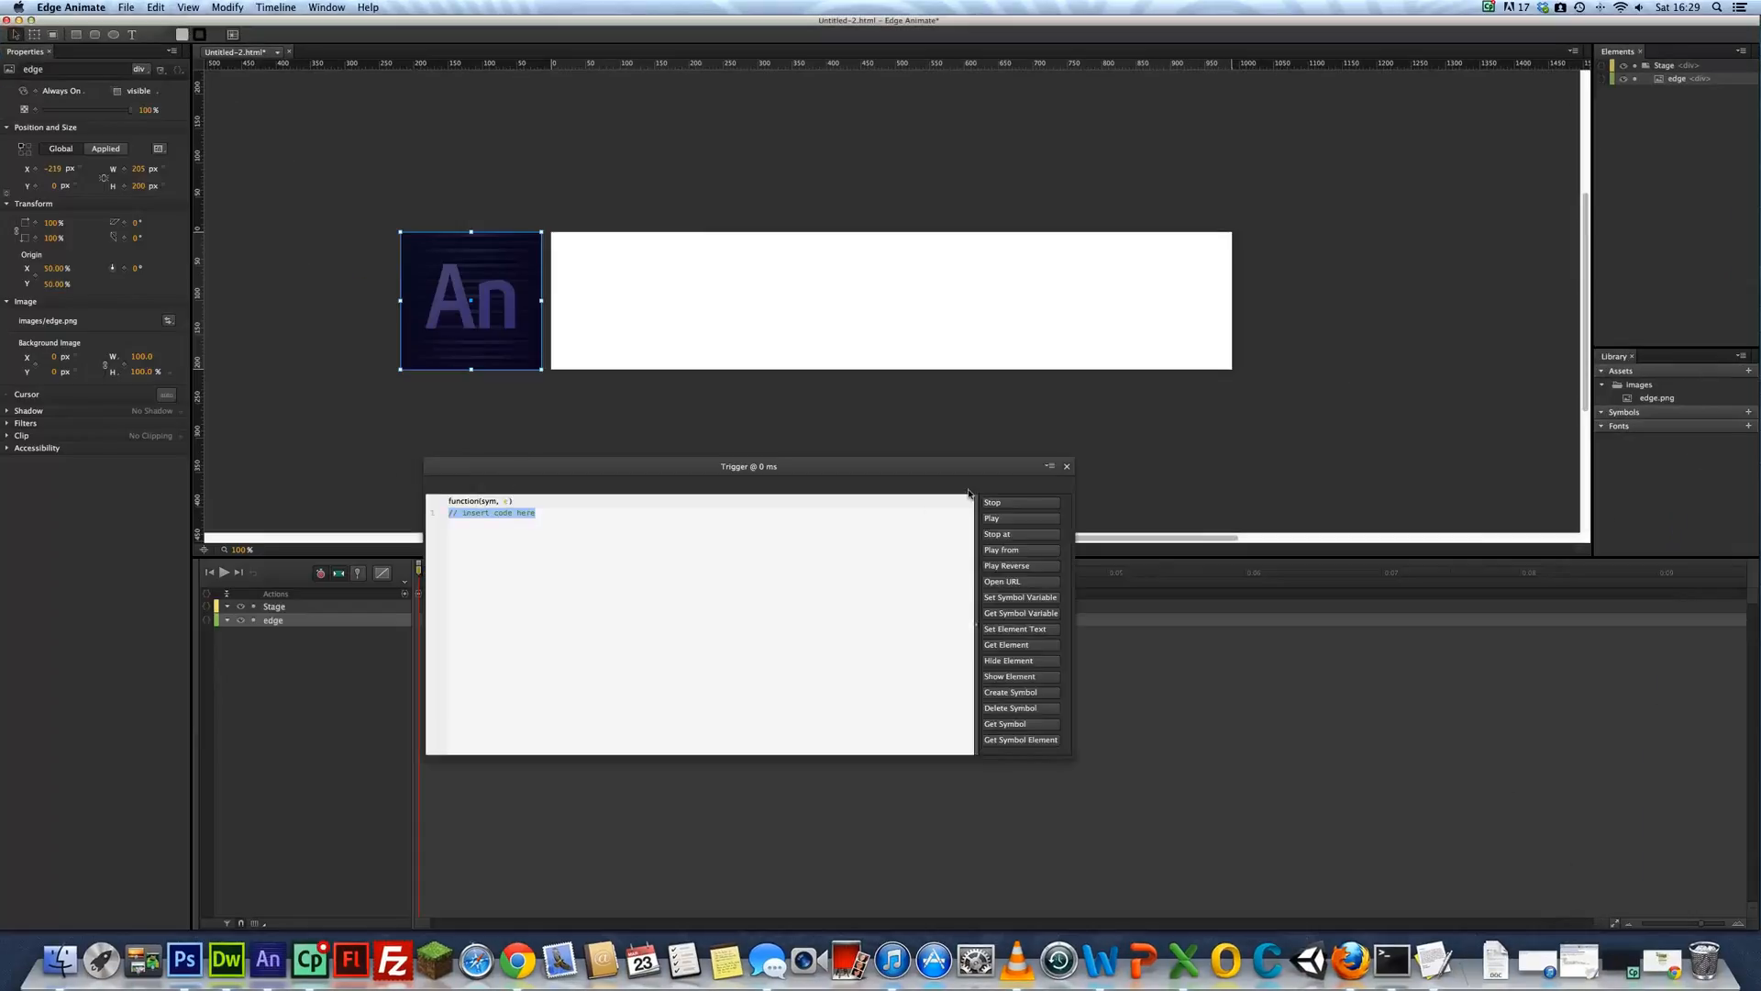
pyautogui.click(1066, 466)
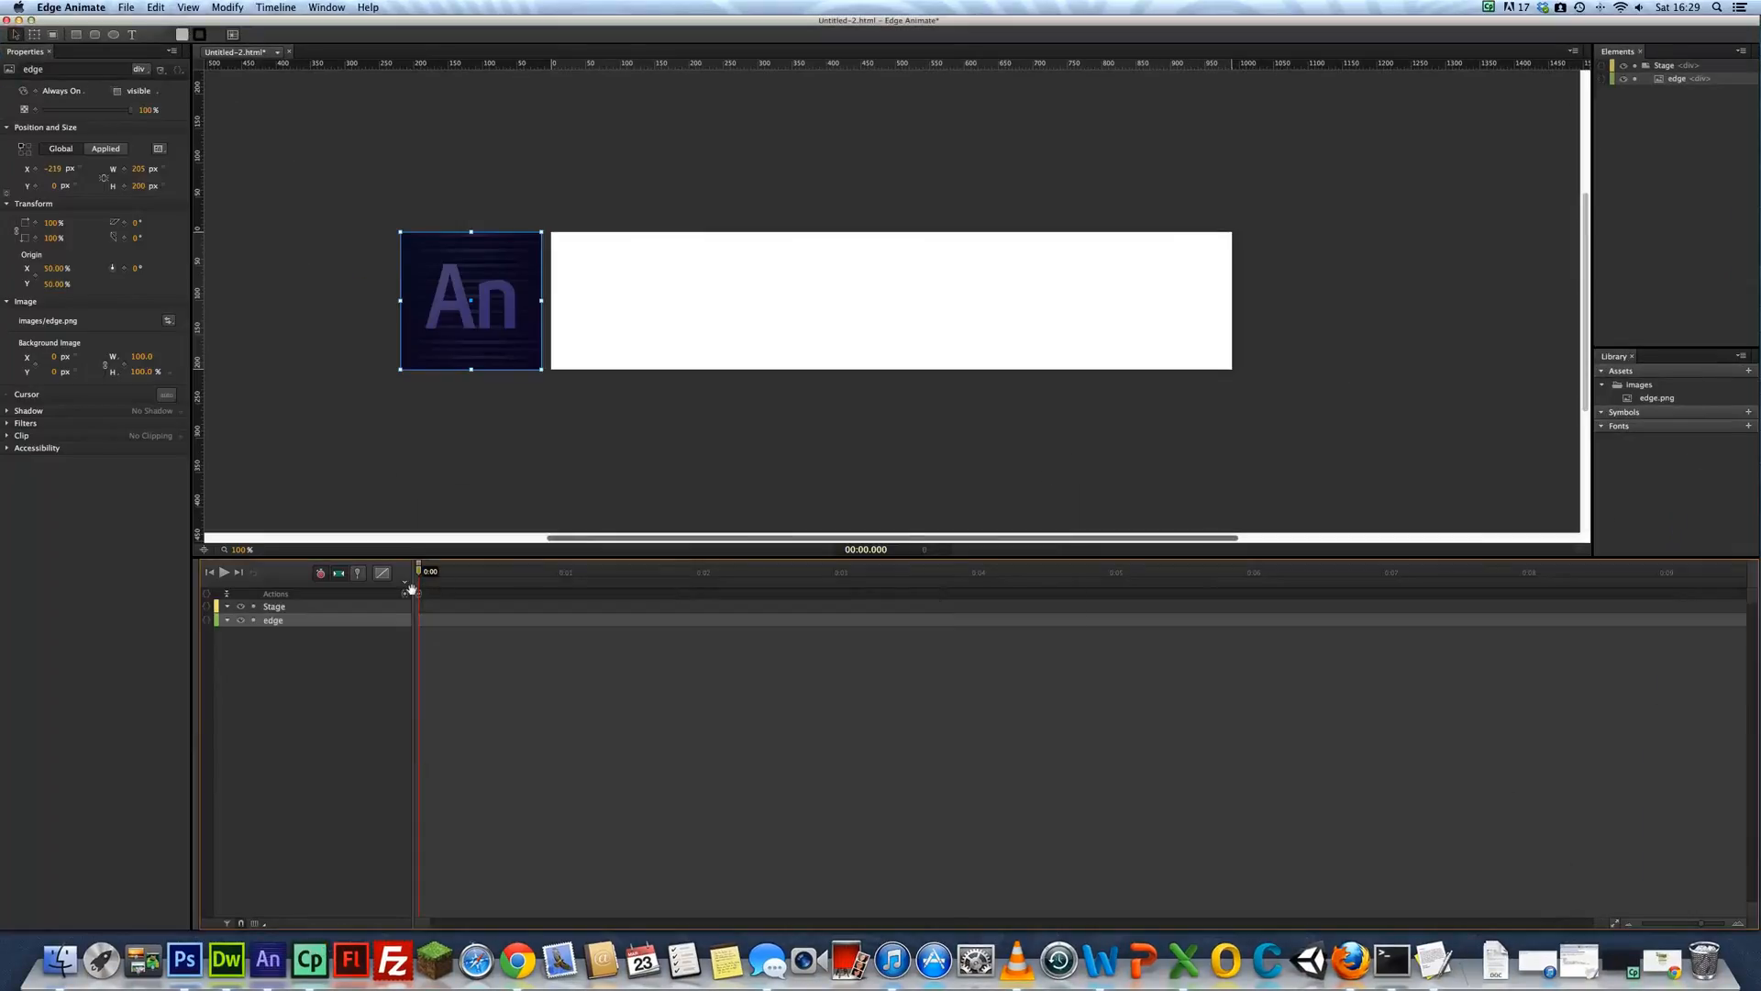
pyautogui.click(404, 587)
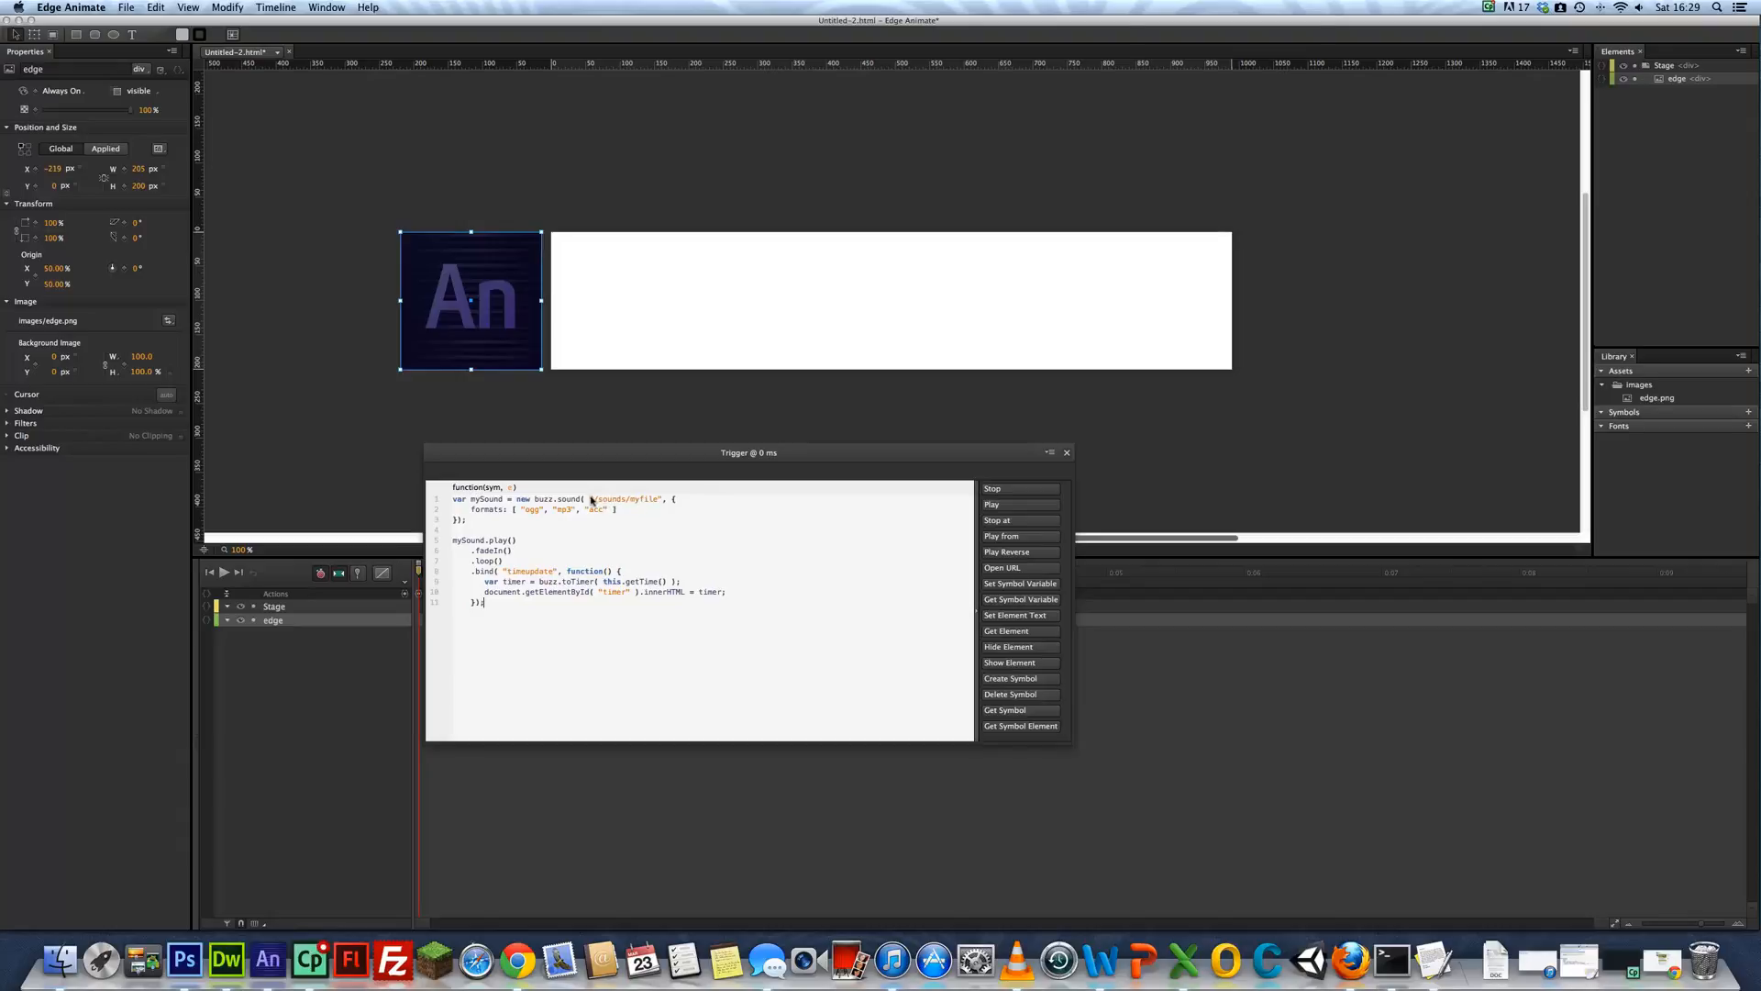
pyautogui.doubleClick(628, 499)
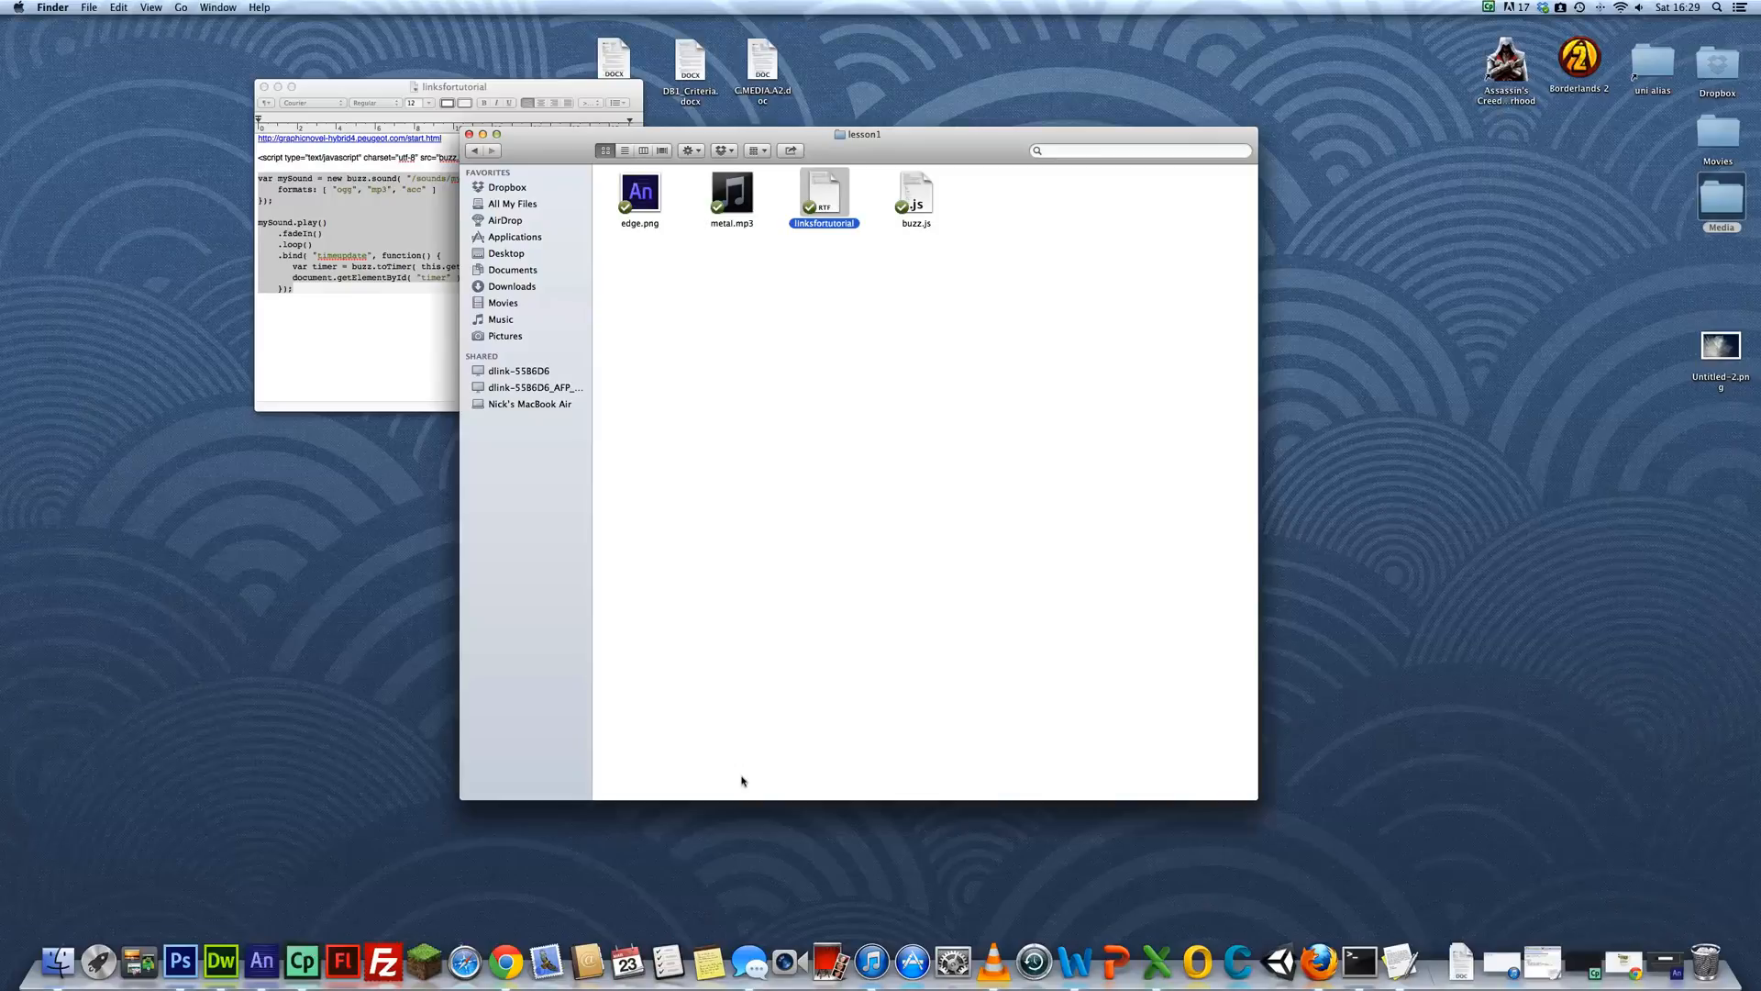
pyautogui.moveTo(506, 960)
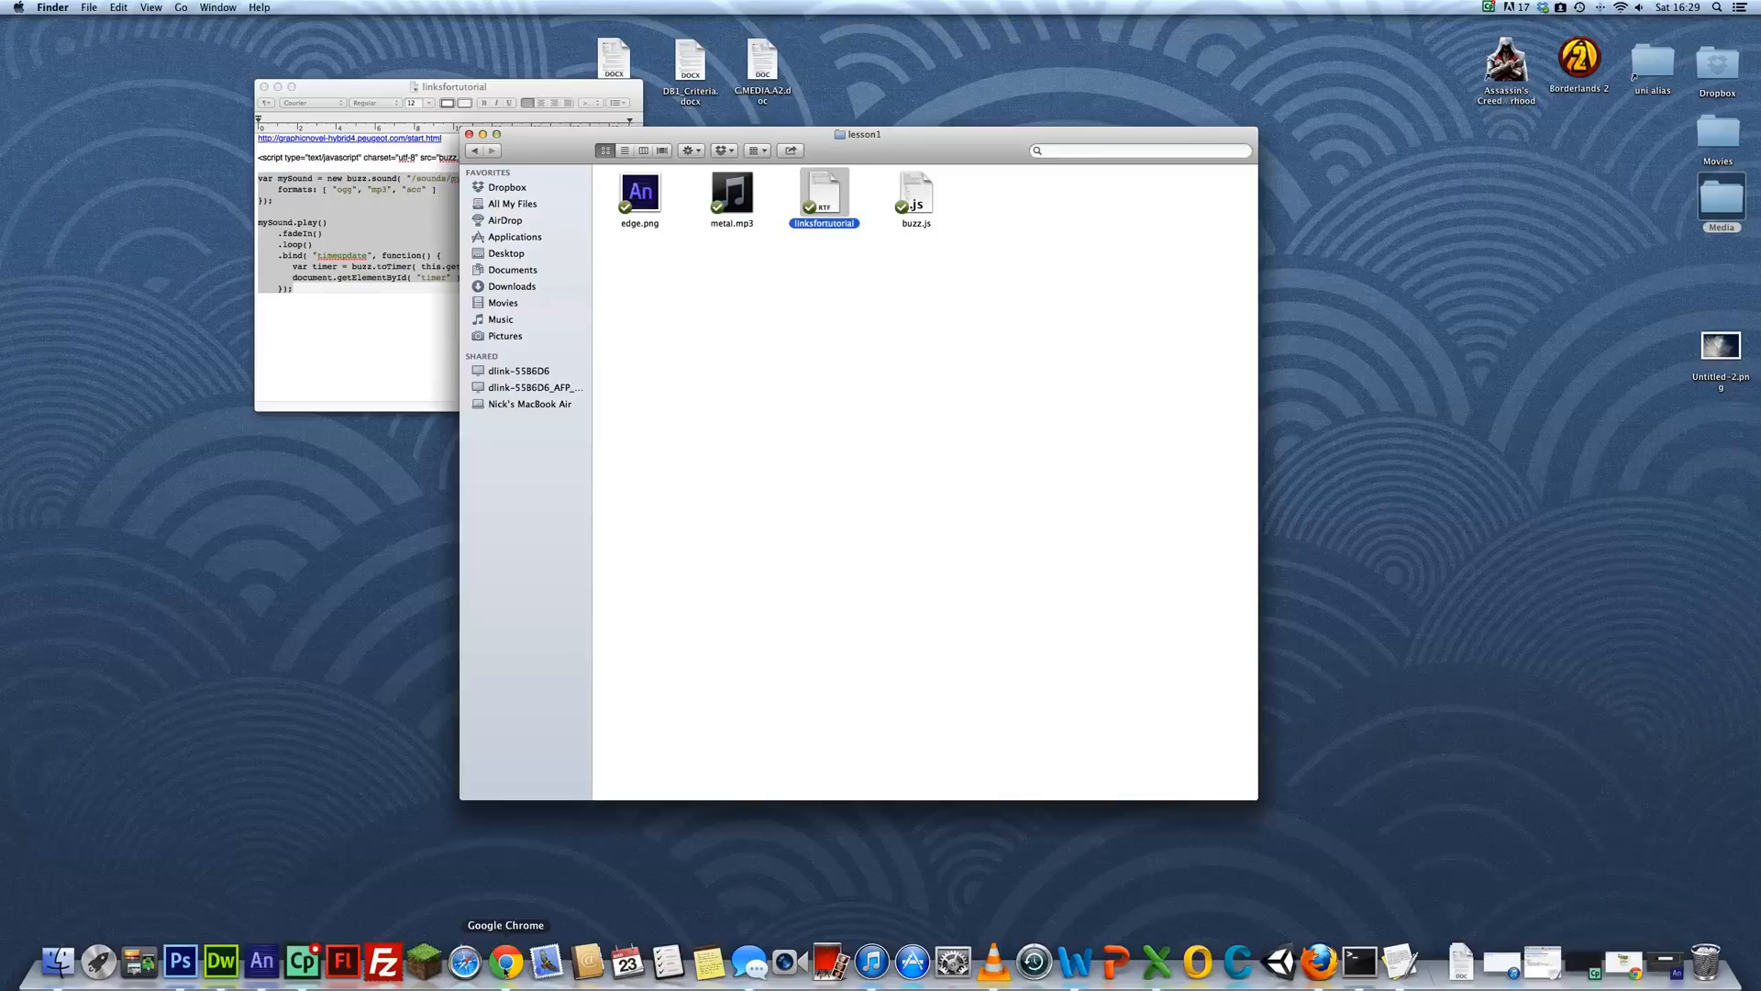
pyautogui.moveTo(1281, 960)
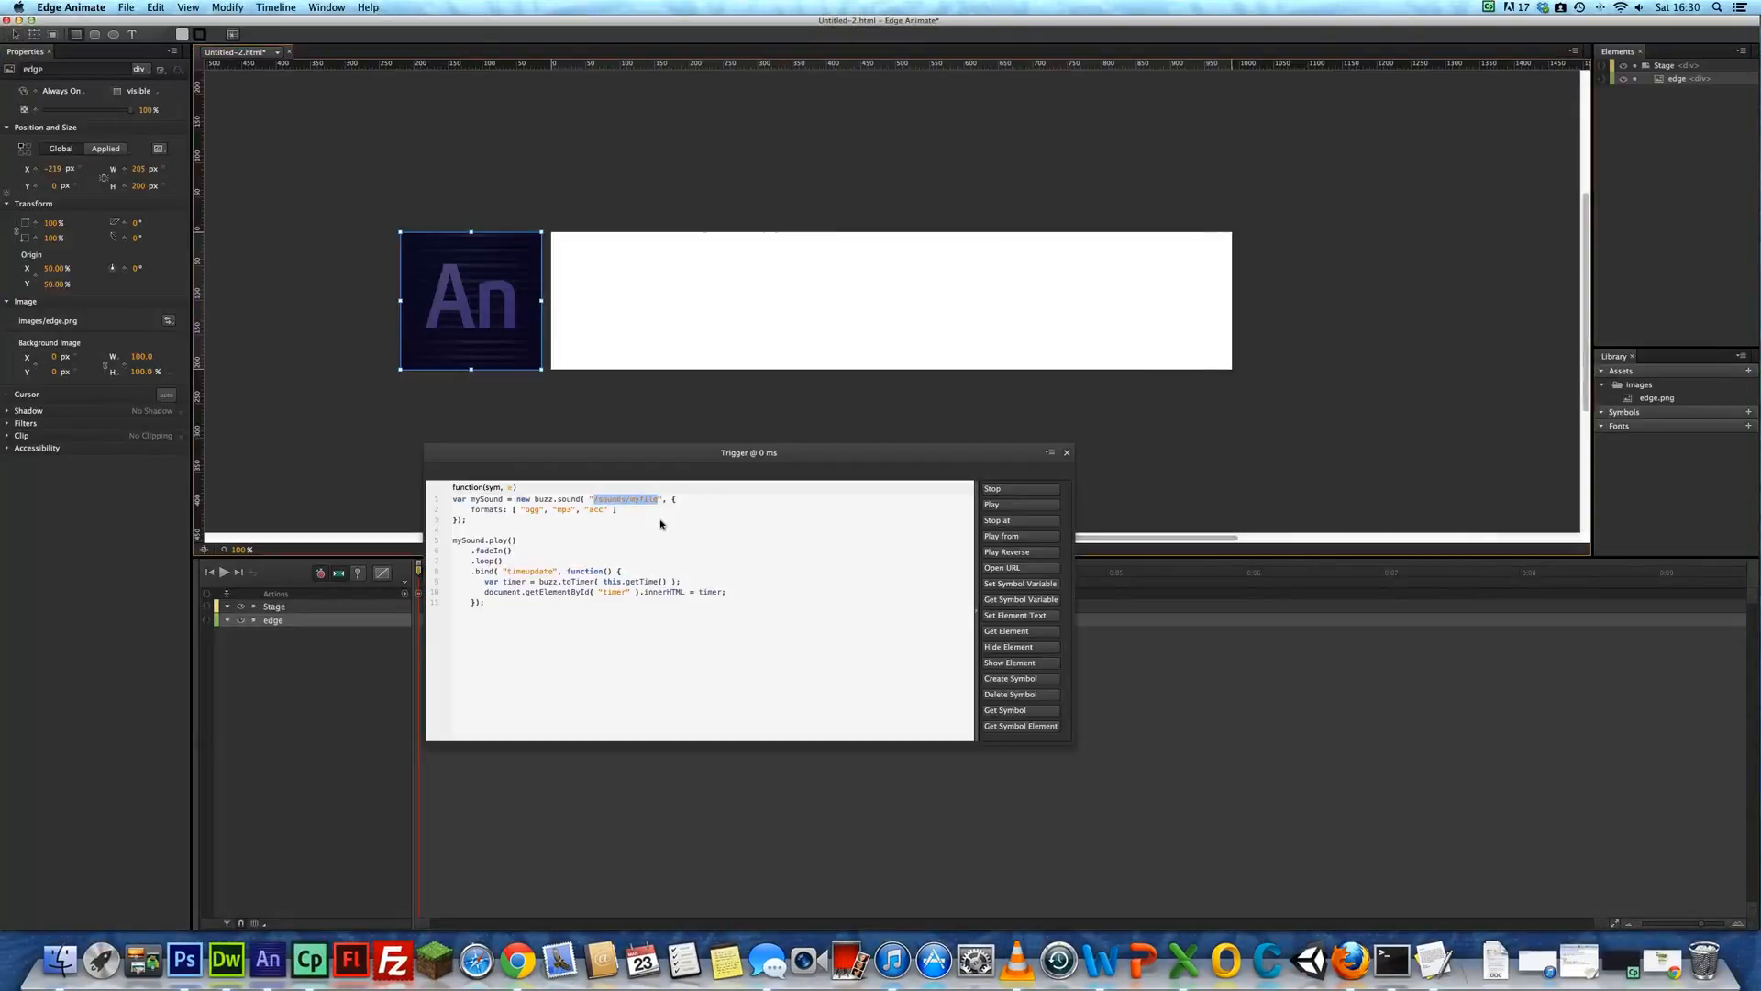
pyautogui.moveTo(671, 499)
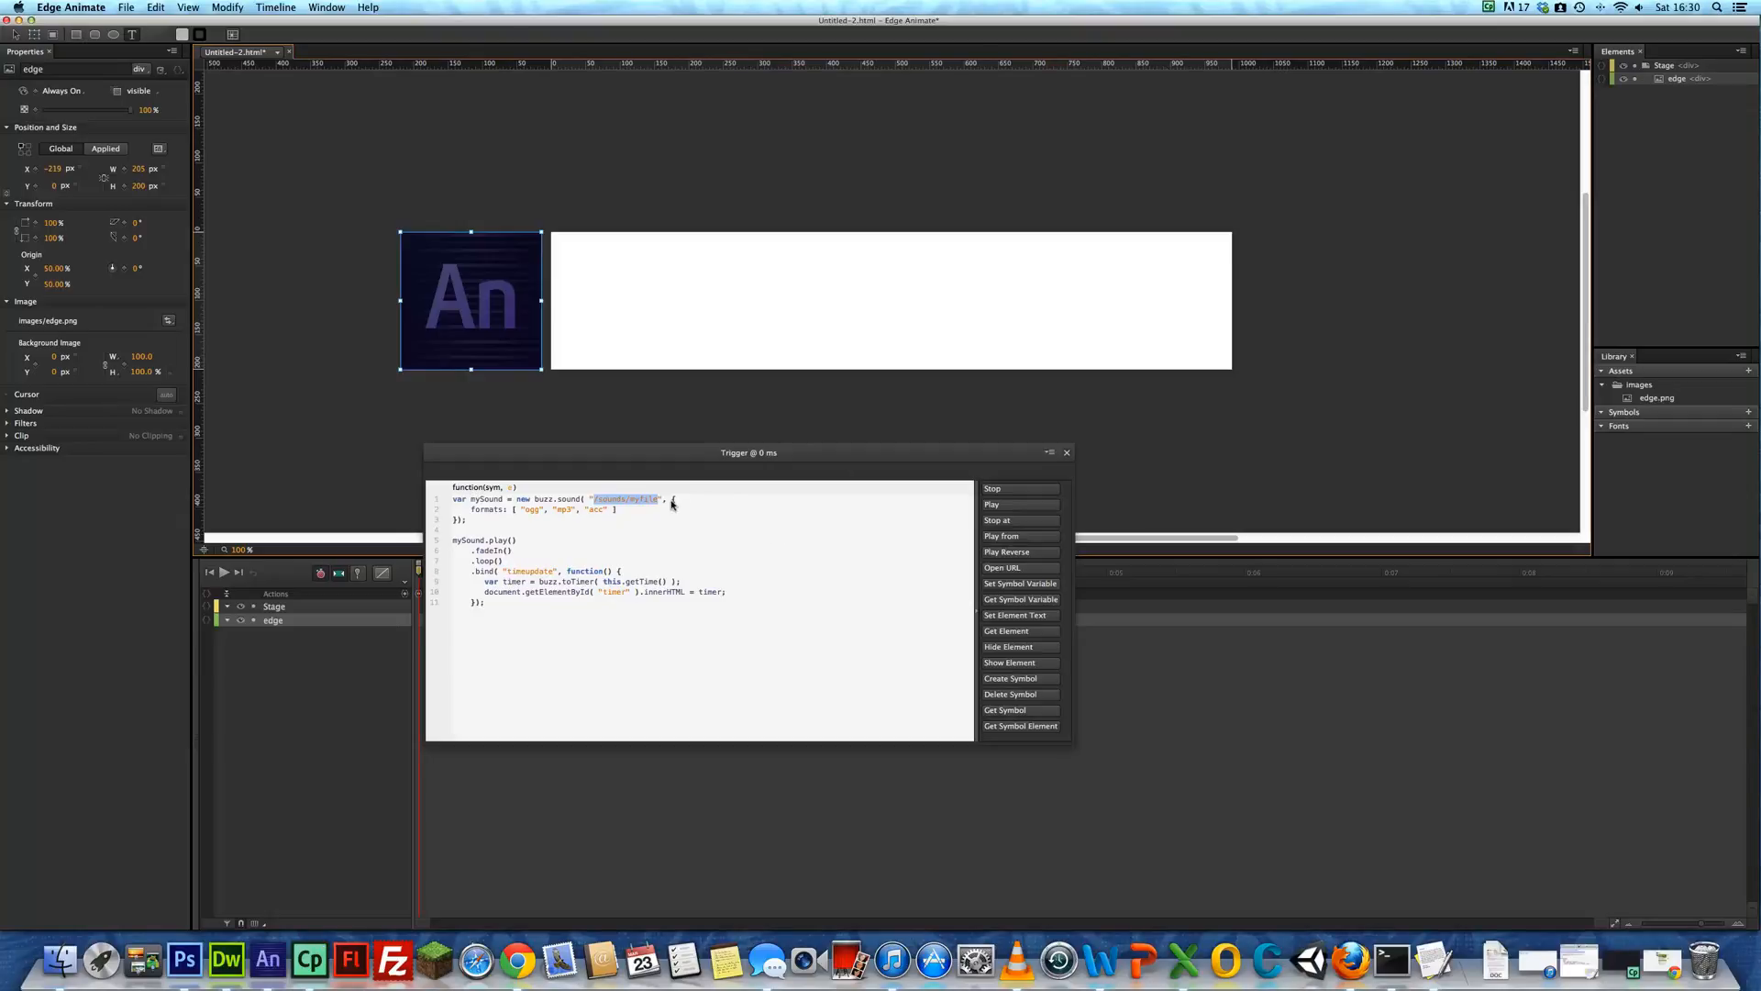
pyautogui.moveTo(593, 499)
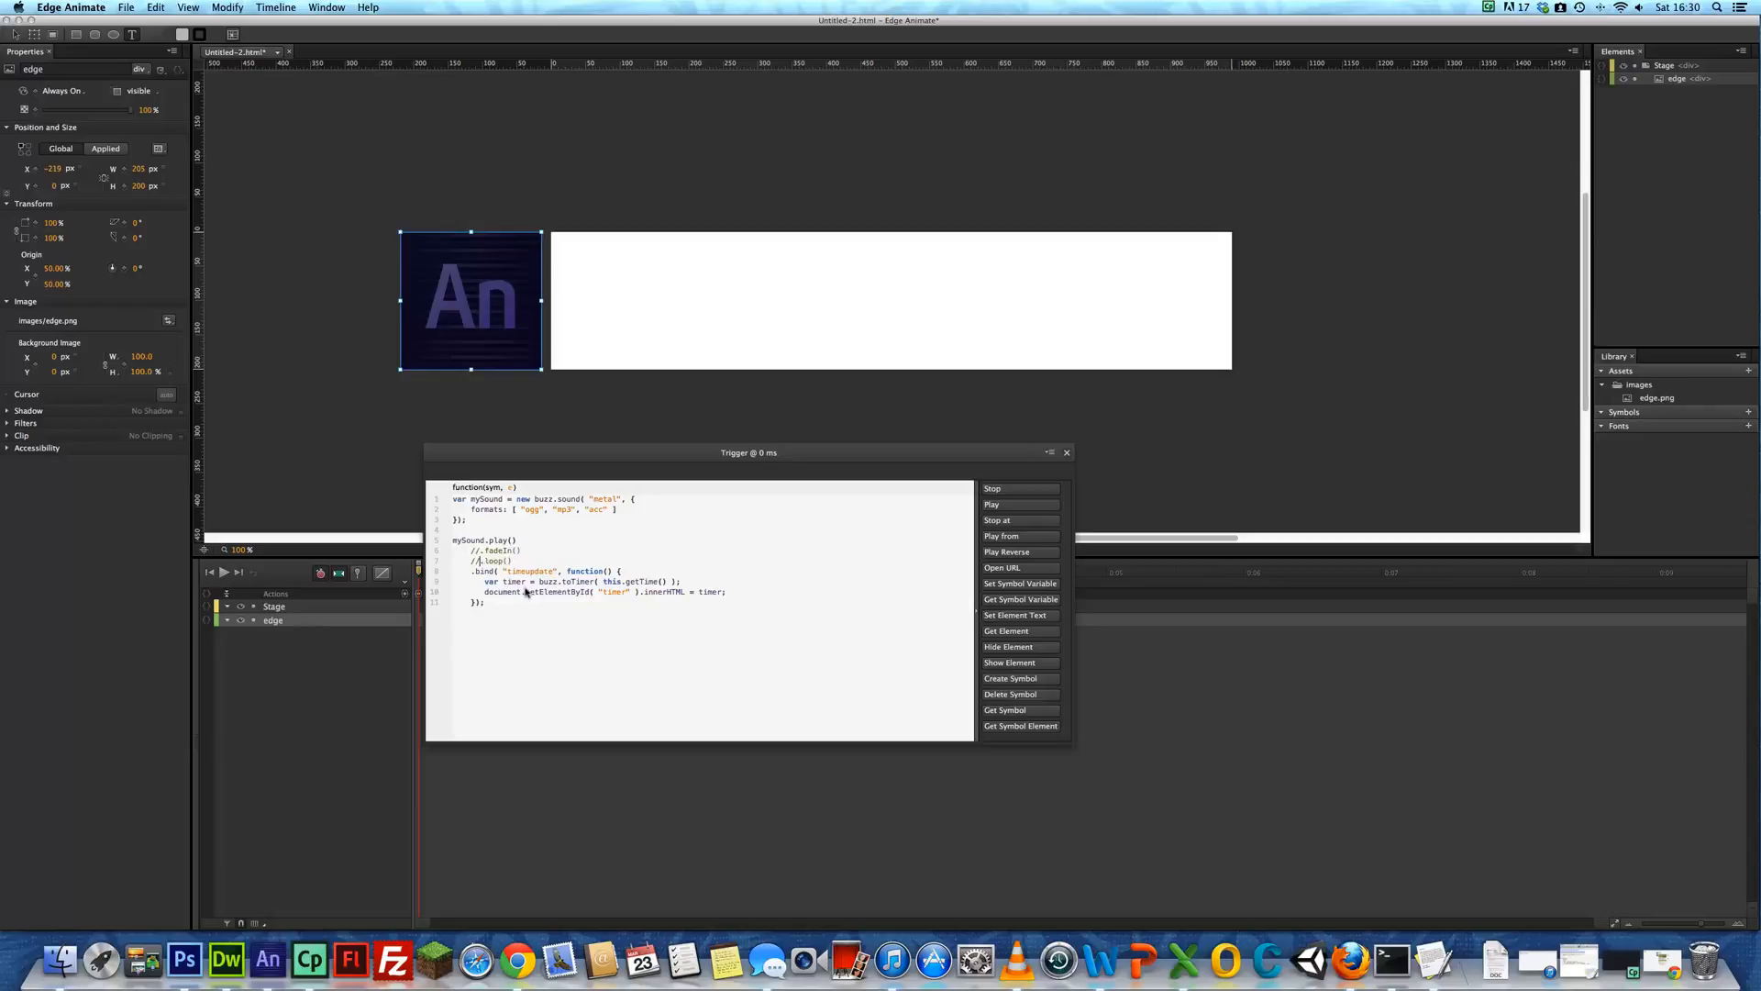
# Close the trigger editor after the code loads the metal sound with fadeIn and loop commented out
pyautogui.click(1066, 451)
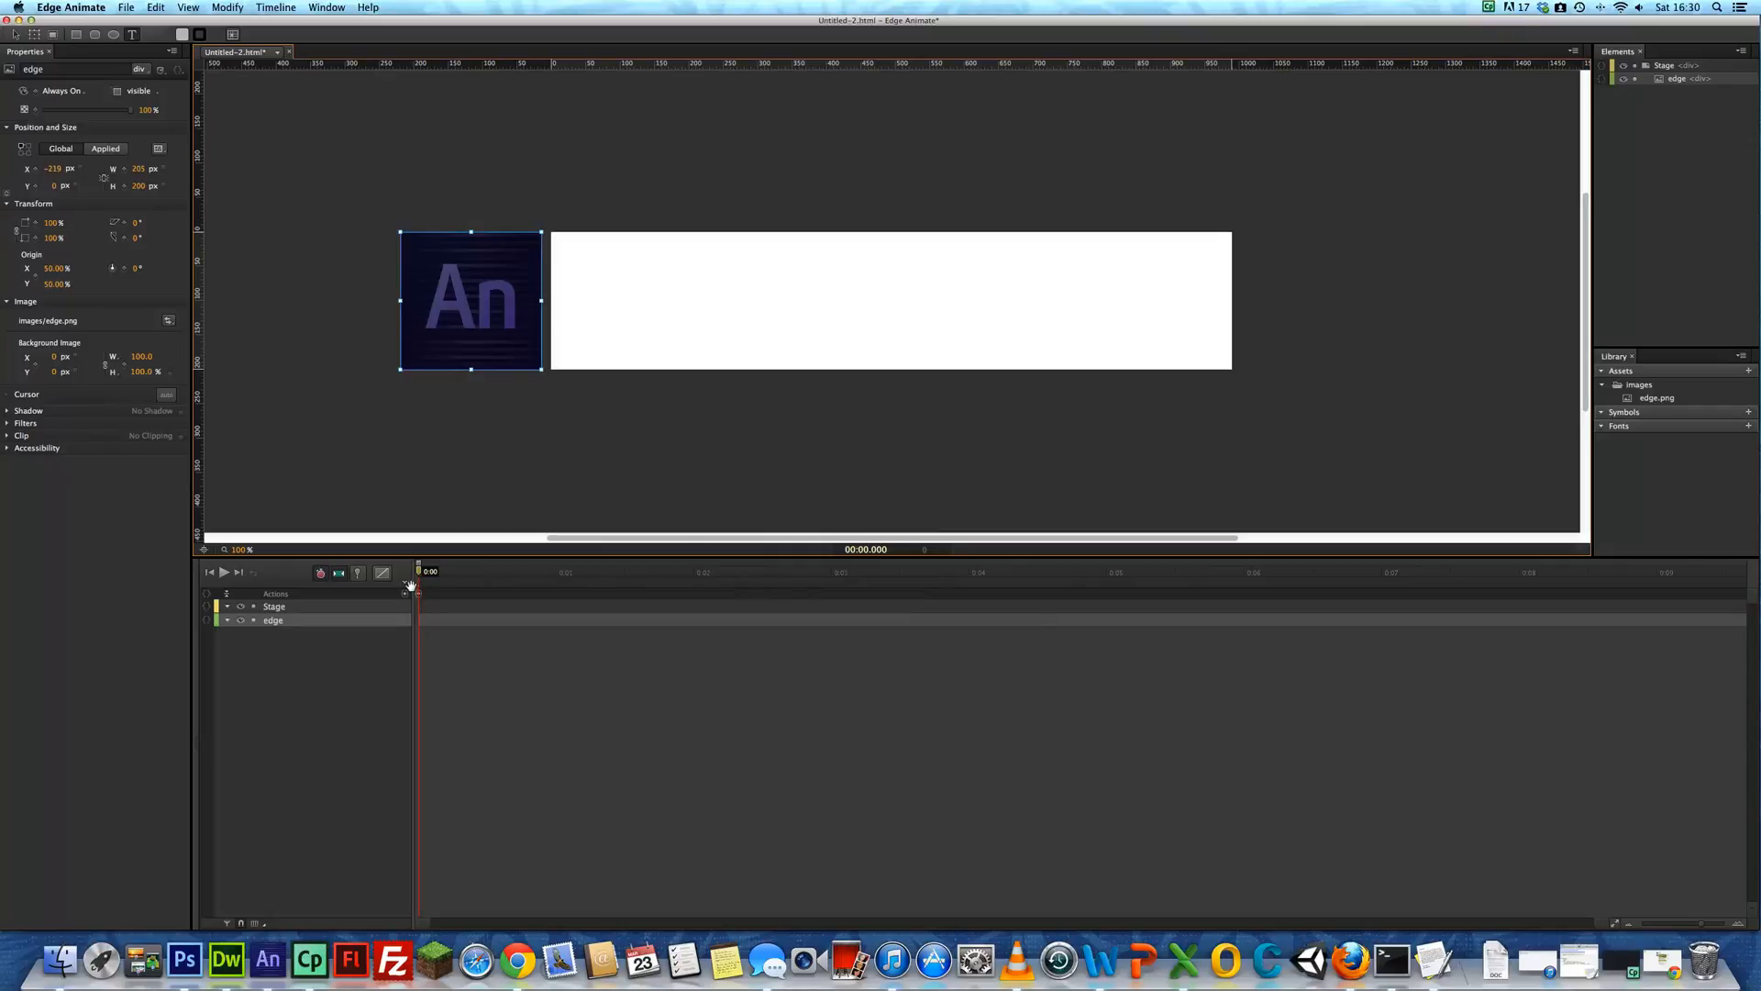
pyautogui.moveTo(418, 598)
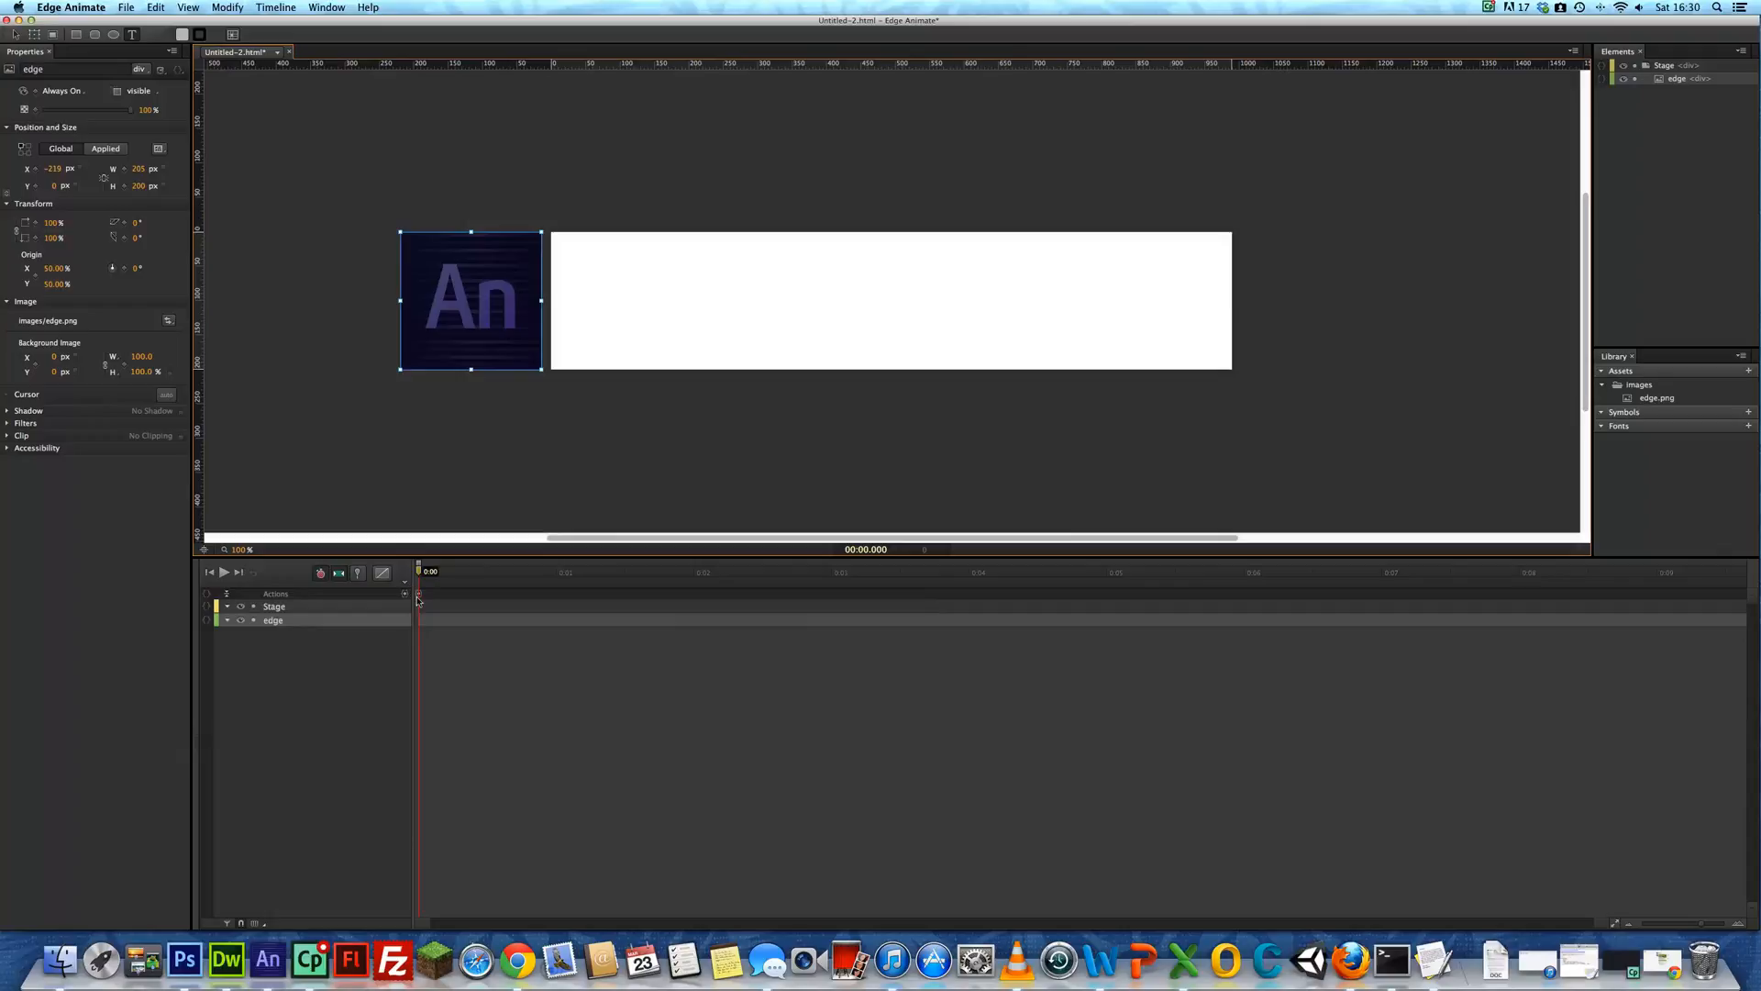
pyautogui.moveTo(339, 624)
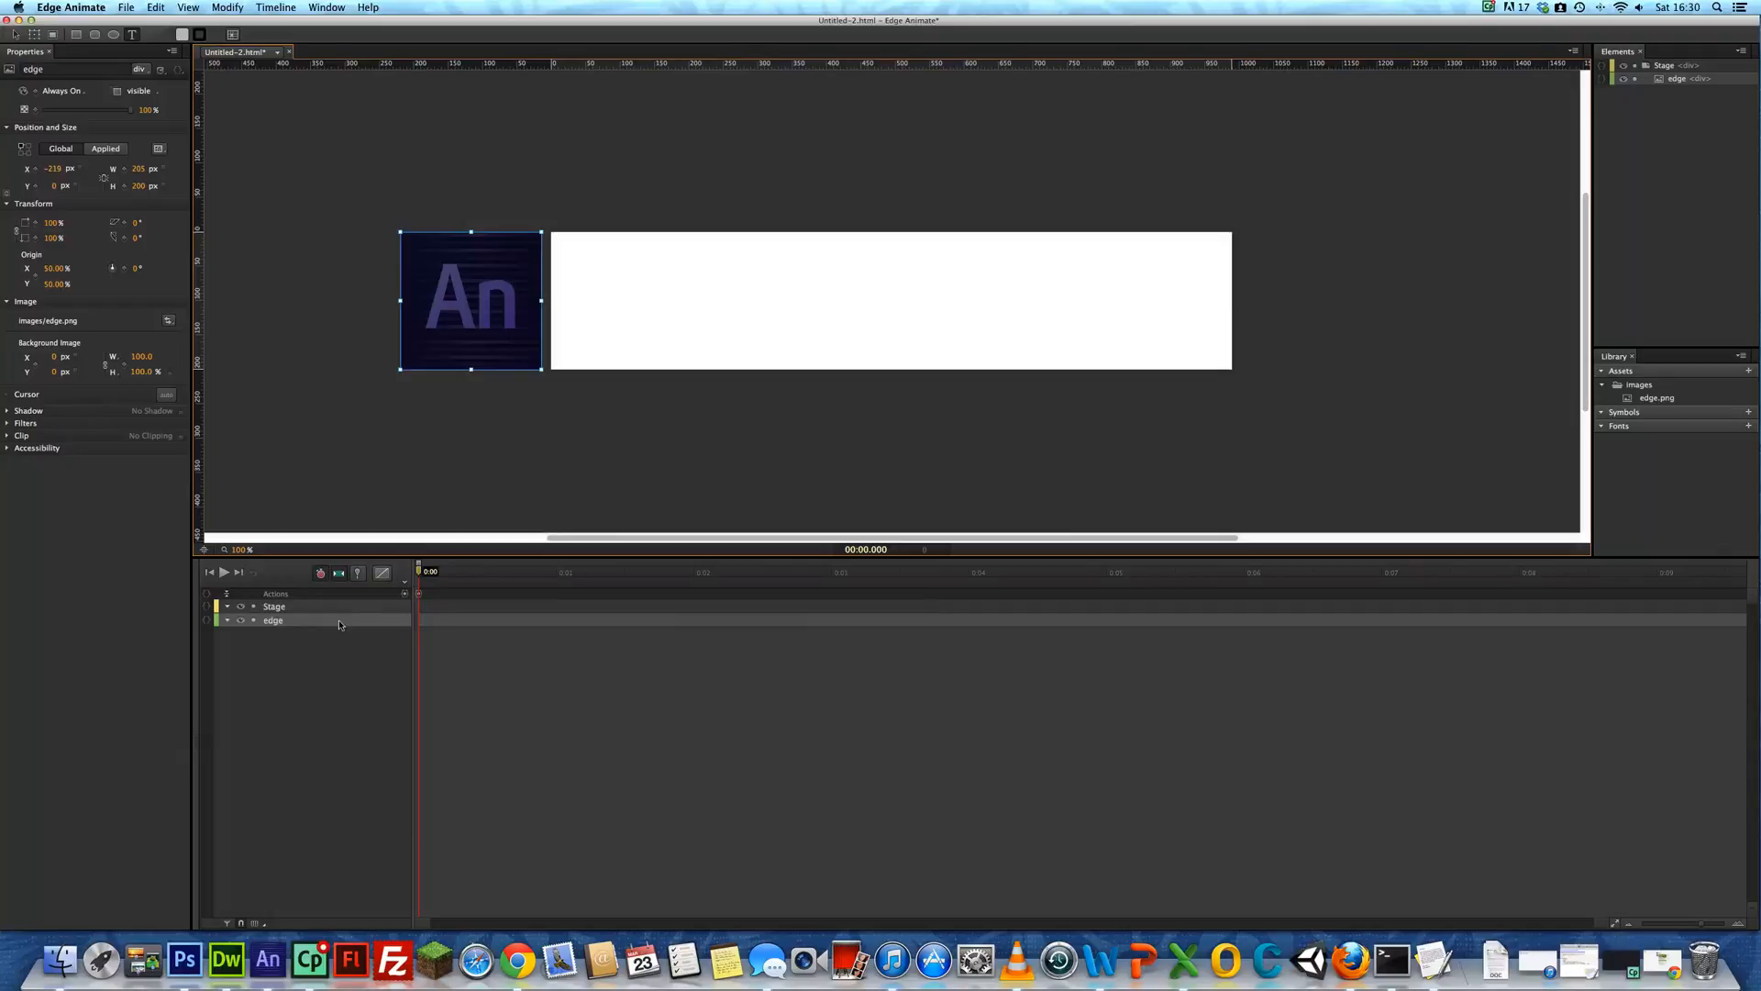
pyautogui.moveTo(309, 620)
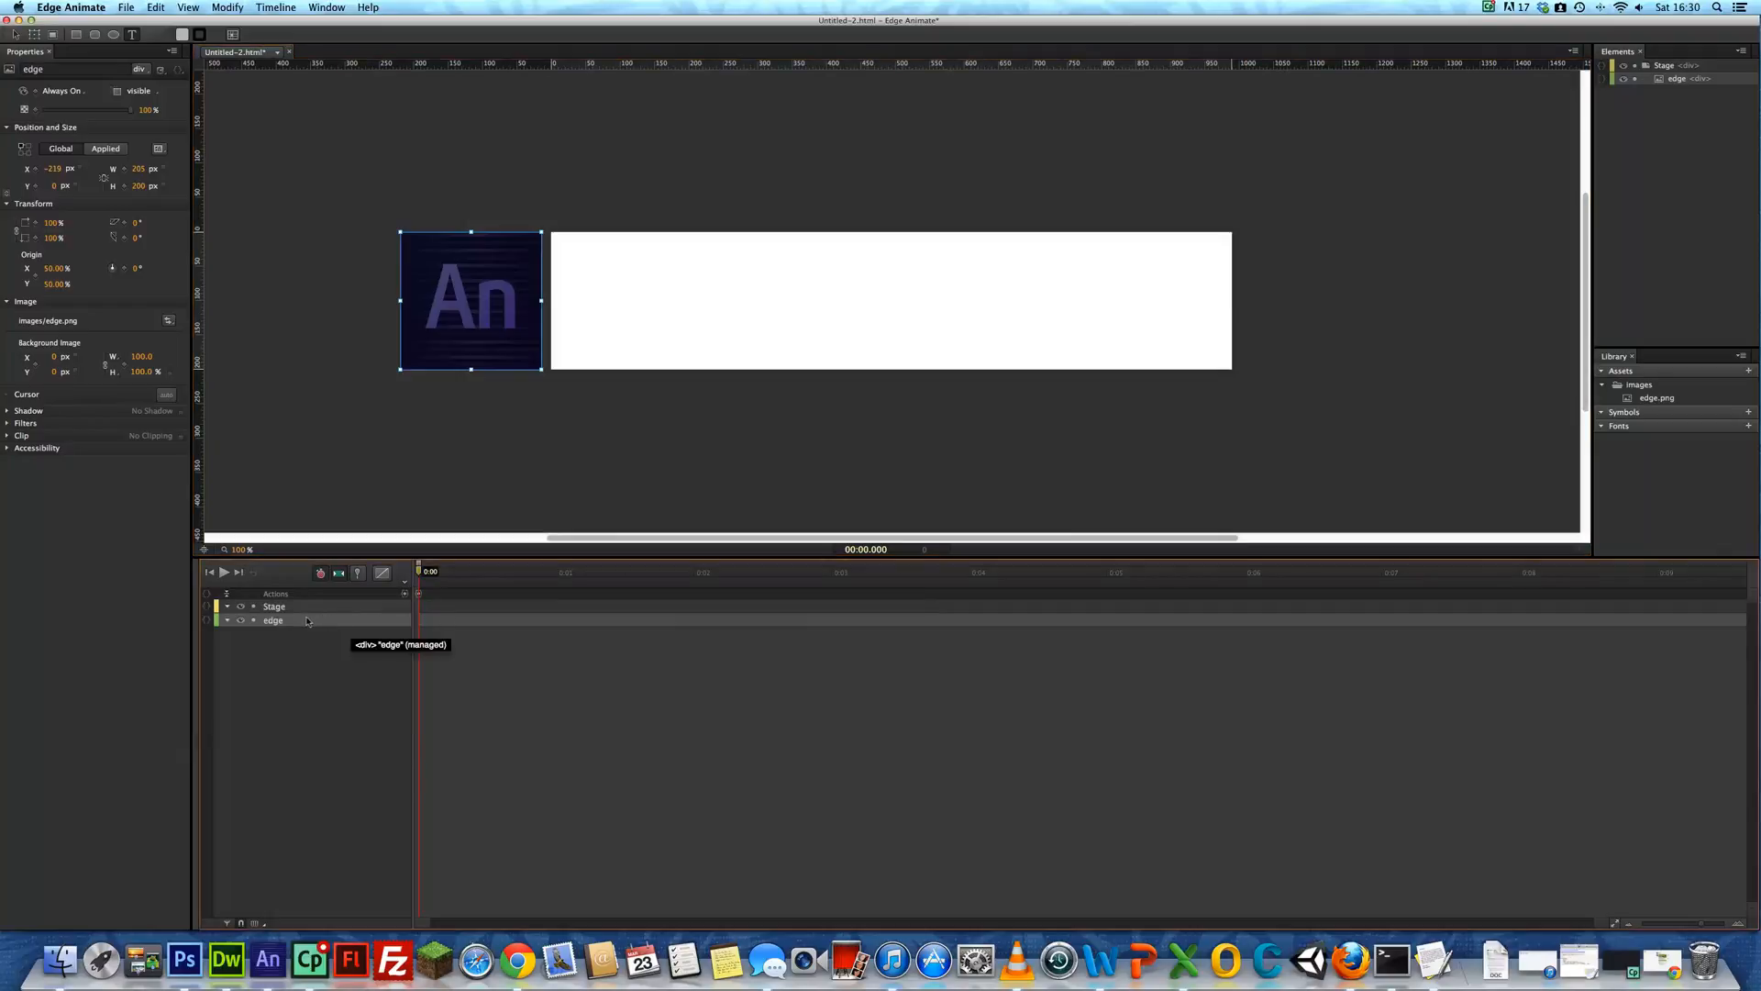
pyautogui.moveTo(452, 203)
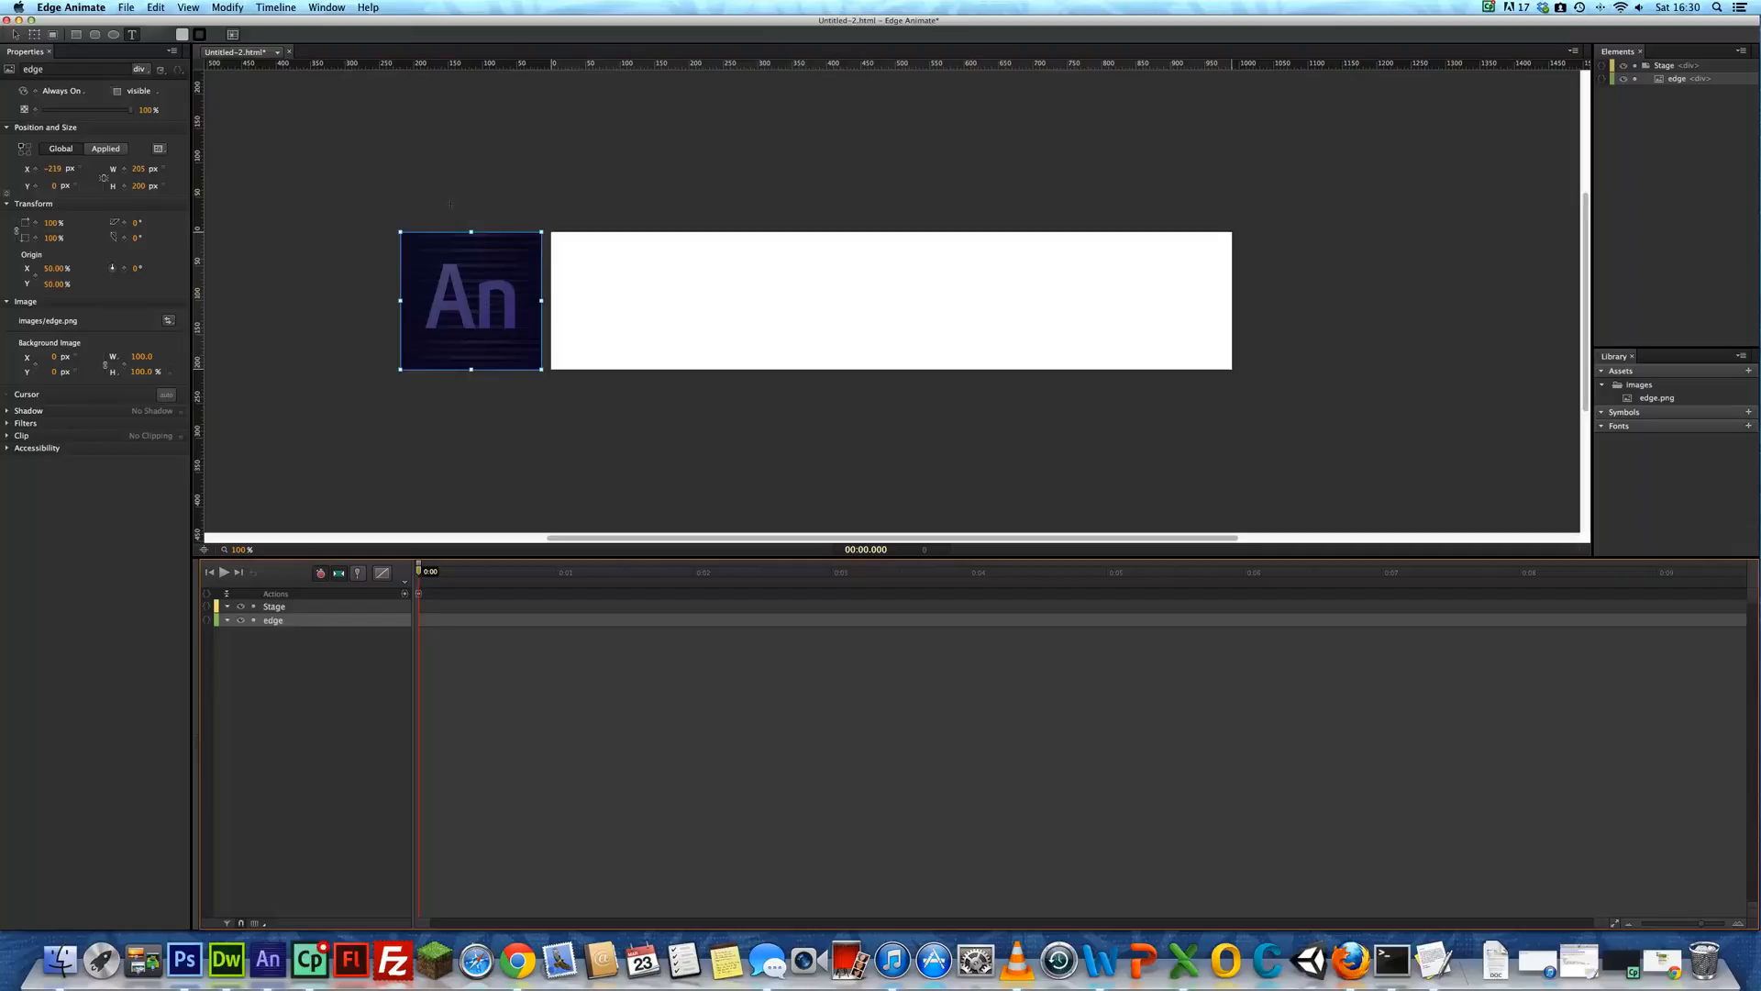
pyautogui.moveTo(321, 620)
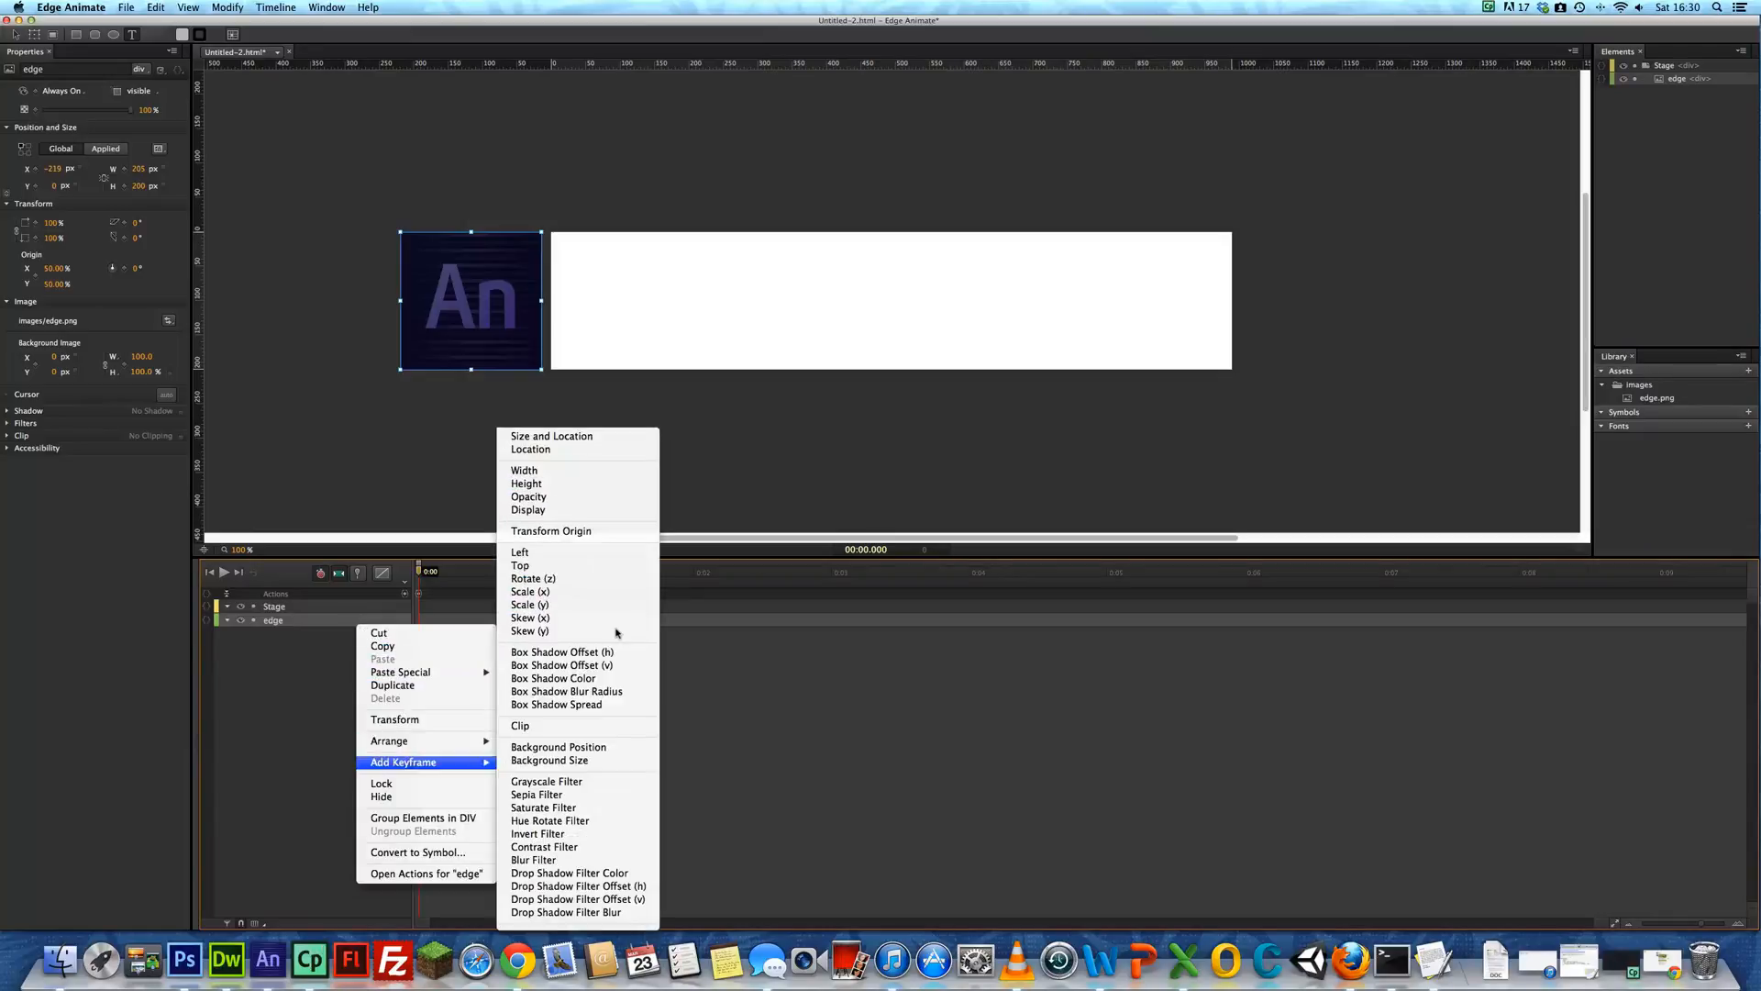
pyautogui.moveTo(530, 448)
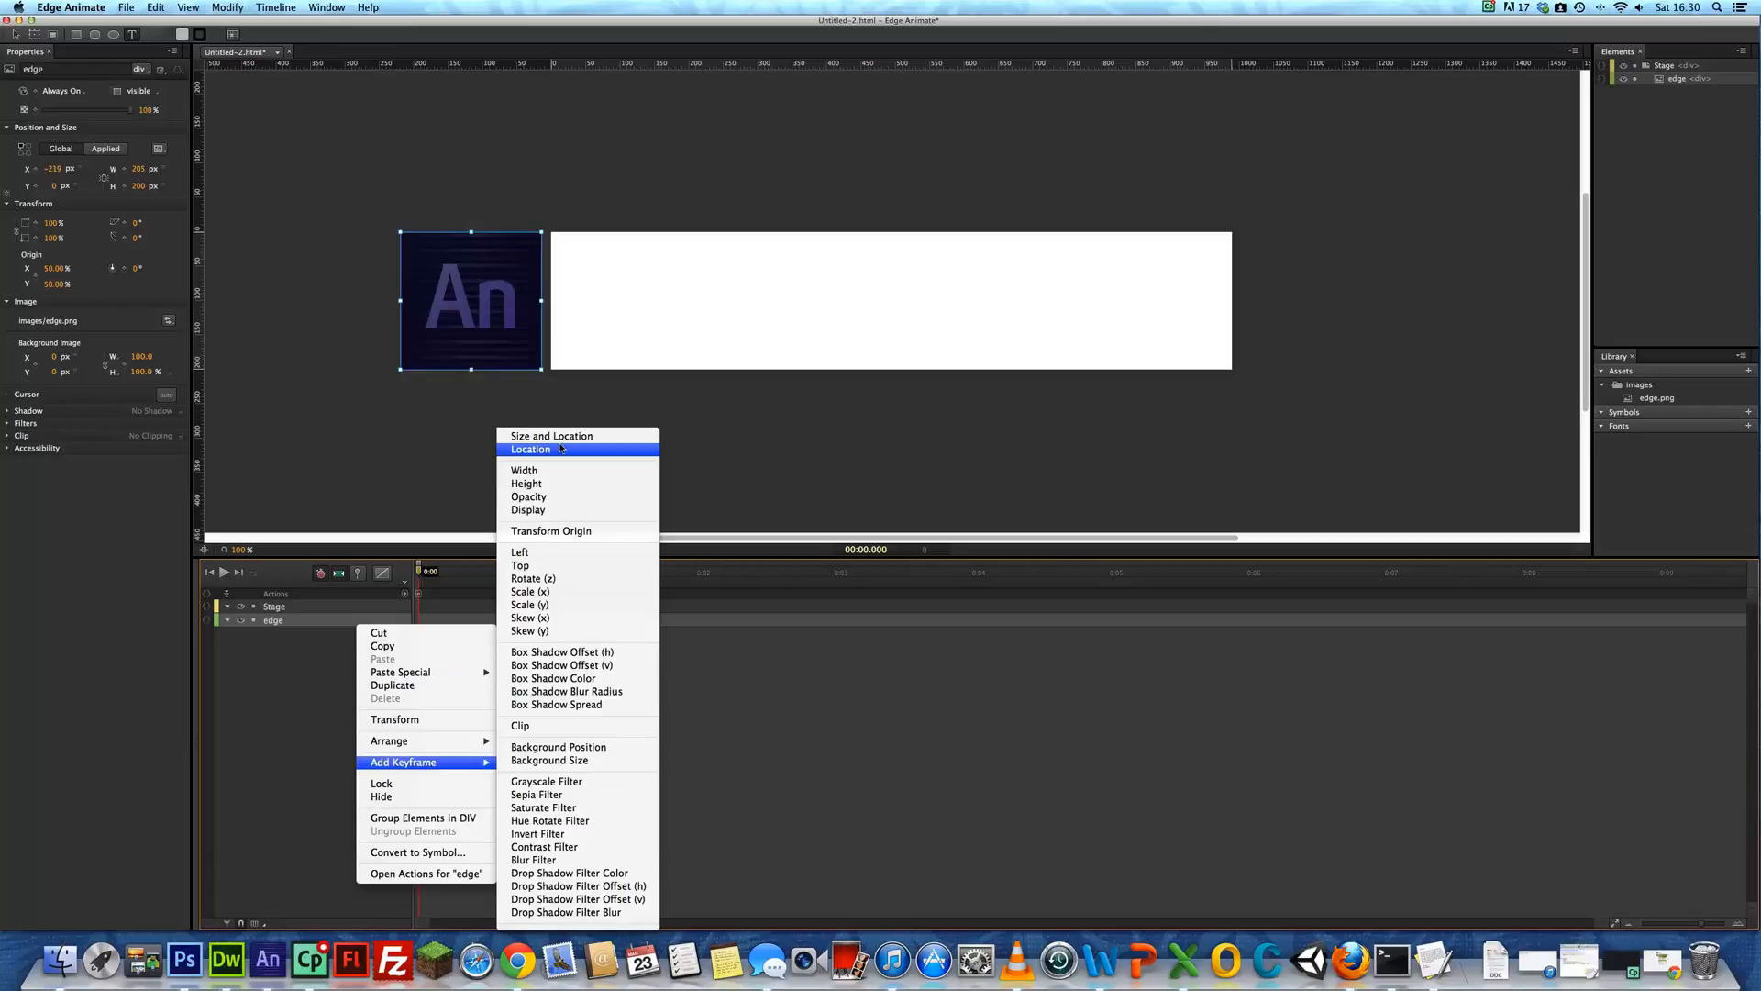
# Add Location keyframes recording the edge image's starting Left and Top position
pyautogui.click(530, 448)
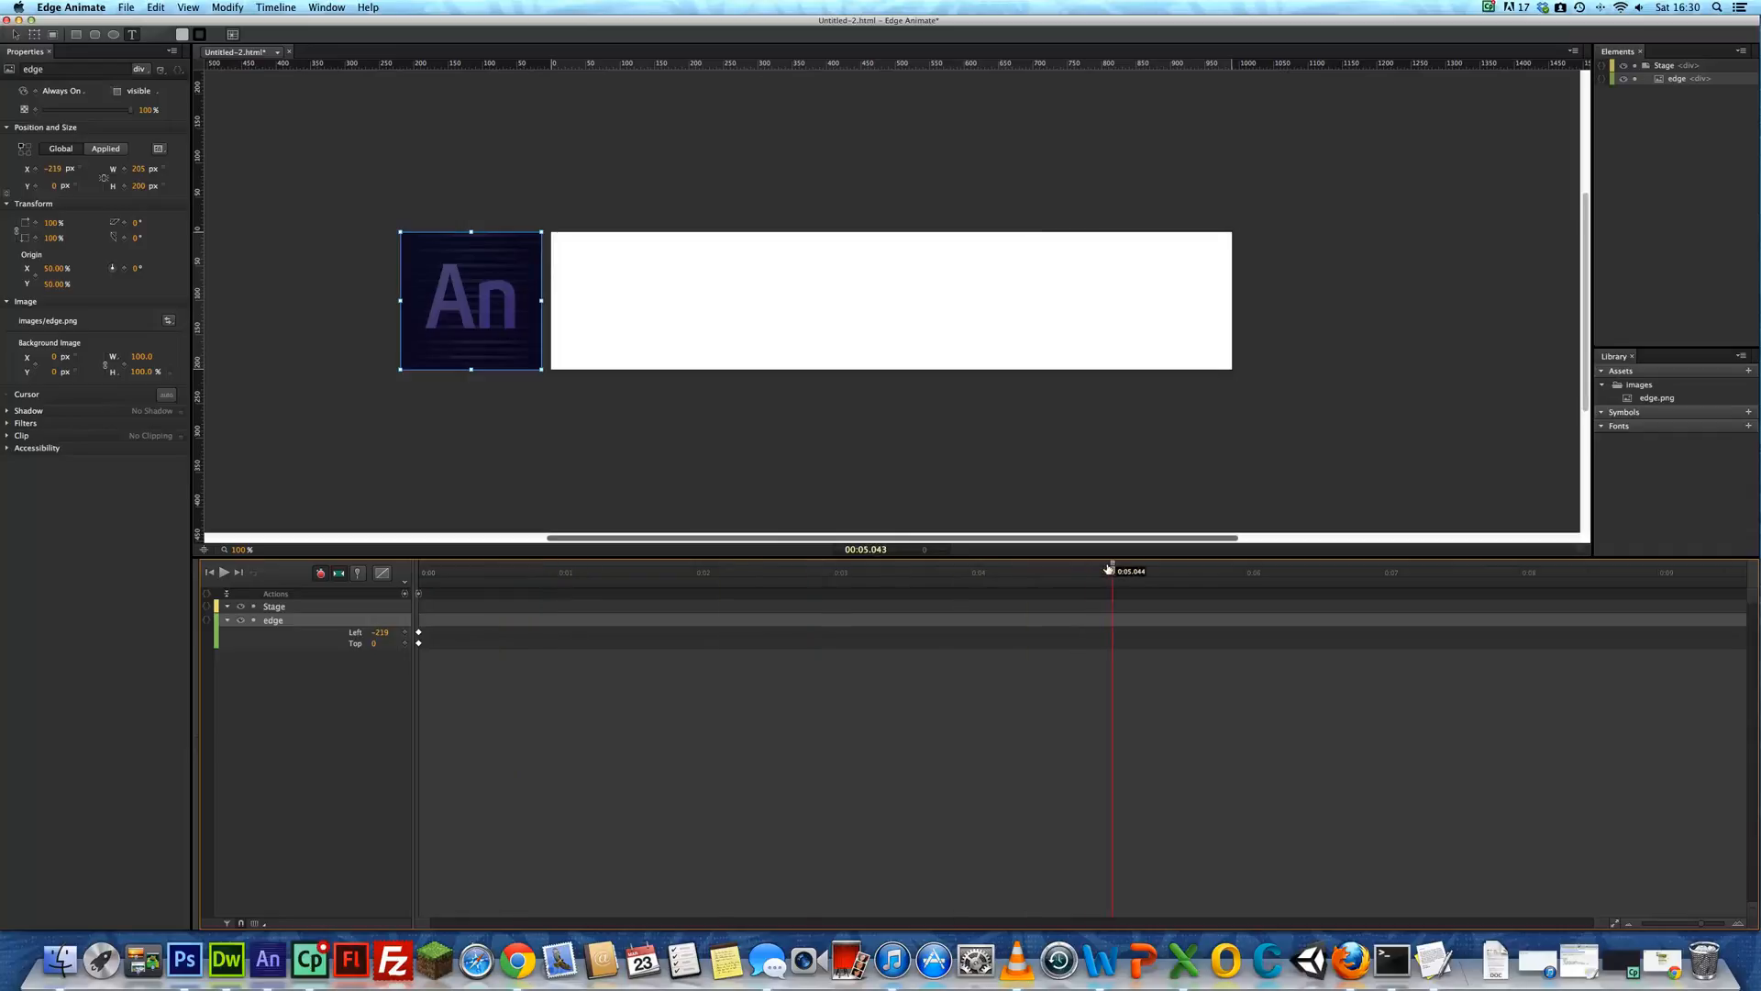
# At 5.5 seconds, move the image to the stage centre and keyframe that position
pyautogui.moveTo(1112, 569); pyautogui.dragTo(1174, 569)
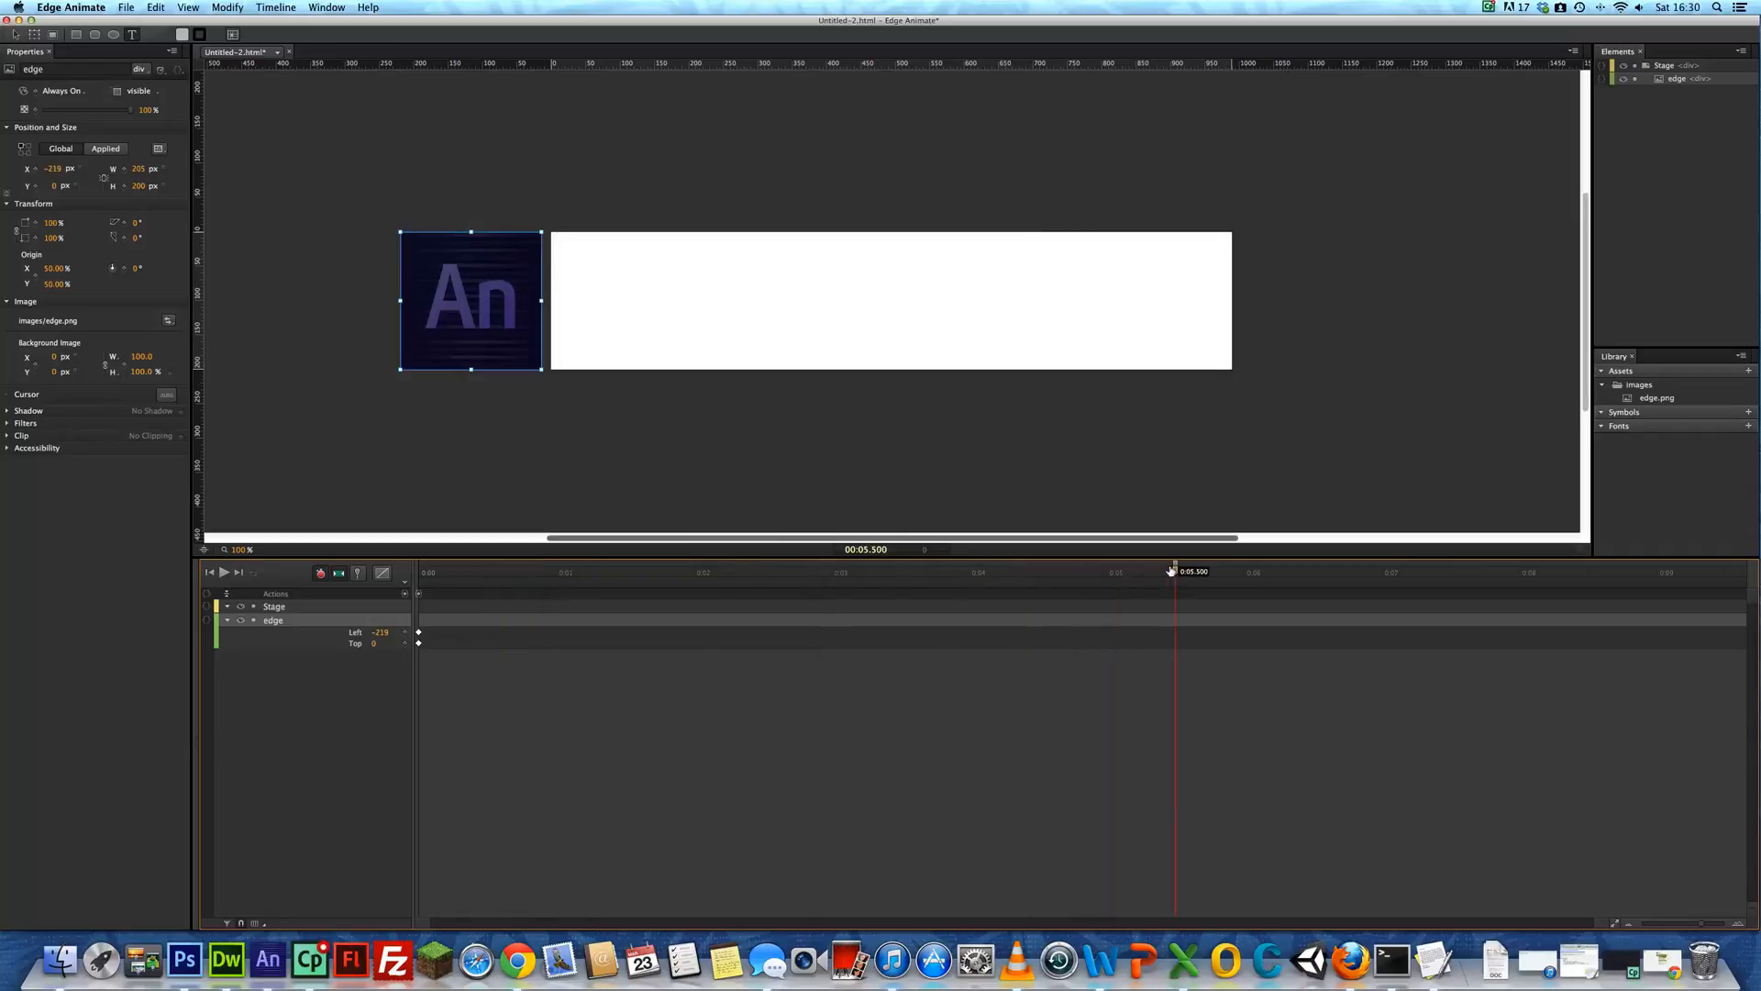
pyautogui.moveTo(877, 741)
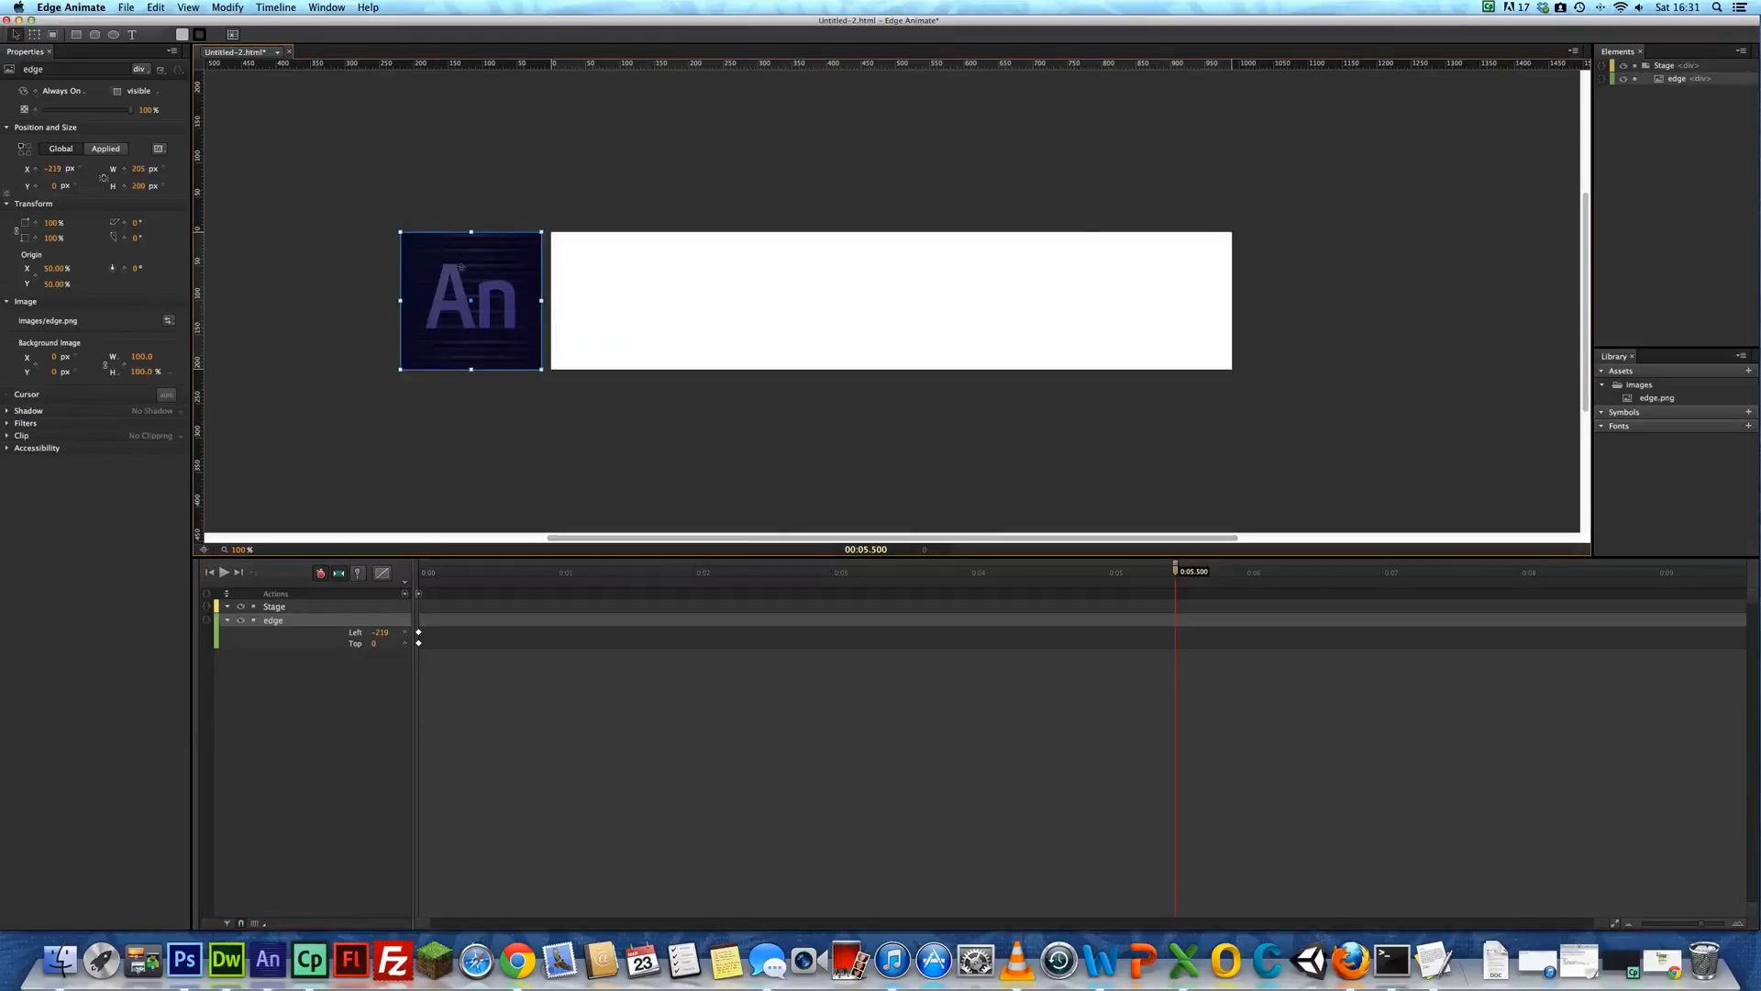
pyautogui.moveTo(472, 301); pyautogui.dragTo(858, 301)
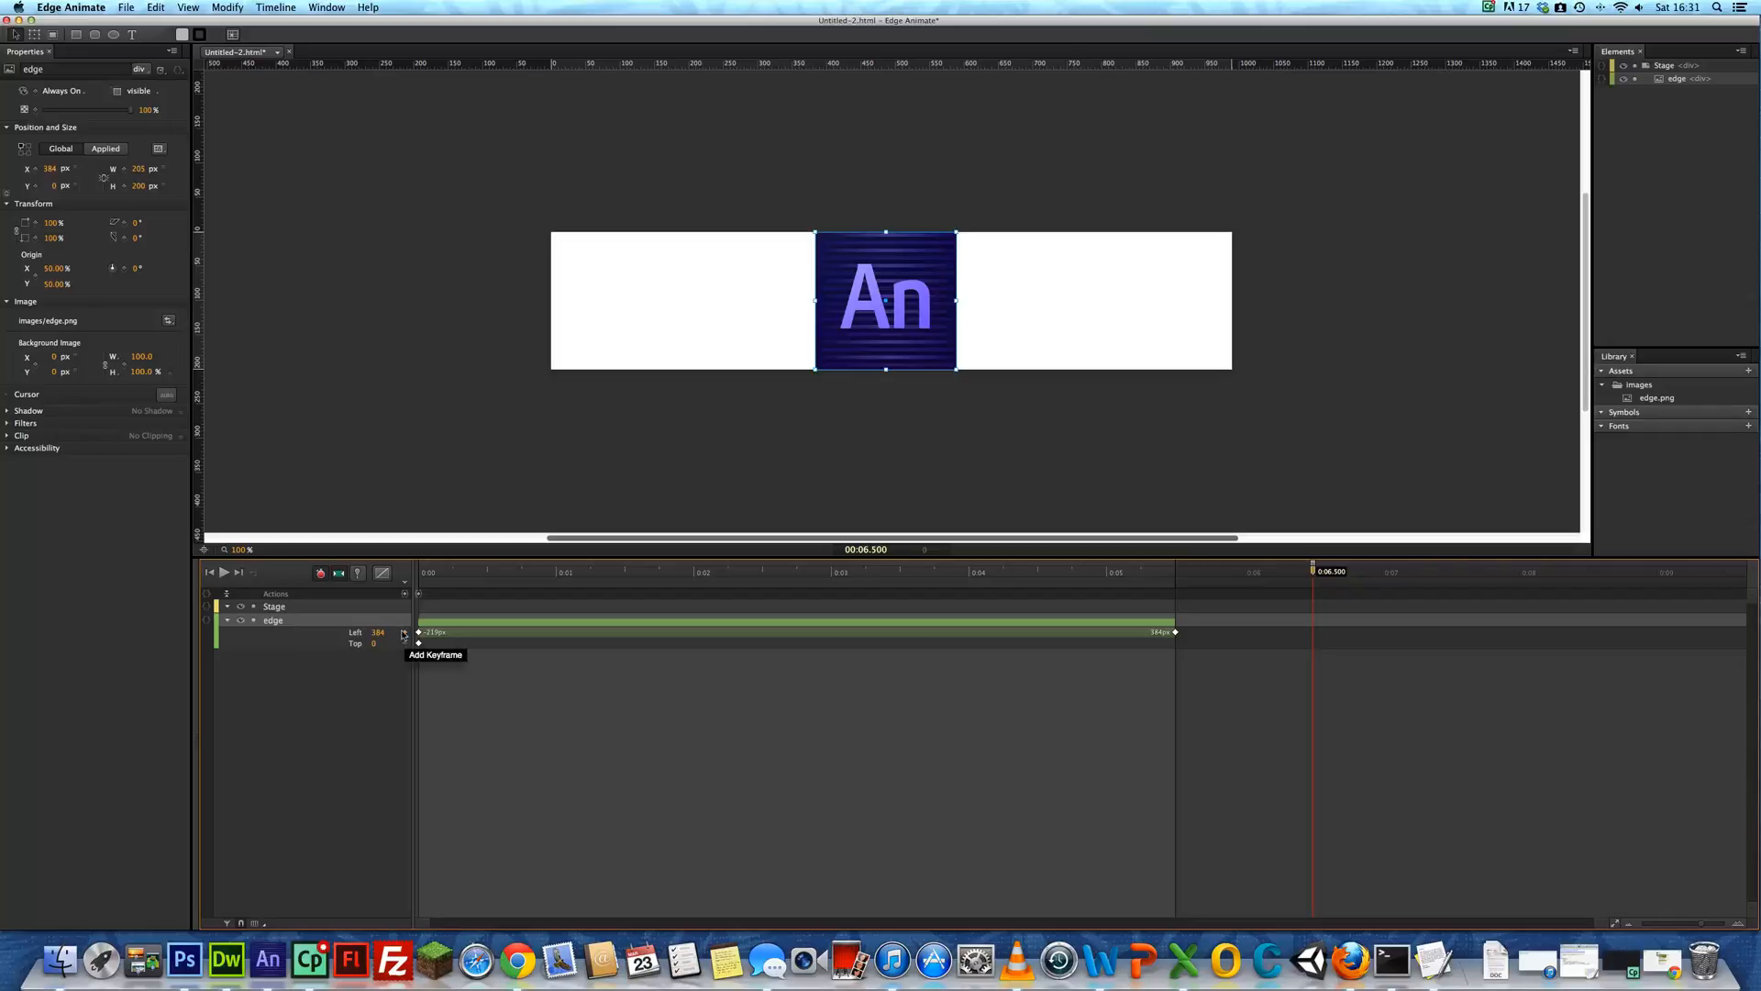
pyautogui.click(403, 644)
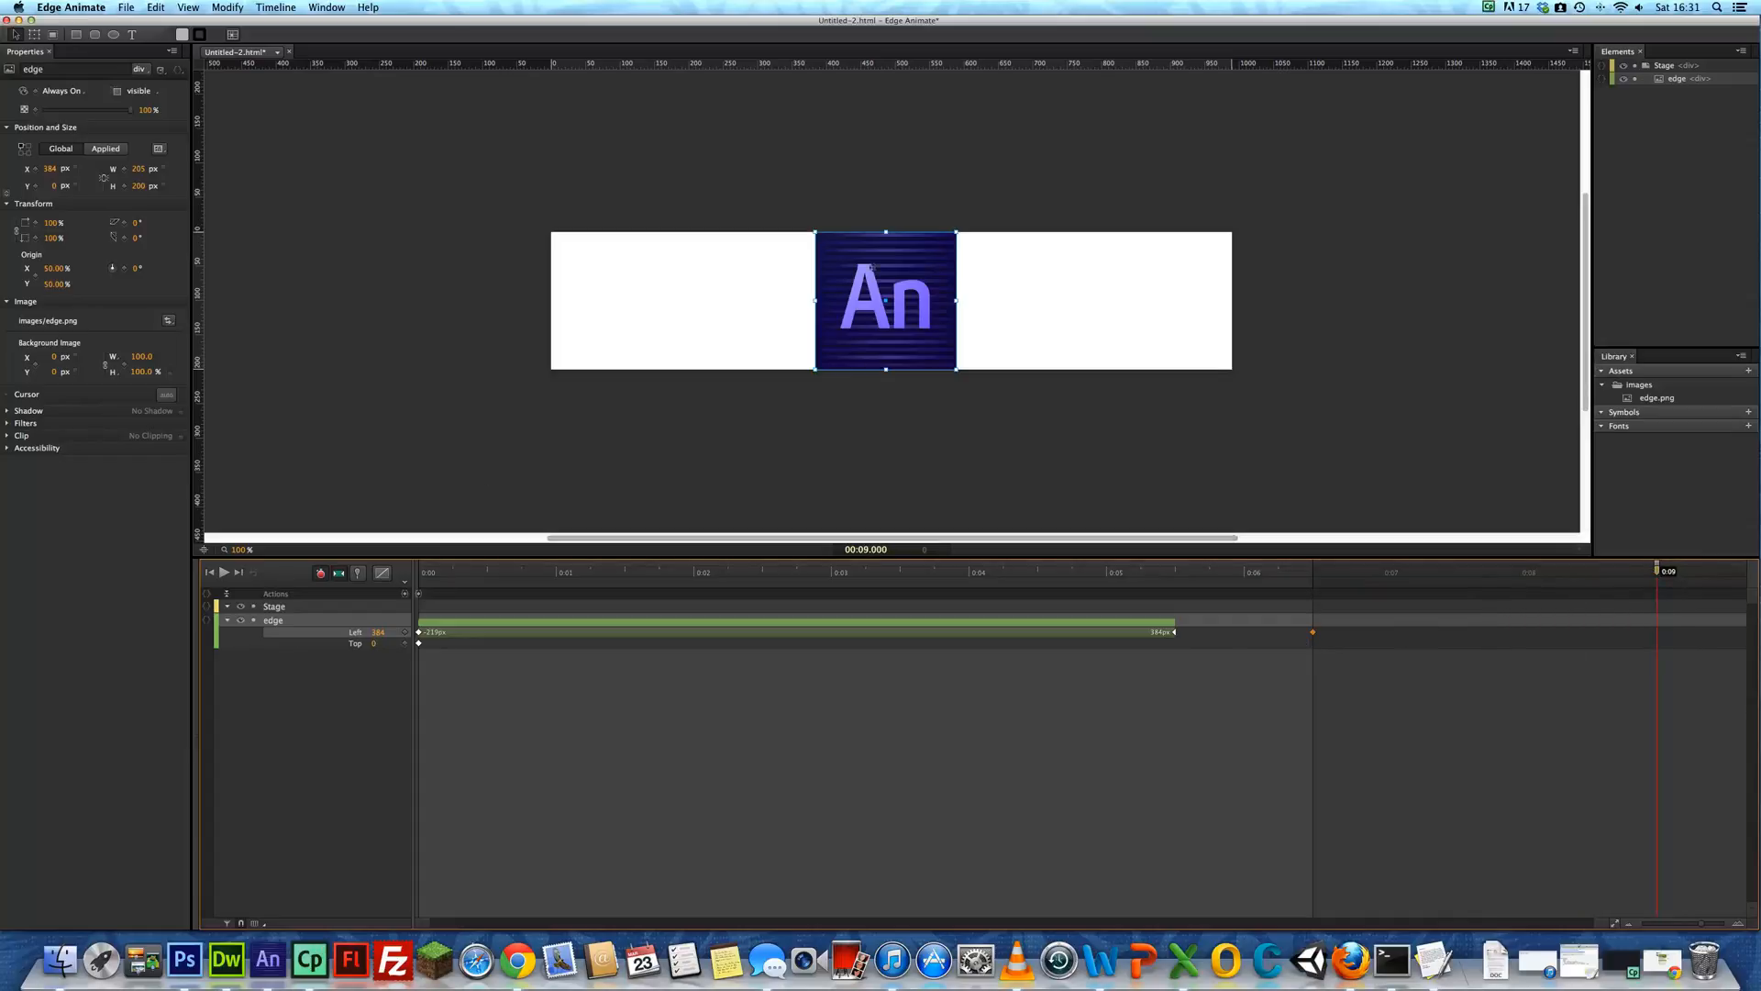
# Drag the edge image past the stage's right edge, keyframing its exit at 9 seconds
pyautogui.moveTo(886, 300); pyautogui.dragTo(1143, 299)
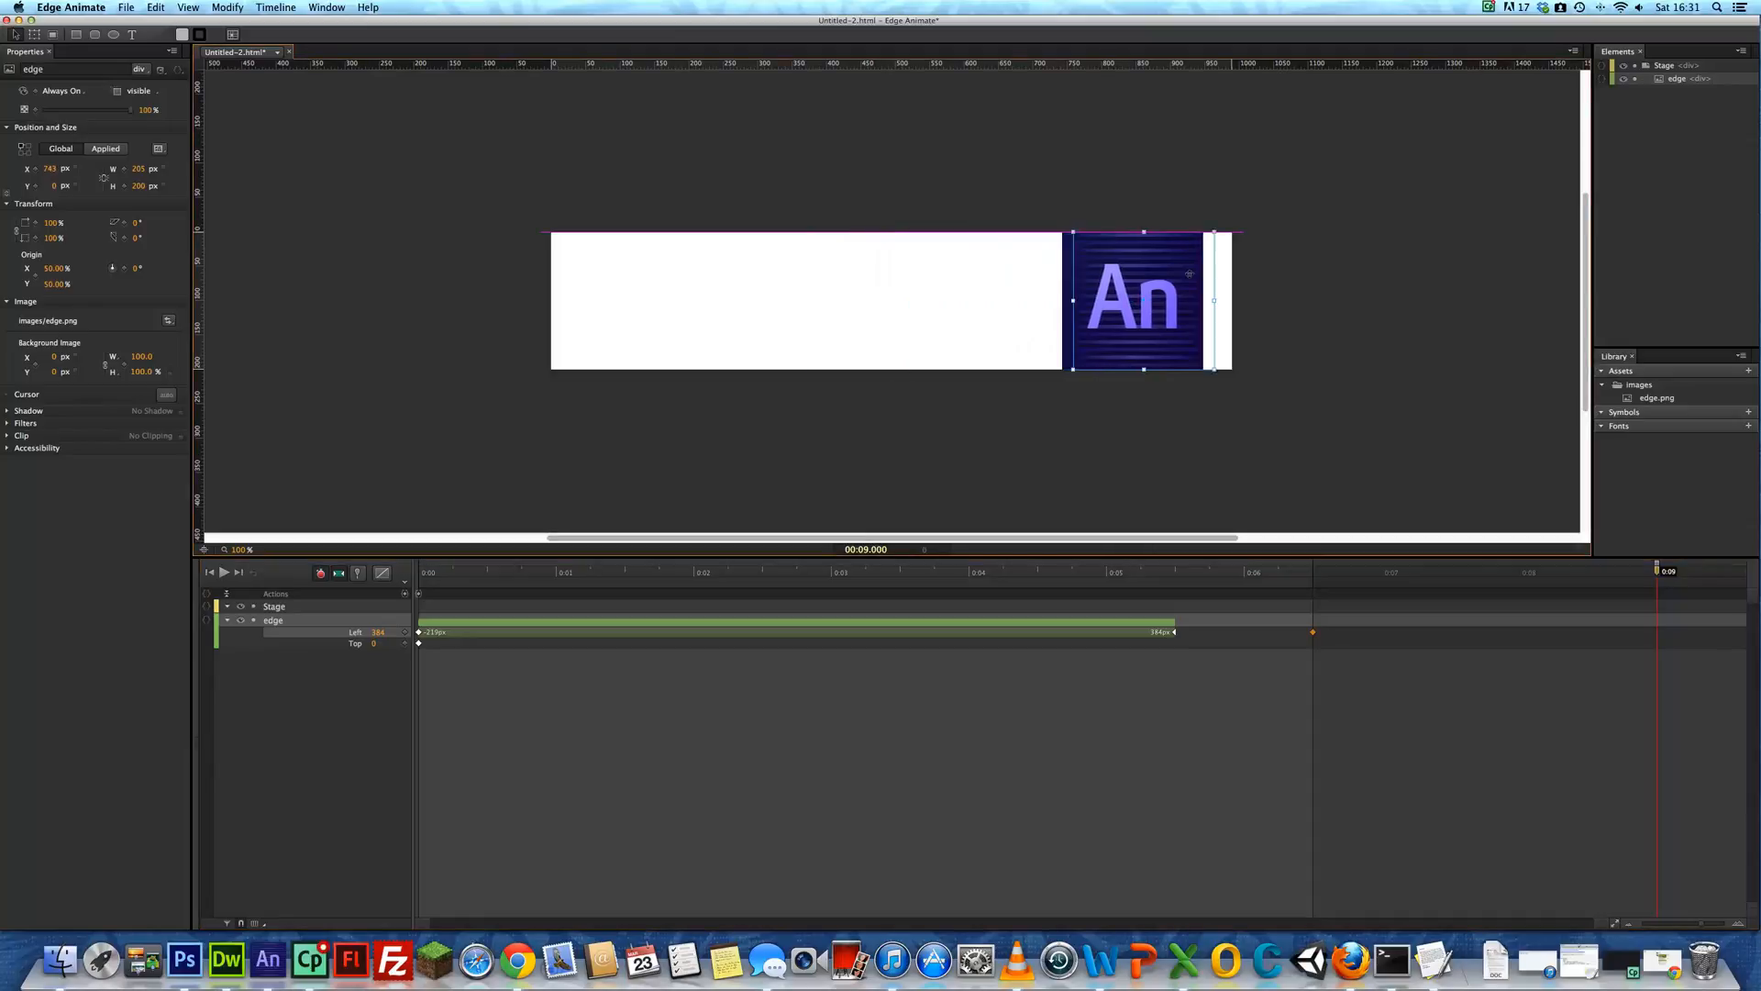
pyautogui.moveTo(1140, 299); pyautogui.dragTo(1310, 299)
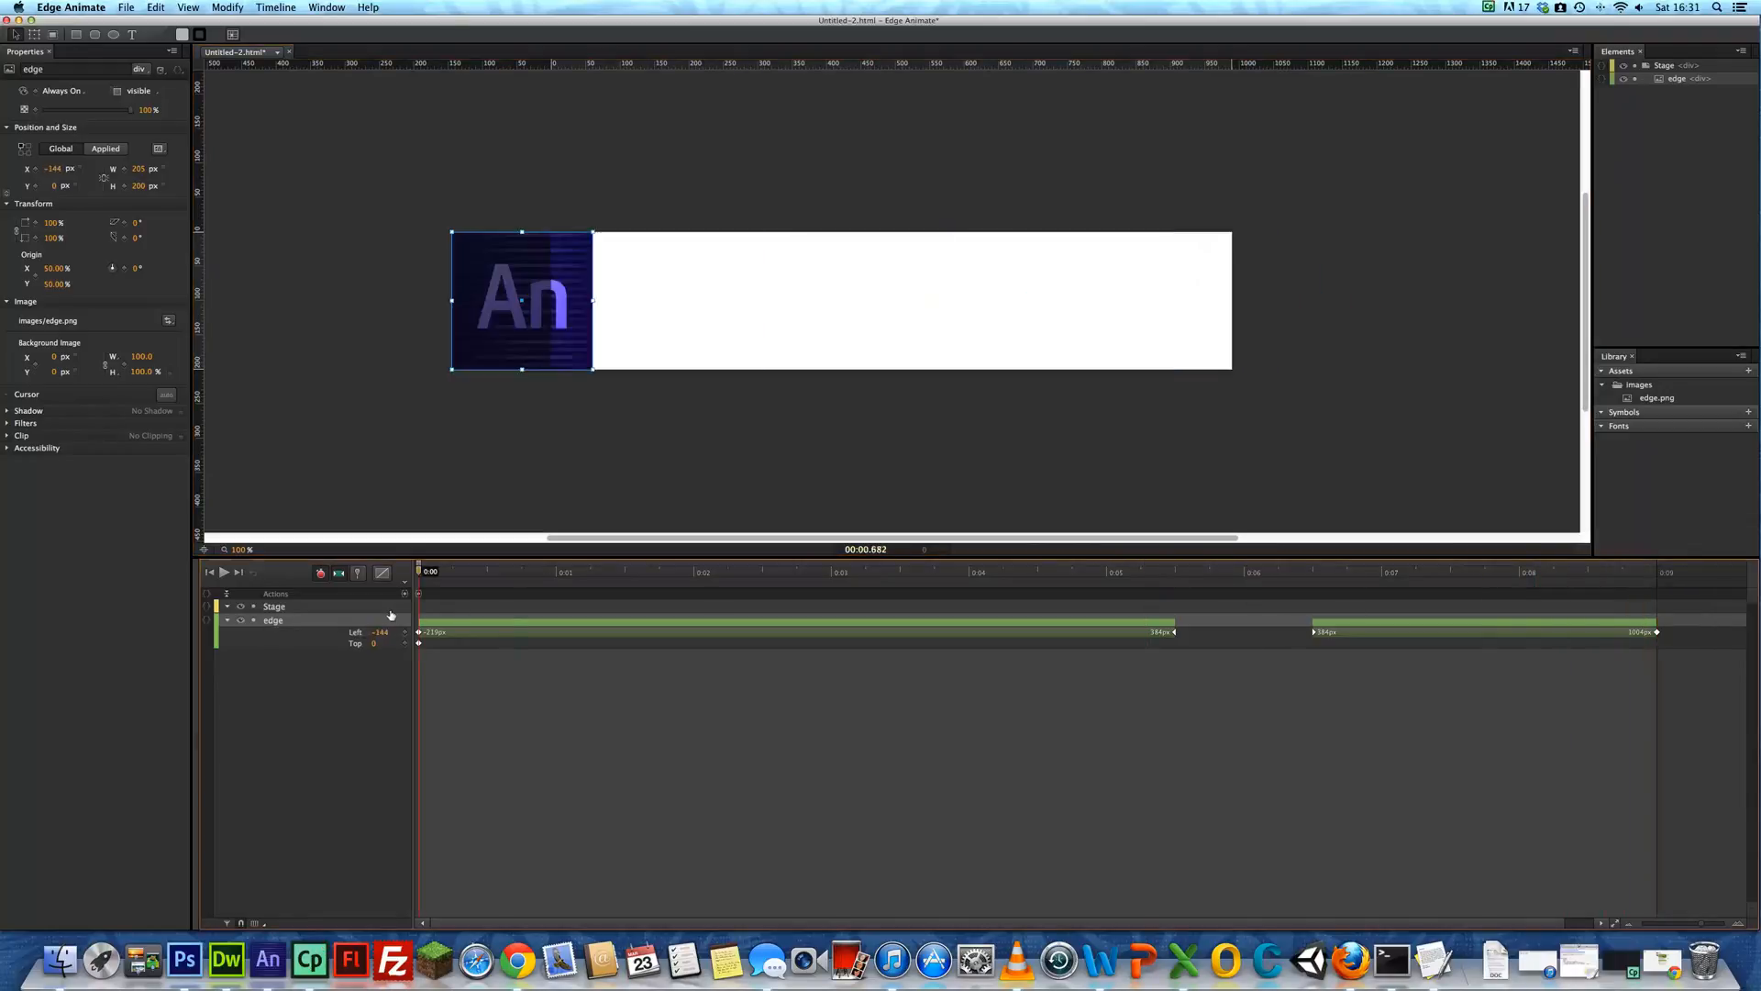
# Play the animation from the start, stop it, rewind to the first frame and replay
pyautogui.click(225, 572)
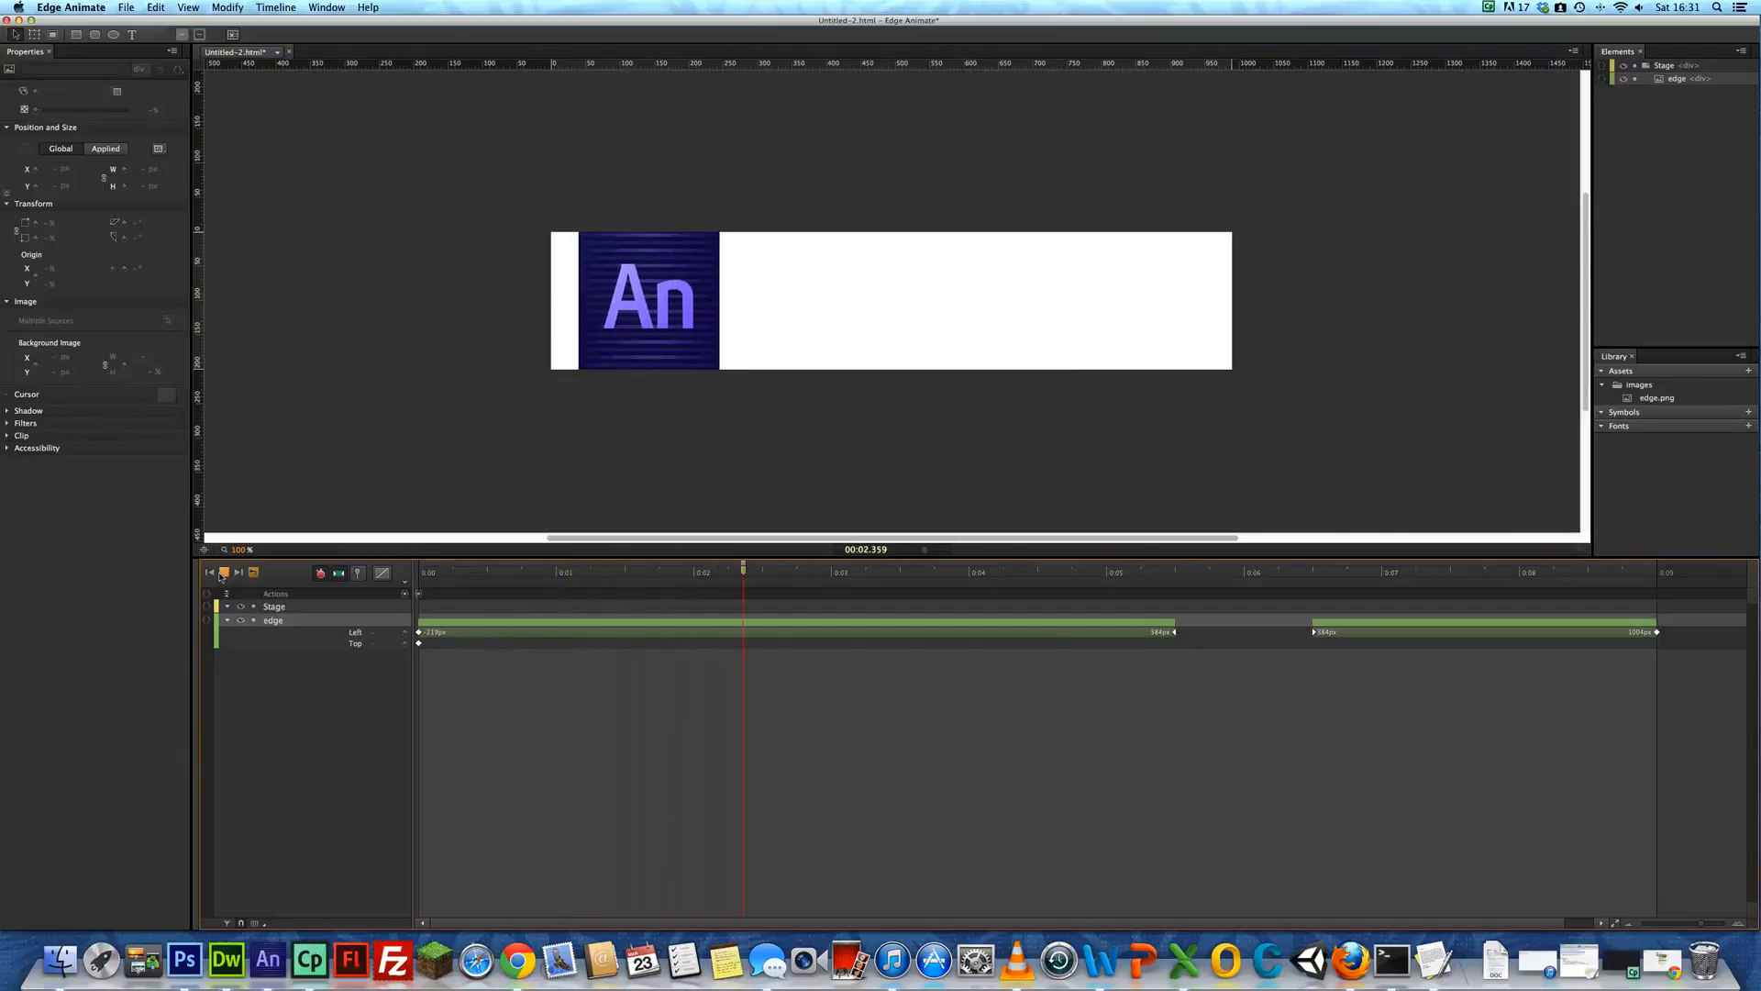
pyautogui.click(224, 572)
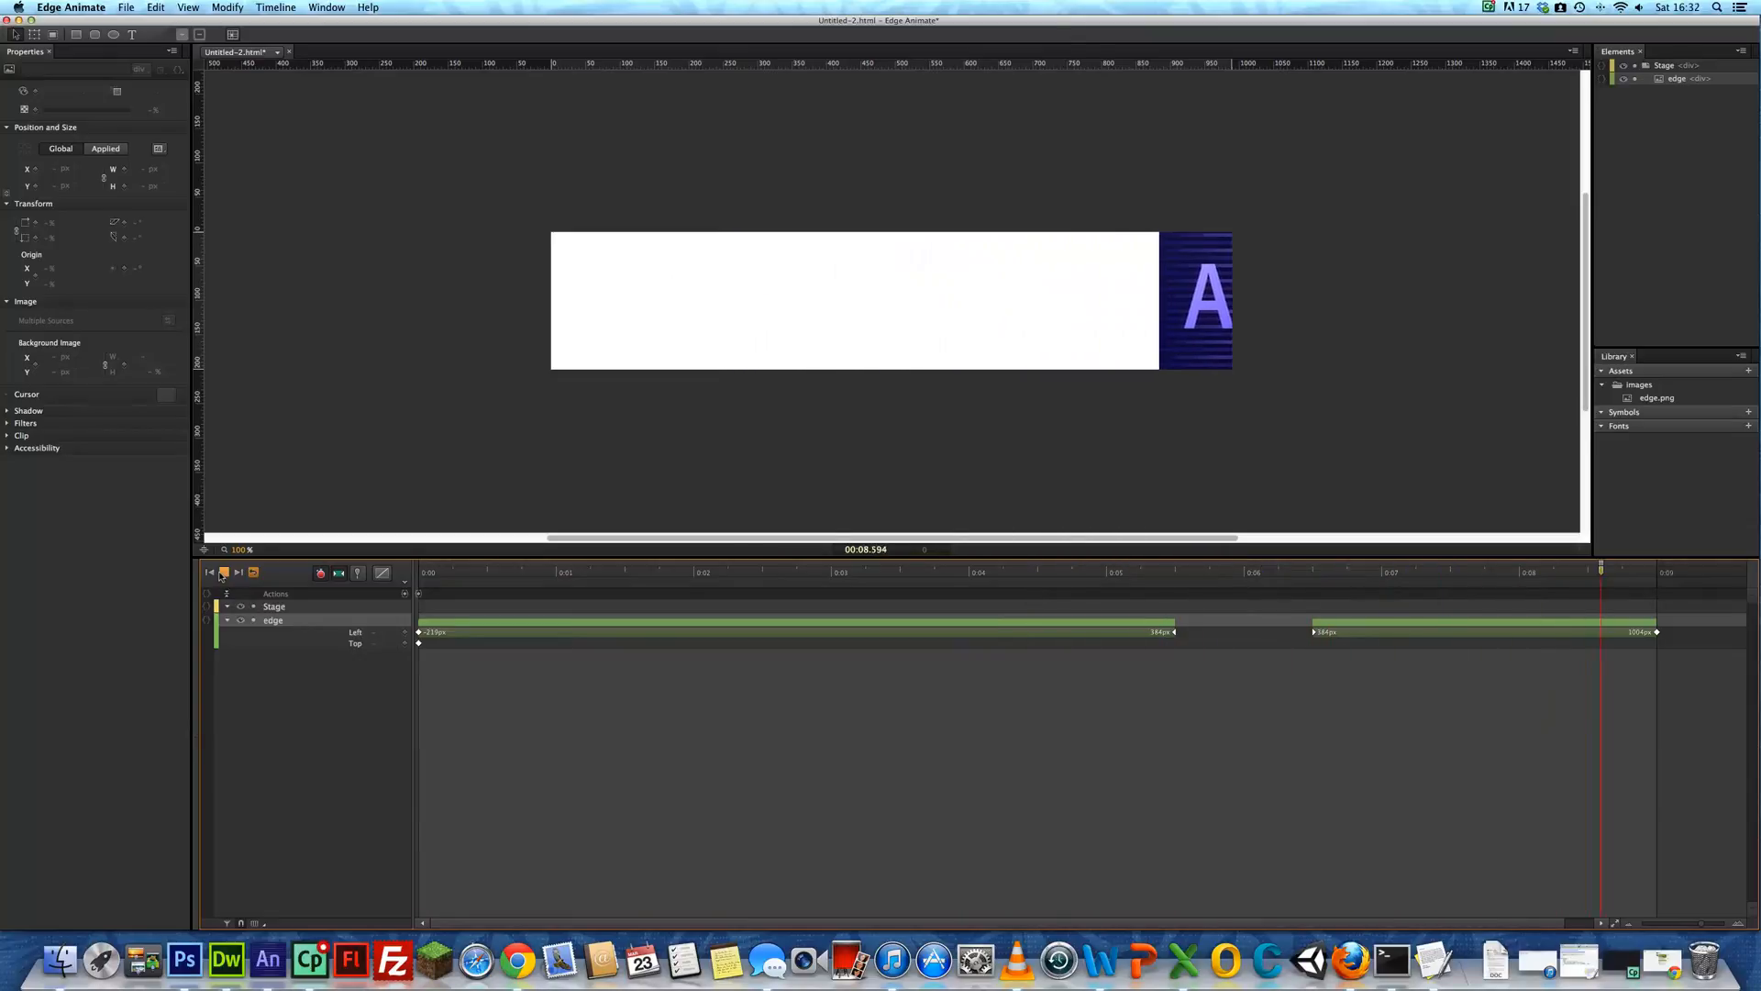
pyautogui.click(554, 572)
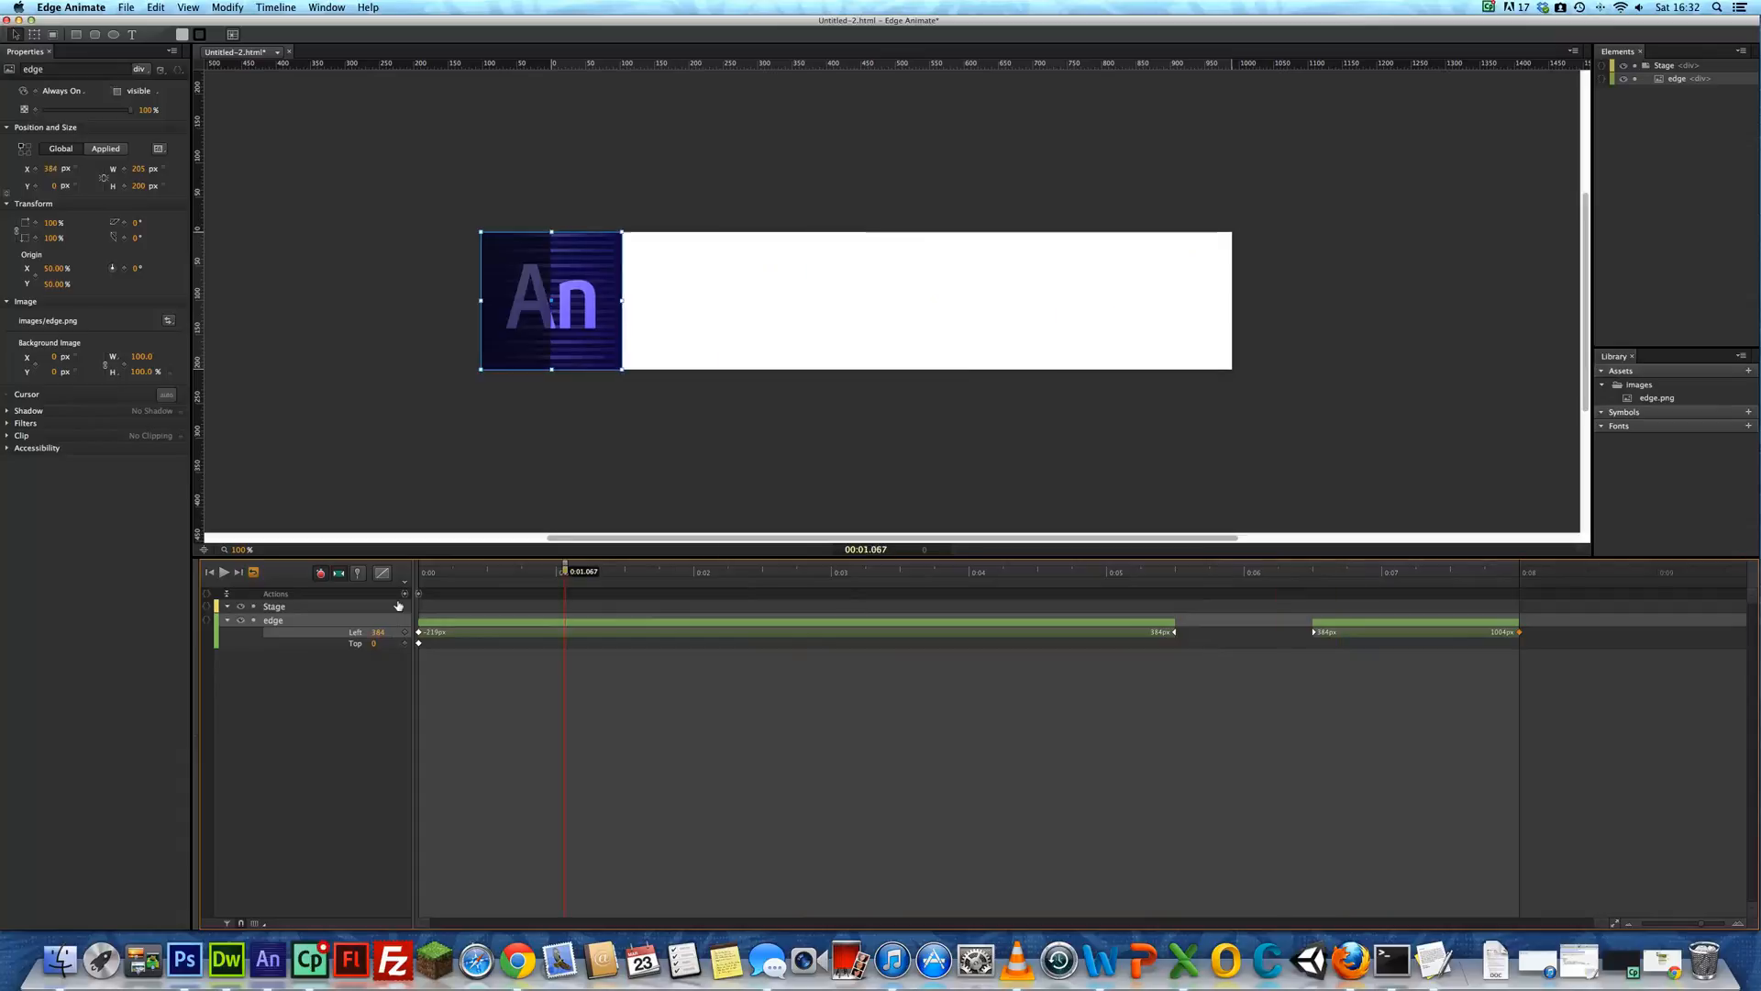
pyautogui.click(209, 573)
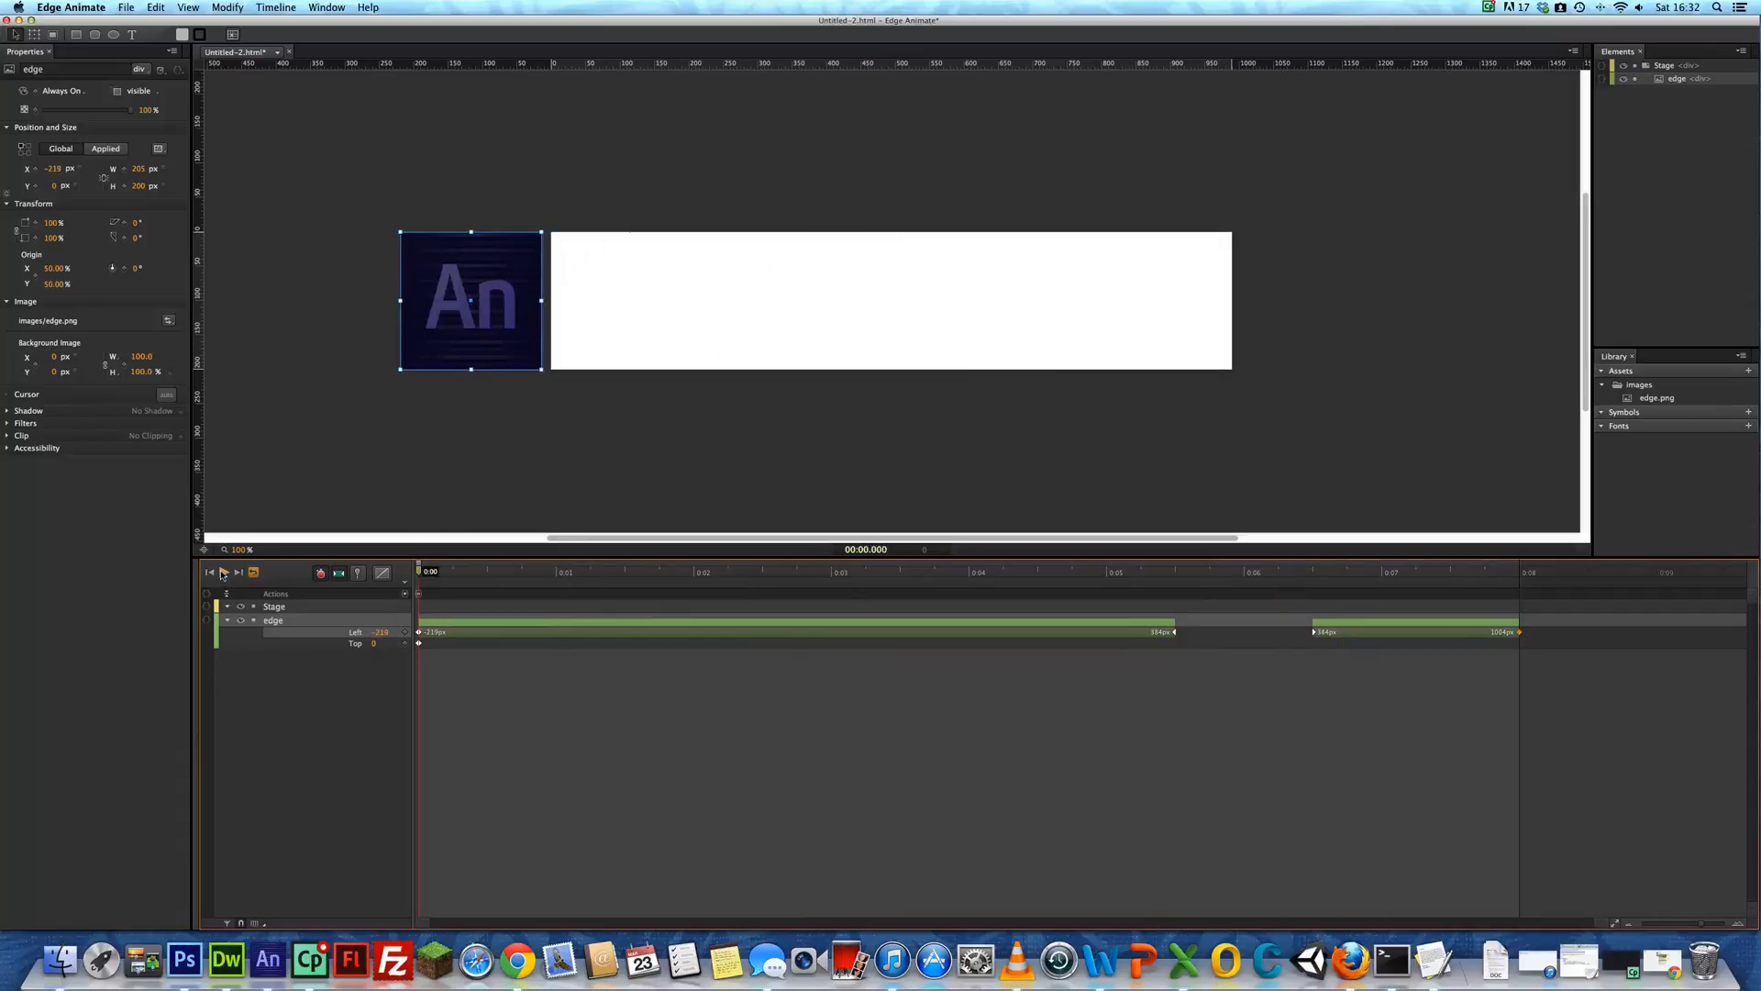
pyautogui.click(224, 572)
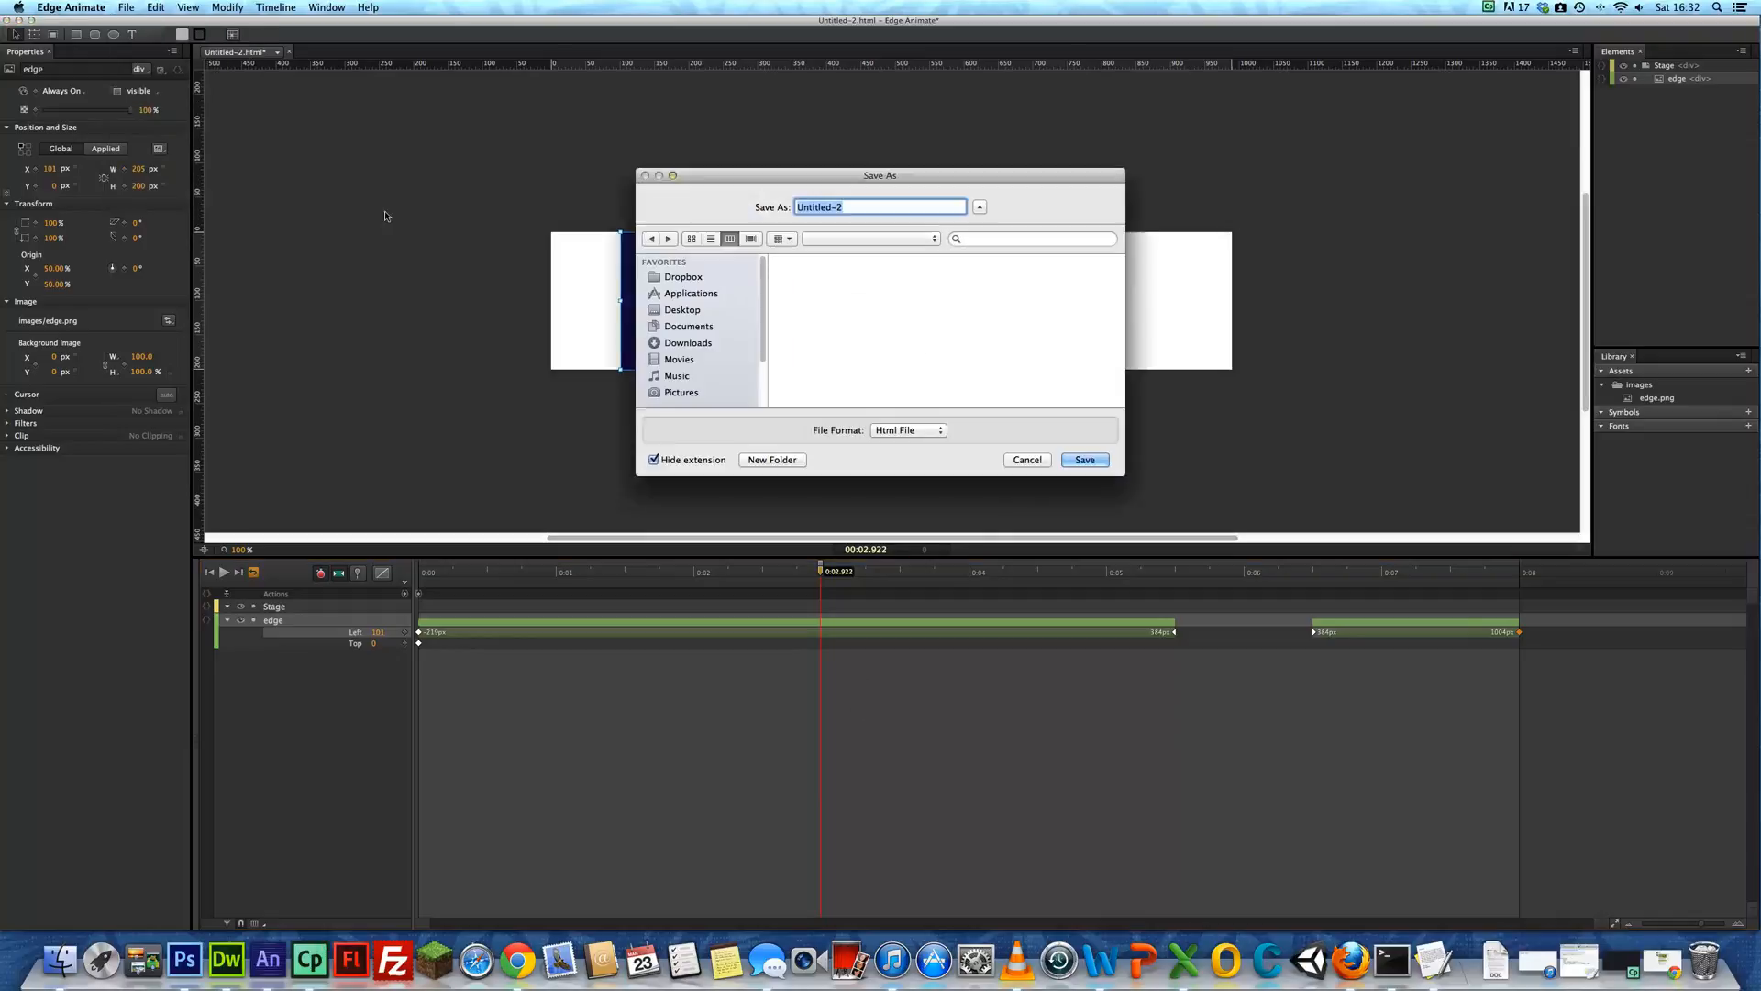
# Save the composition as index in the lesson1 folder
pyautogui.click(682, 275)
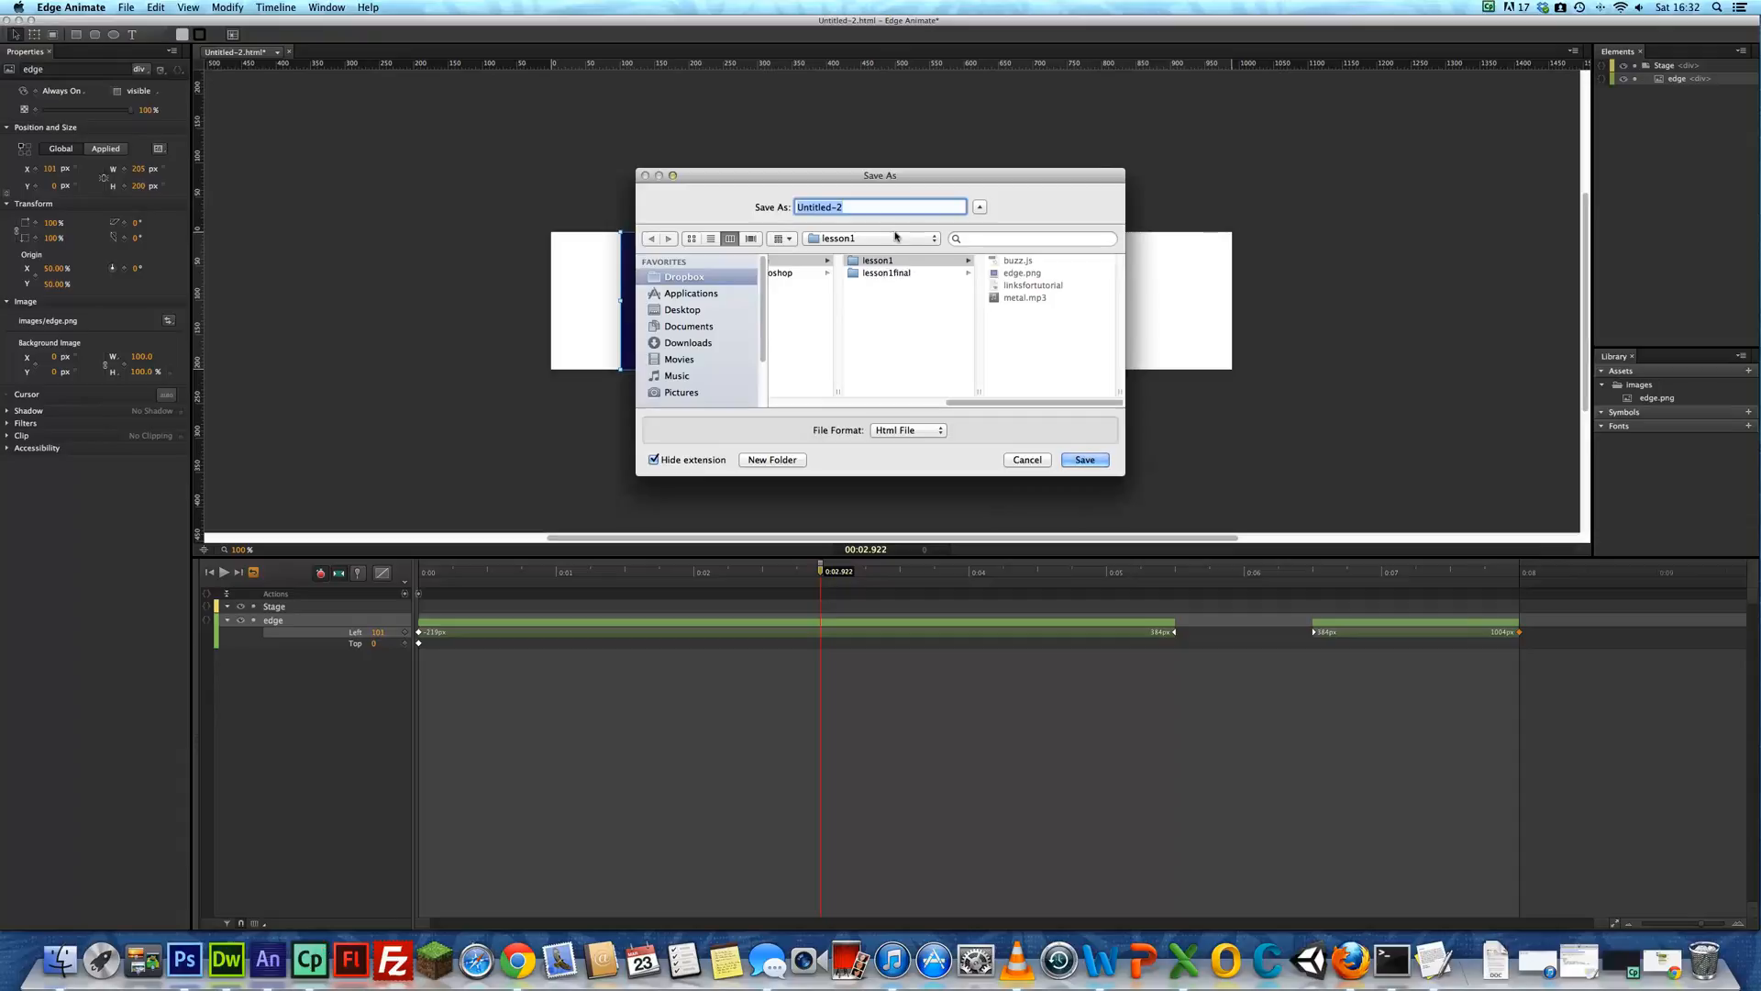
pyautogui.moveTo(724, 187)
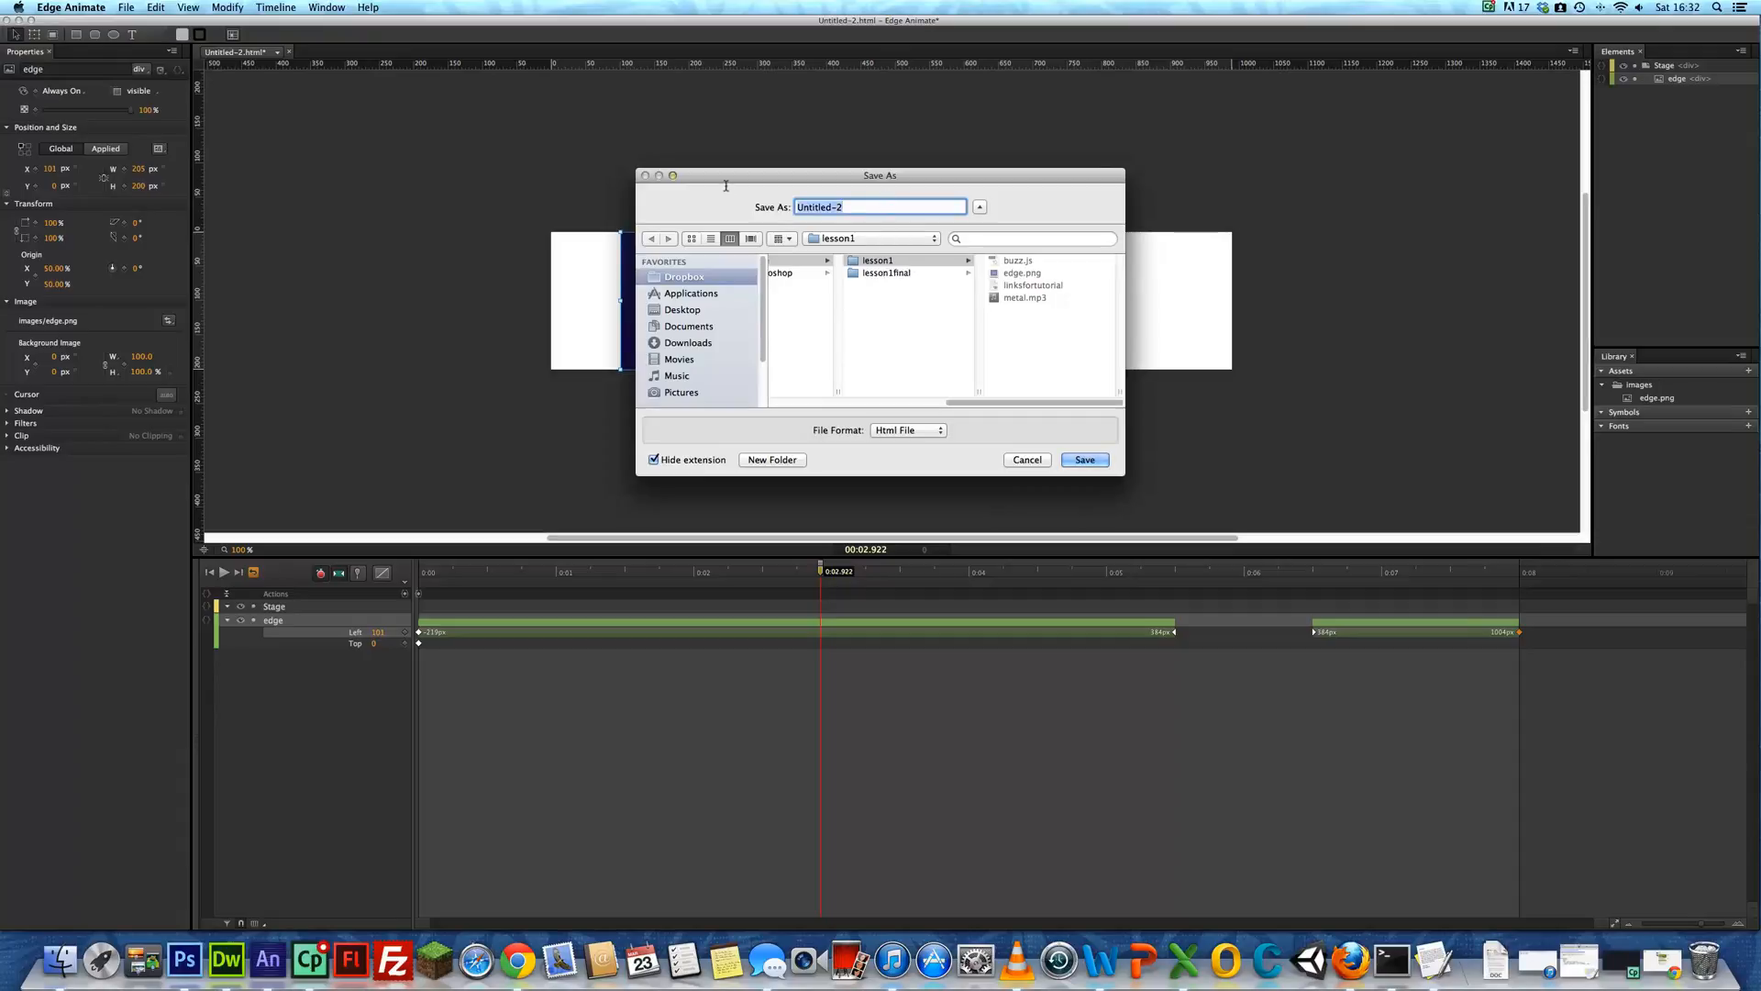
pyautogui.write('index')
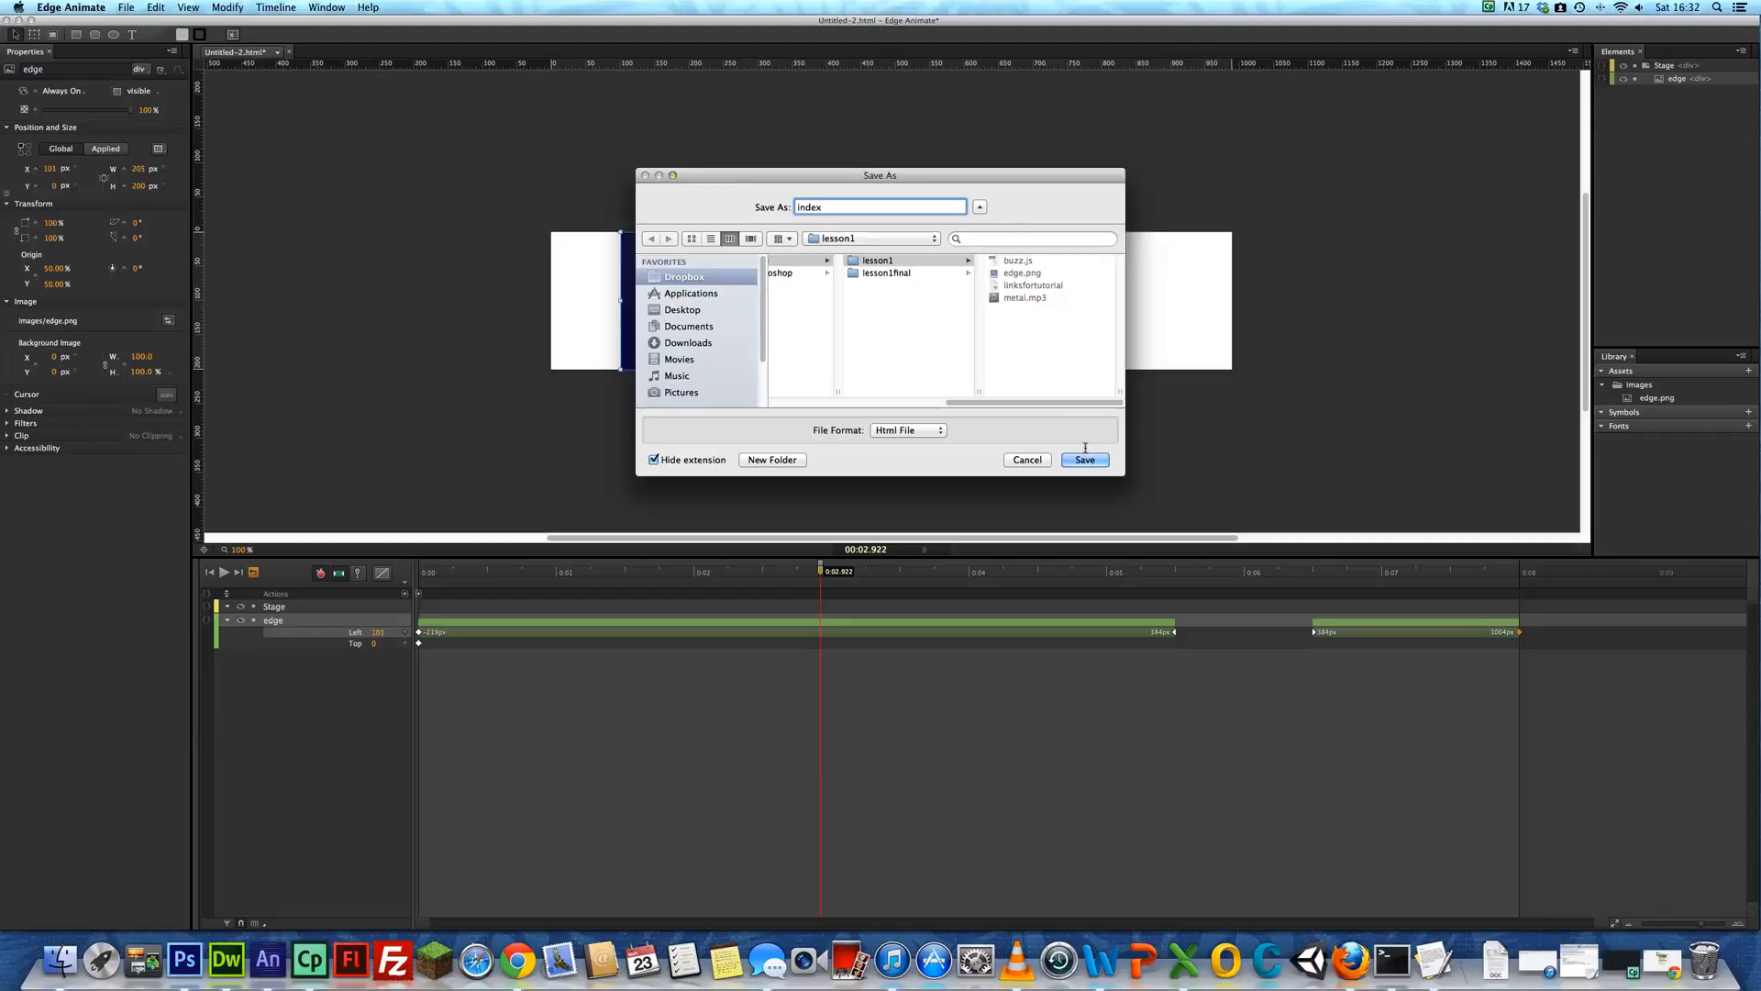
pyautogui.click(1084, 458)
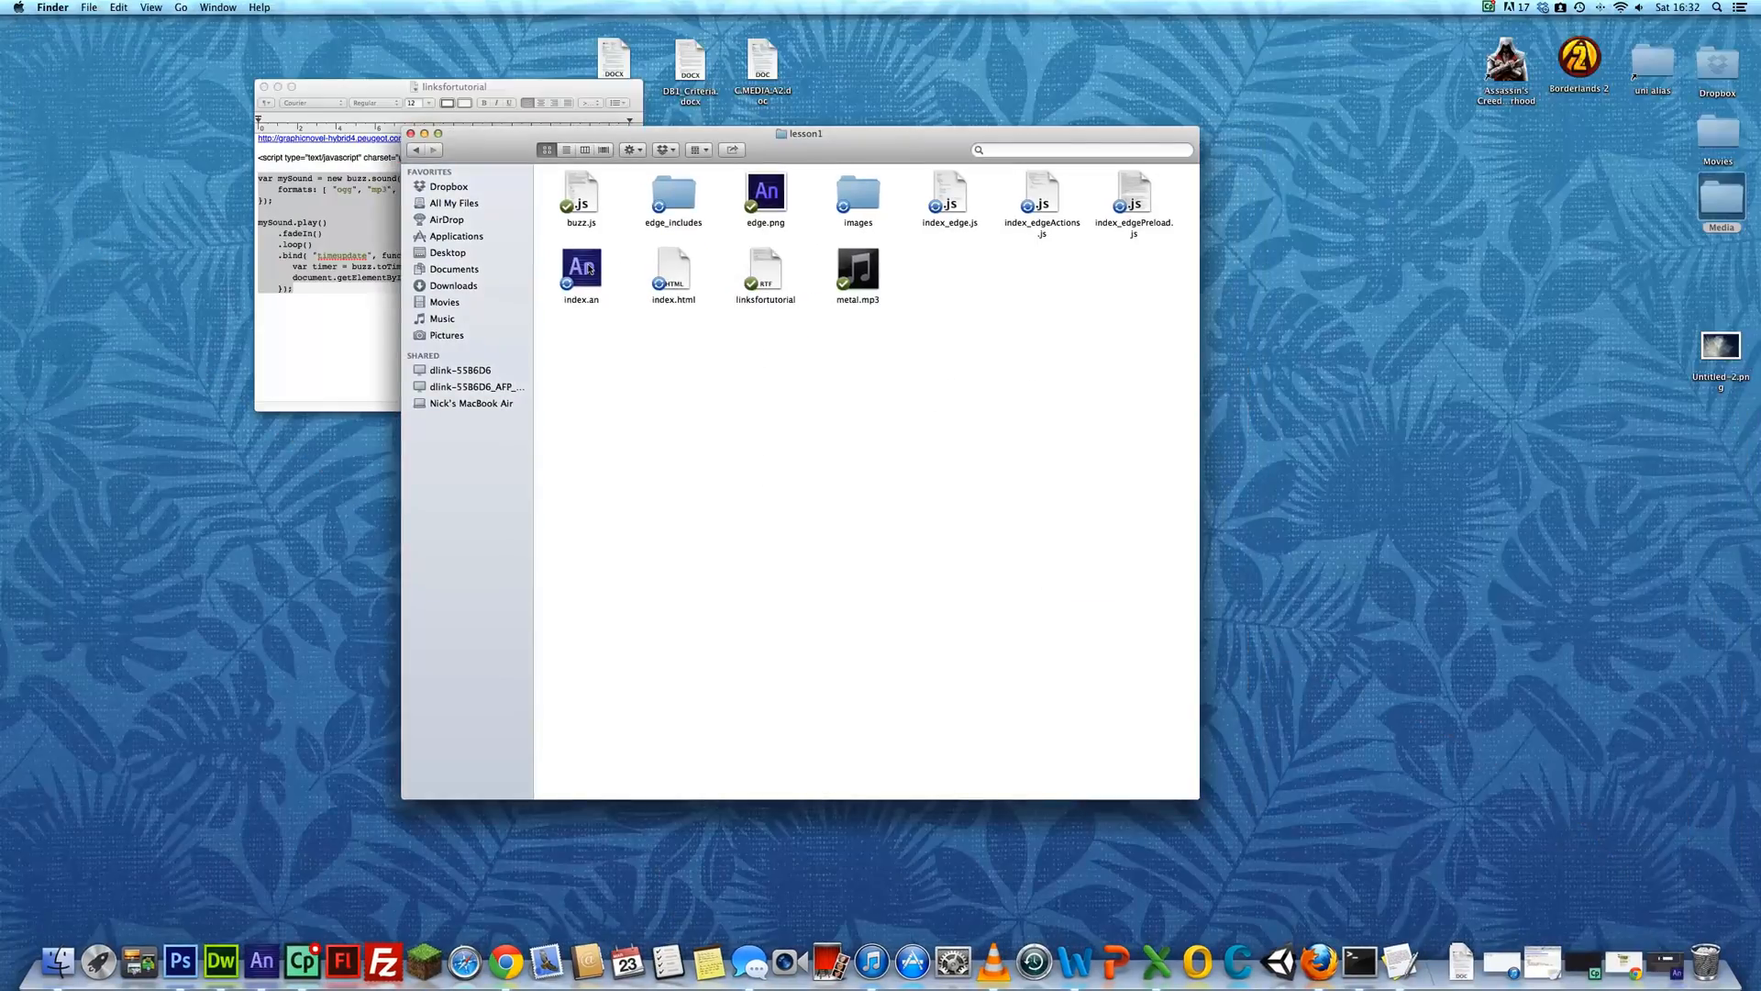
# Open index.html from the lesson1 folder in Adobe Dreamweaver CS6
pyautogui.click(580, 268)
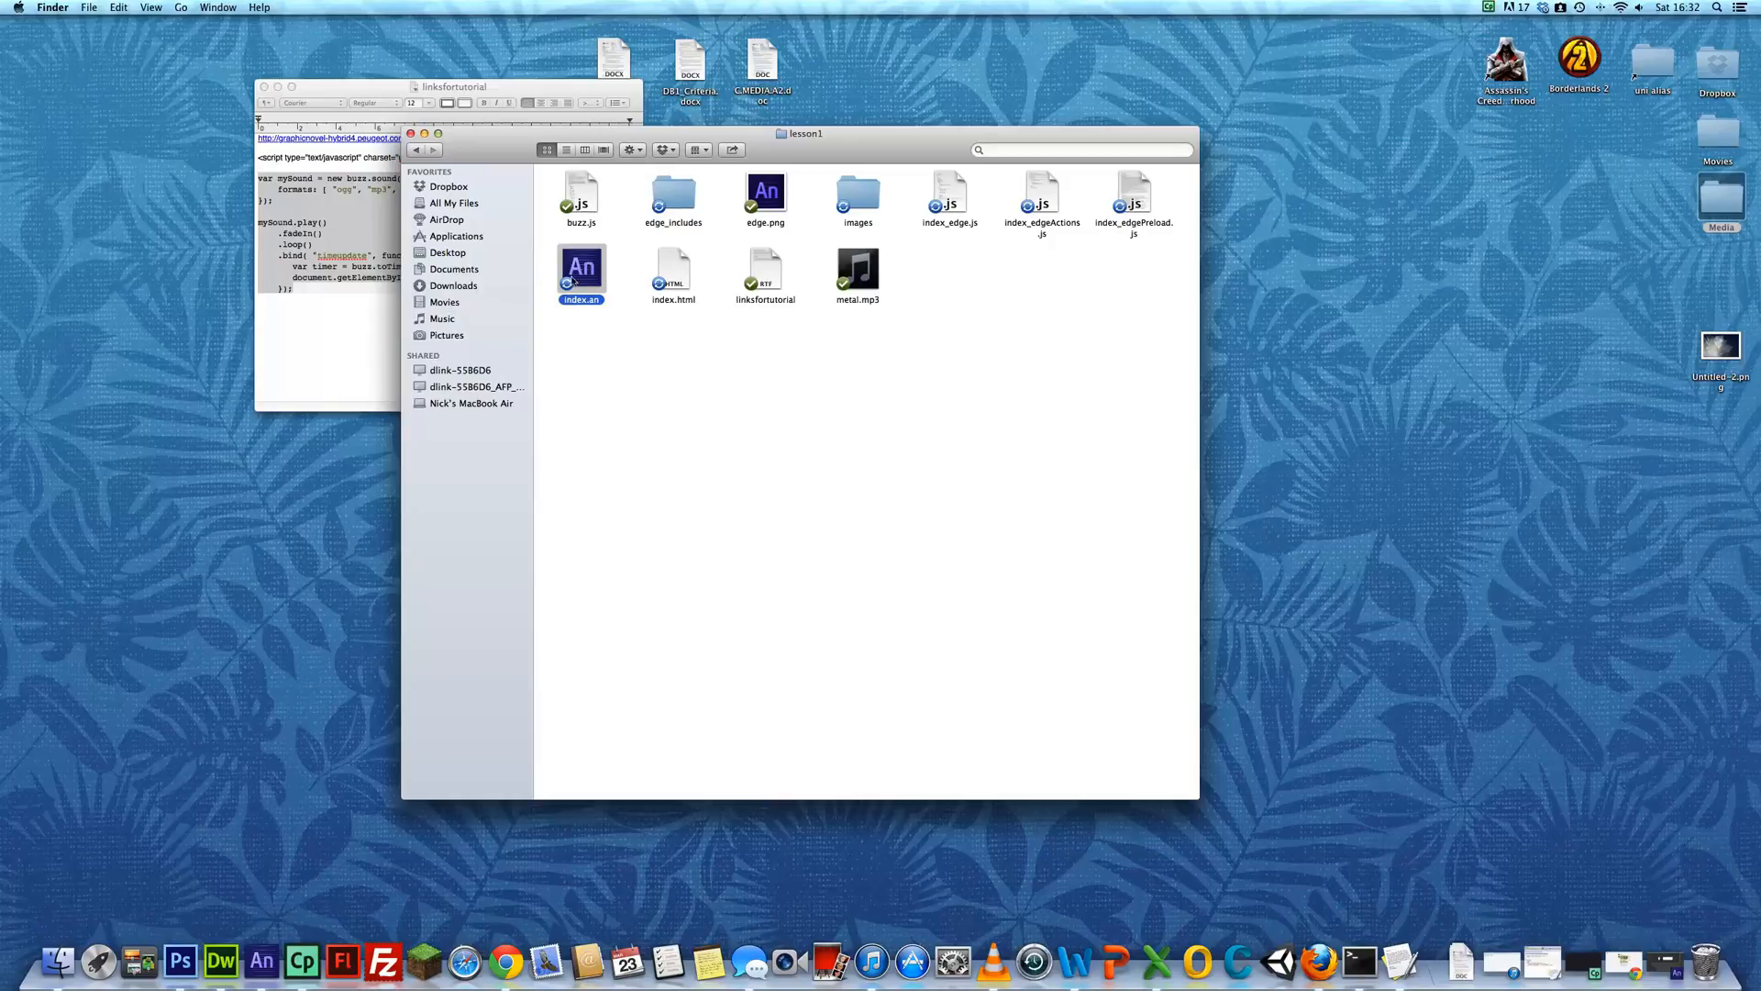
pyautogui.click(673, 268)
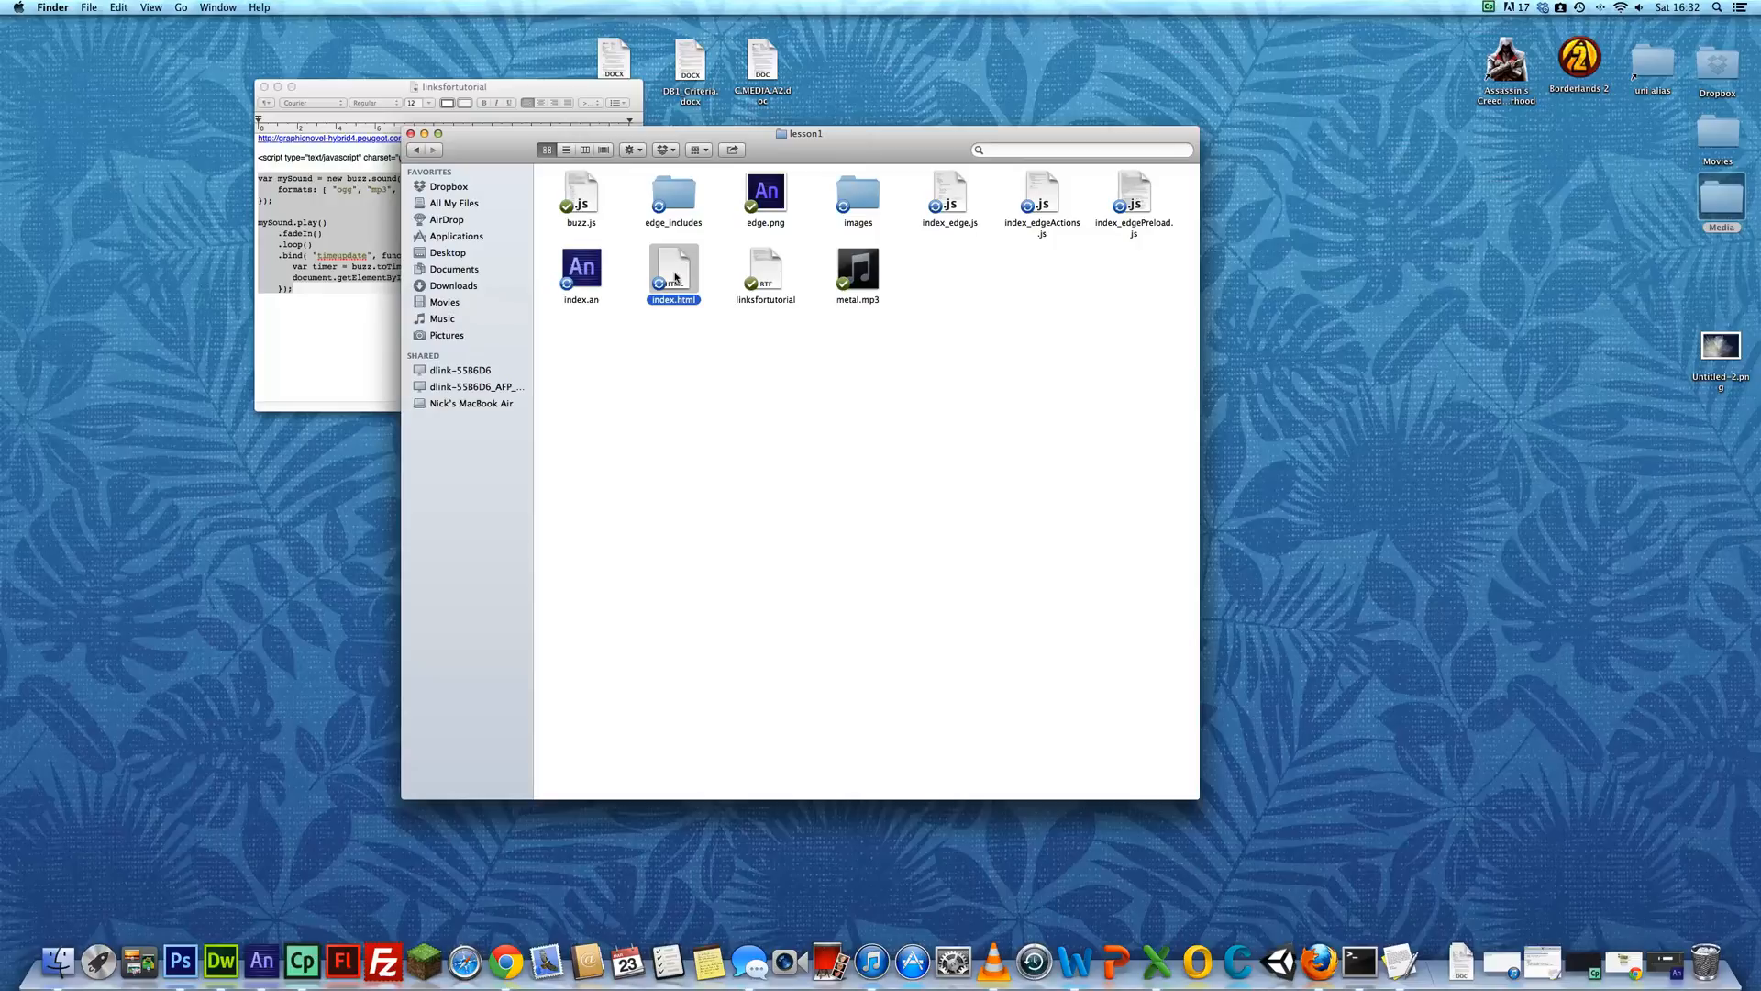
pyautogui.rightClick(671, 272)
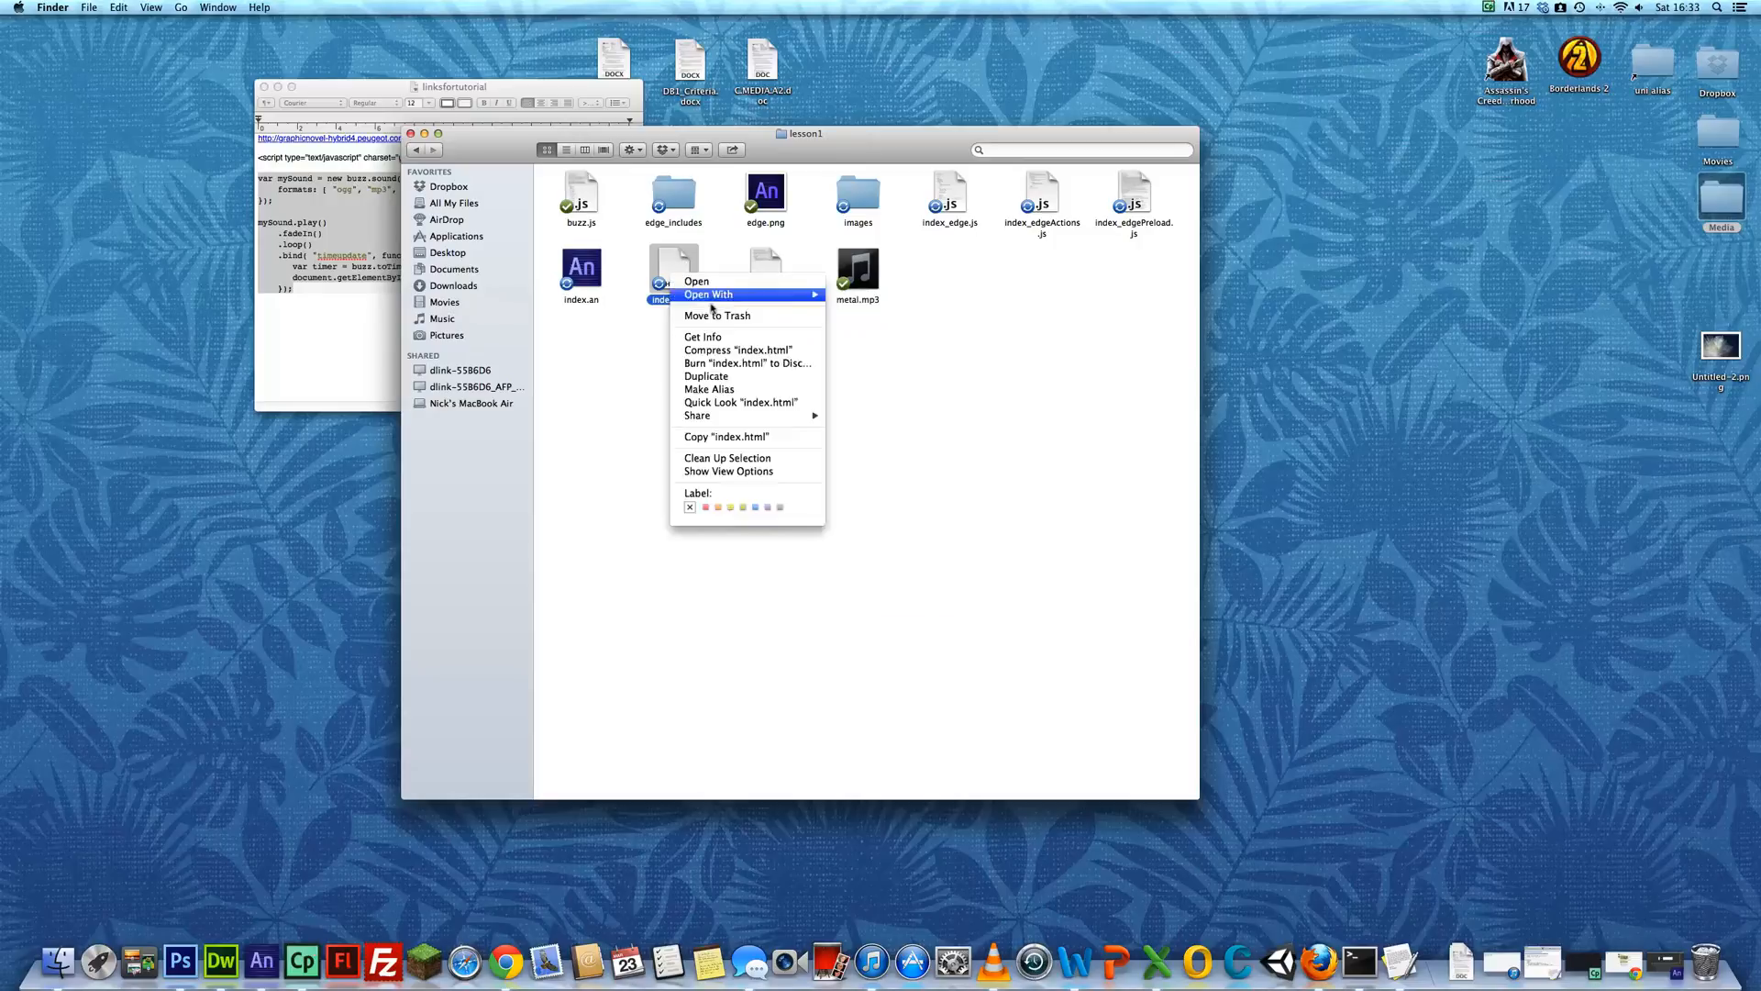
pyautogui.click(890, 316)
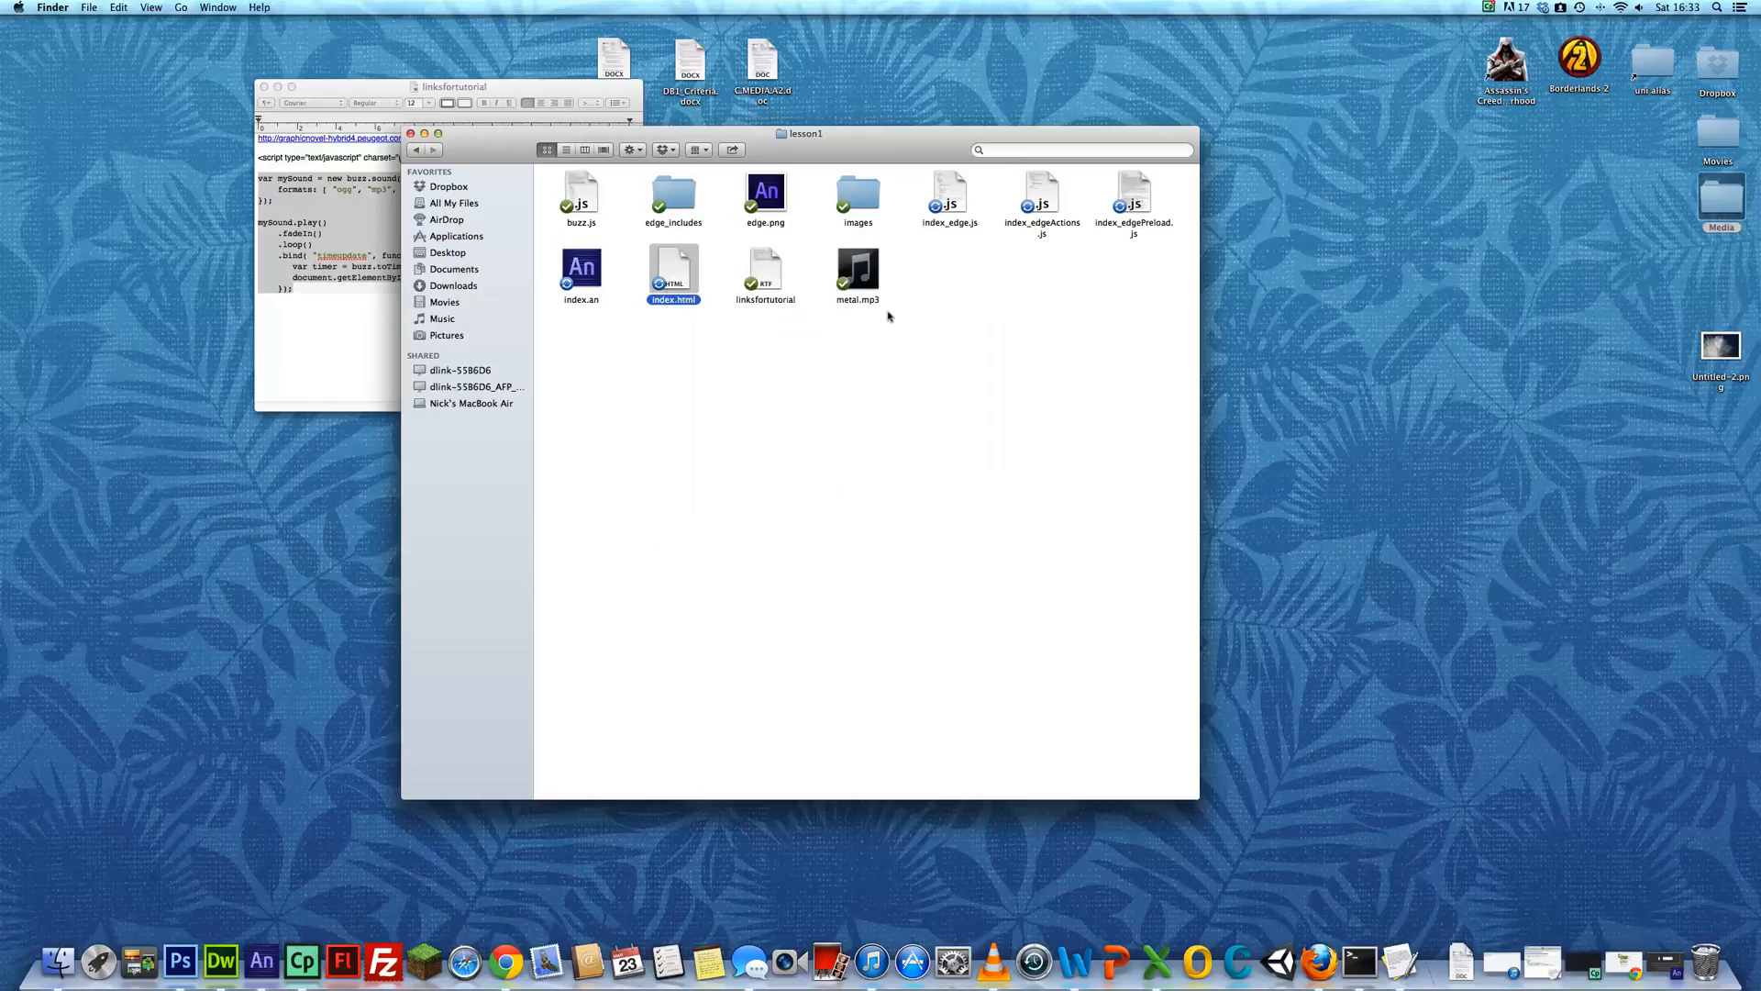
pyautogui.doubleClick(673, 268)
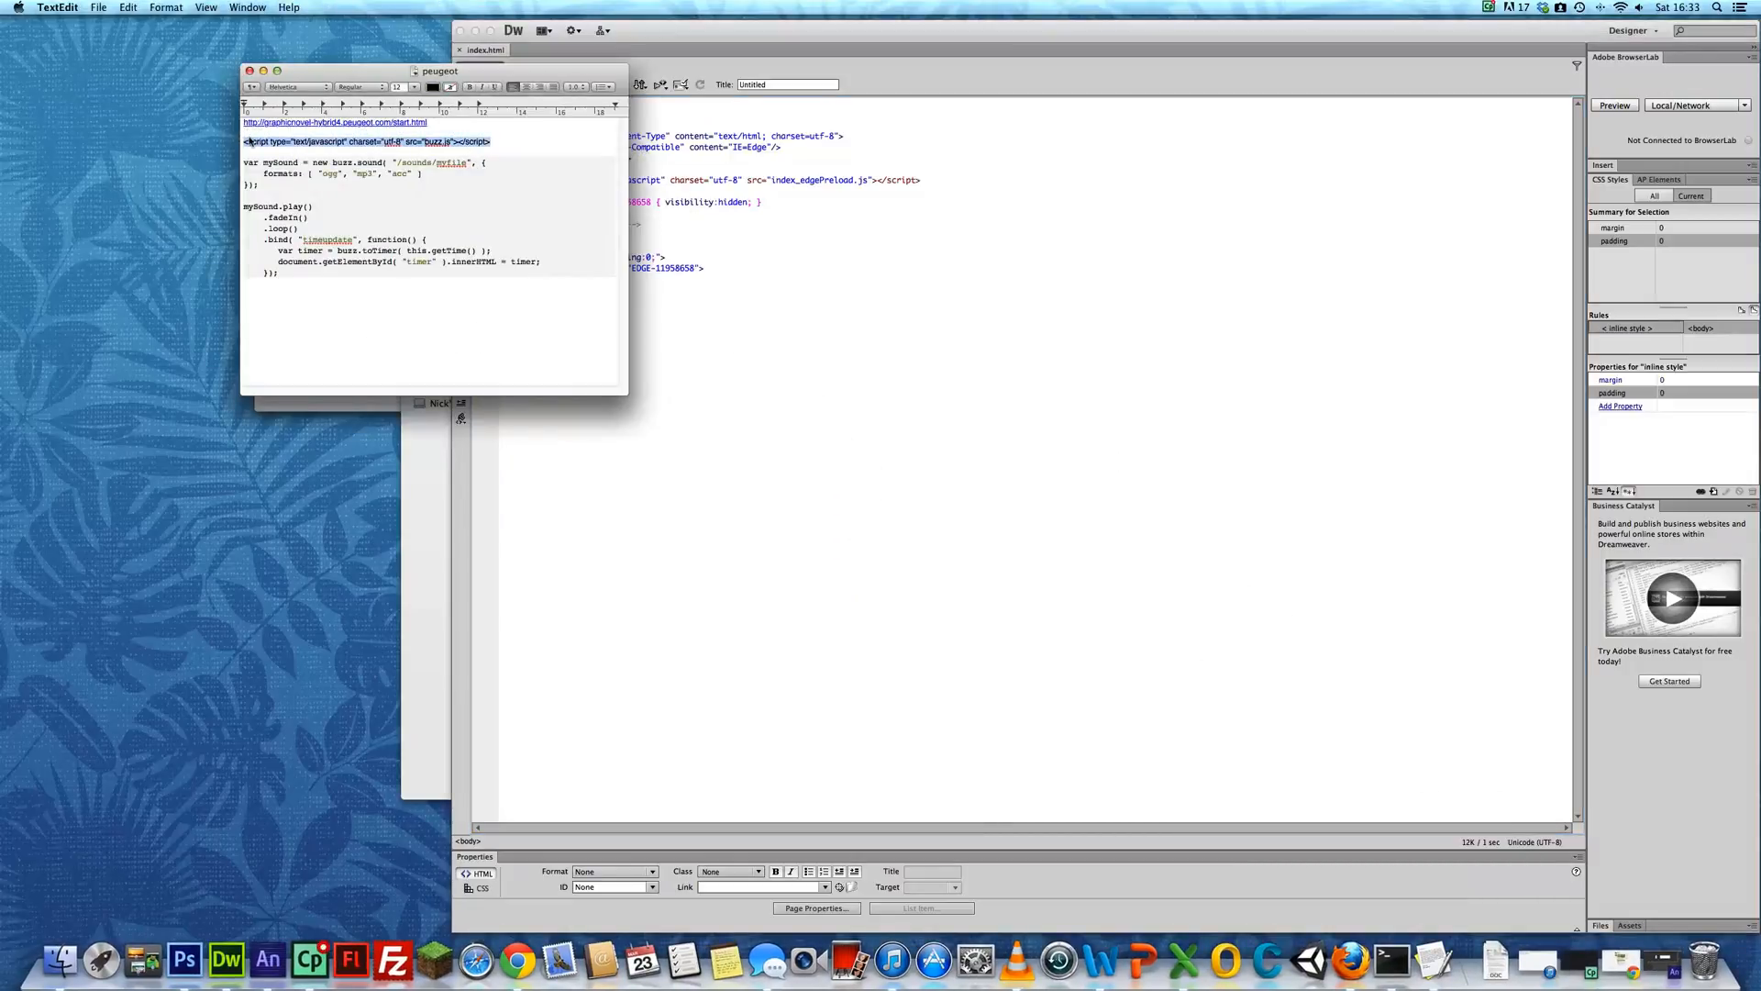
# Add <script type="text/javascript" charset="utf-8" src="buzz.js"></script> to the head of index.html and save
pyautogui.click(287, 187)
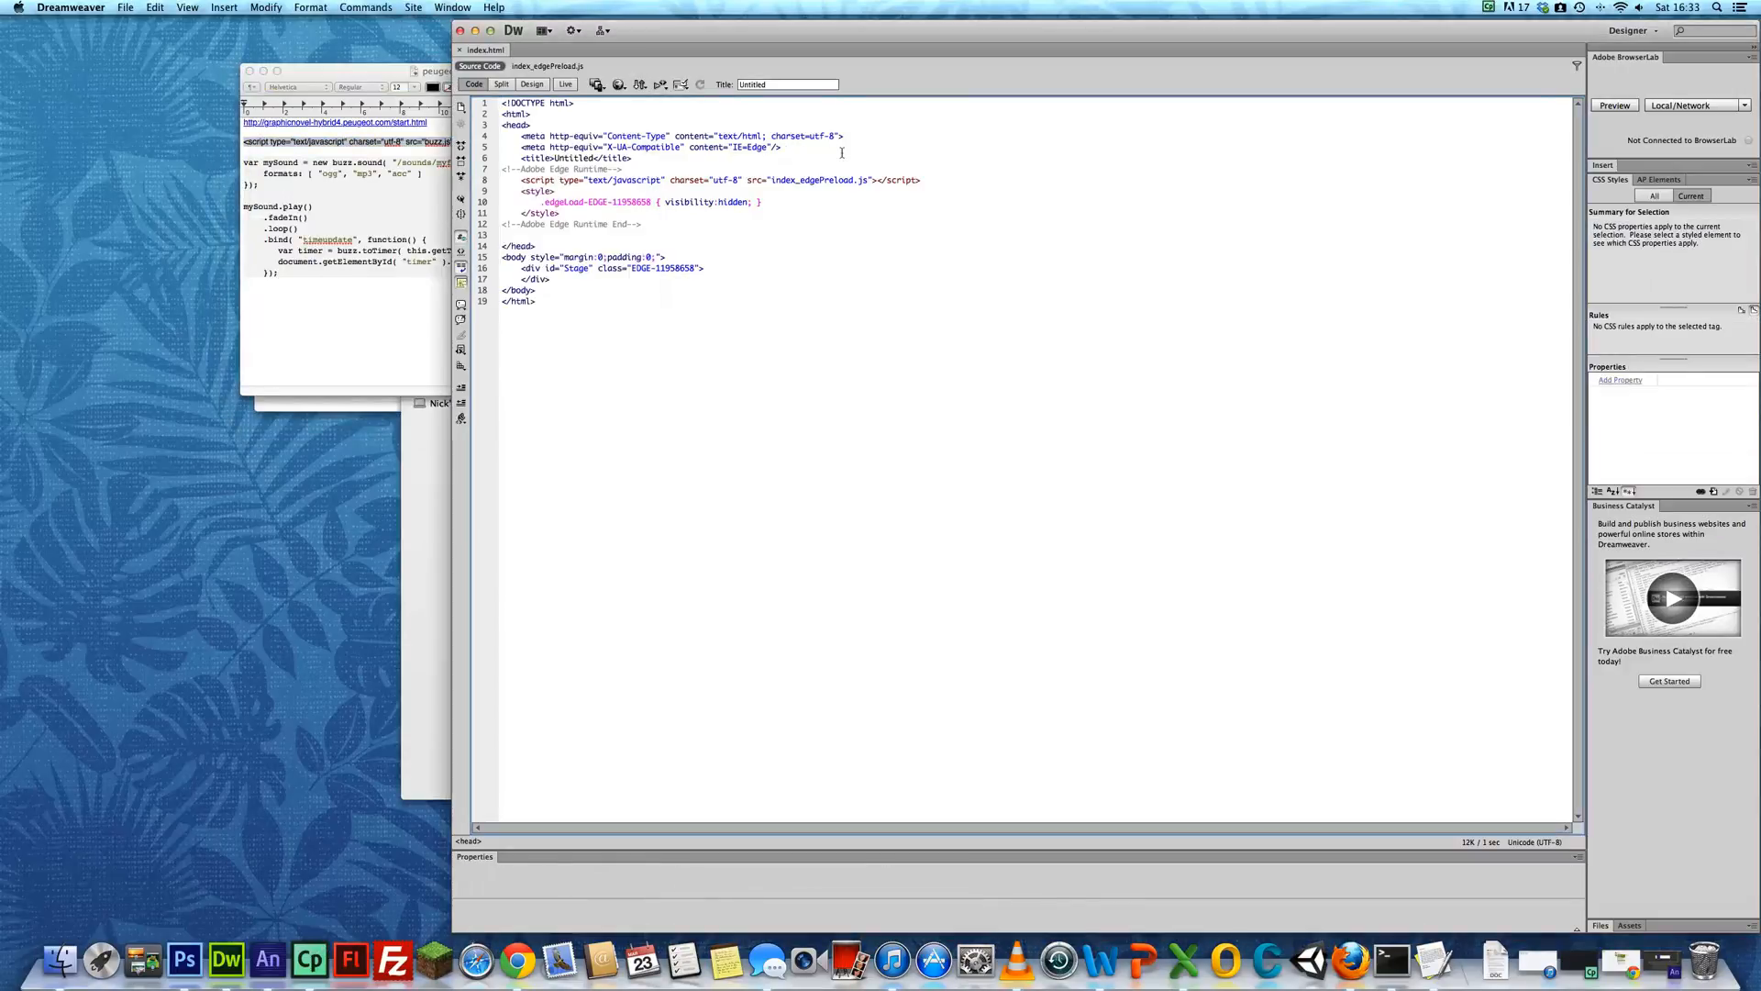
pyautogui.press('Return')
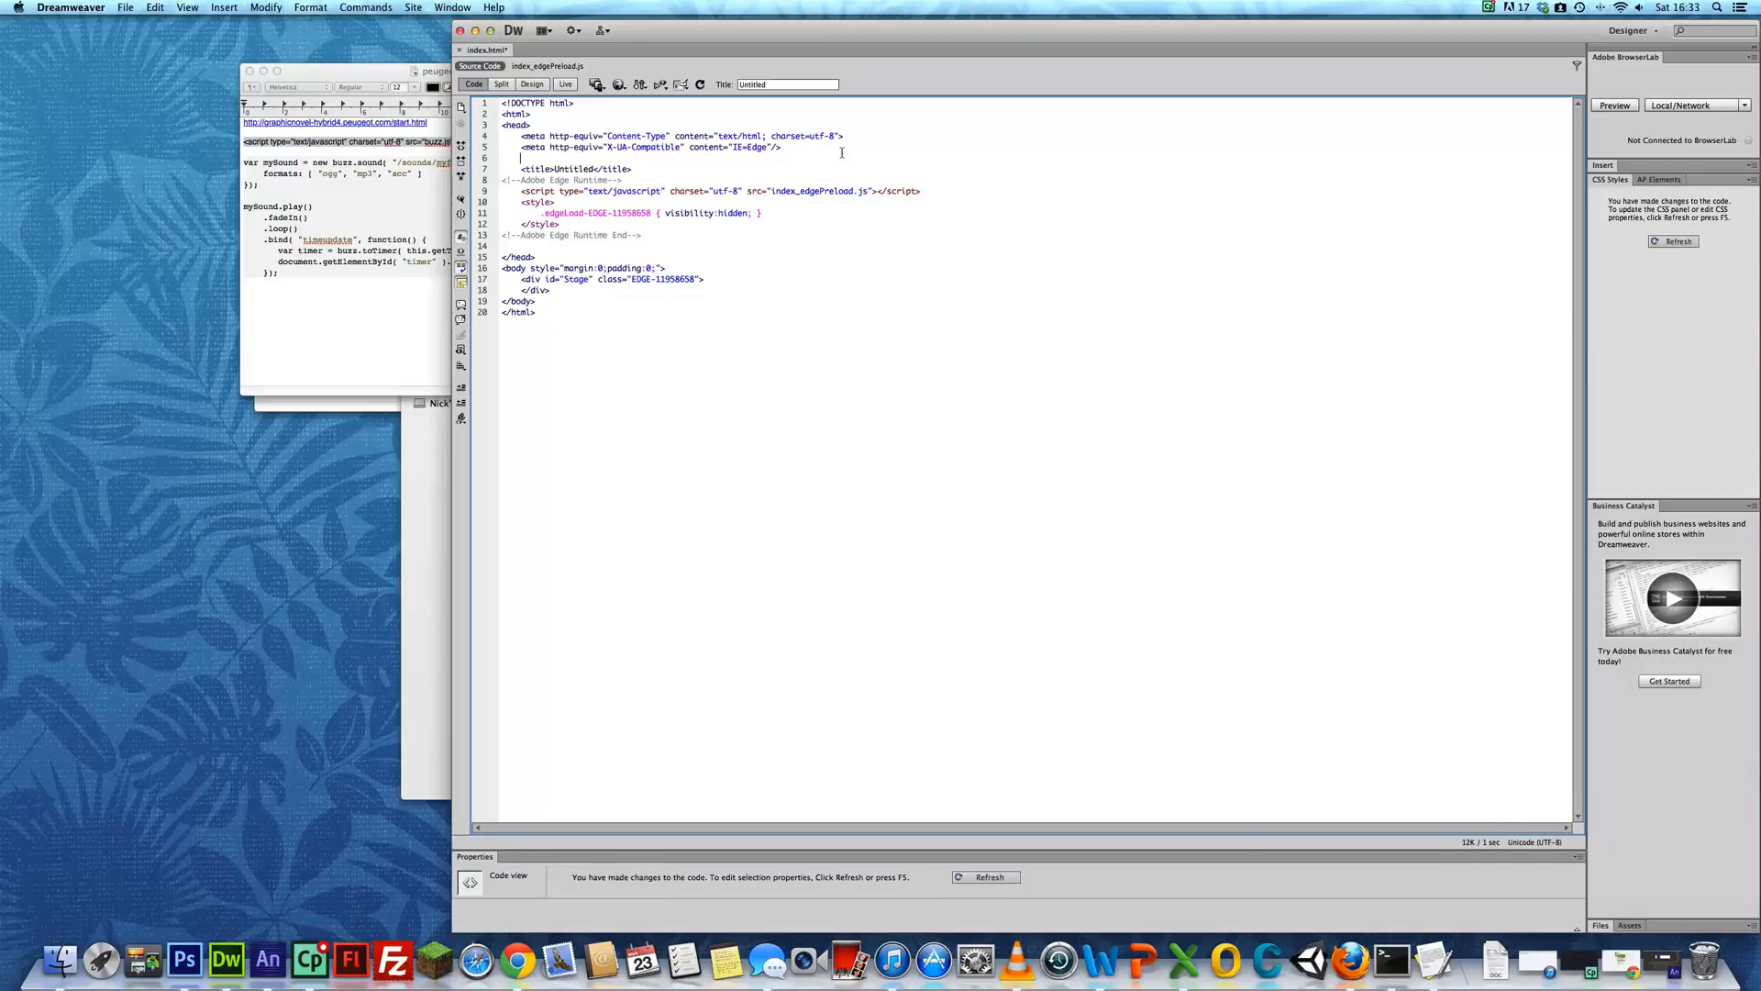
pyautogui.write('<script type="text/javascript" charset="utf-8" src="buzz.js"></script>')
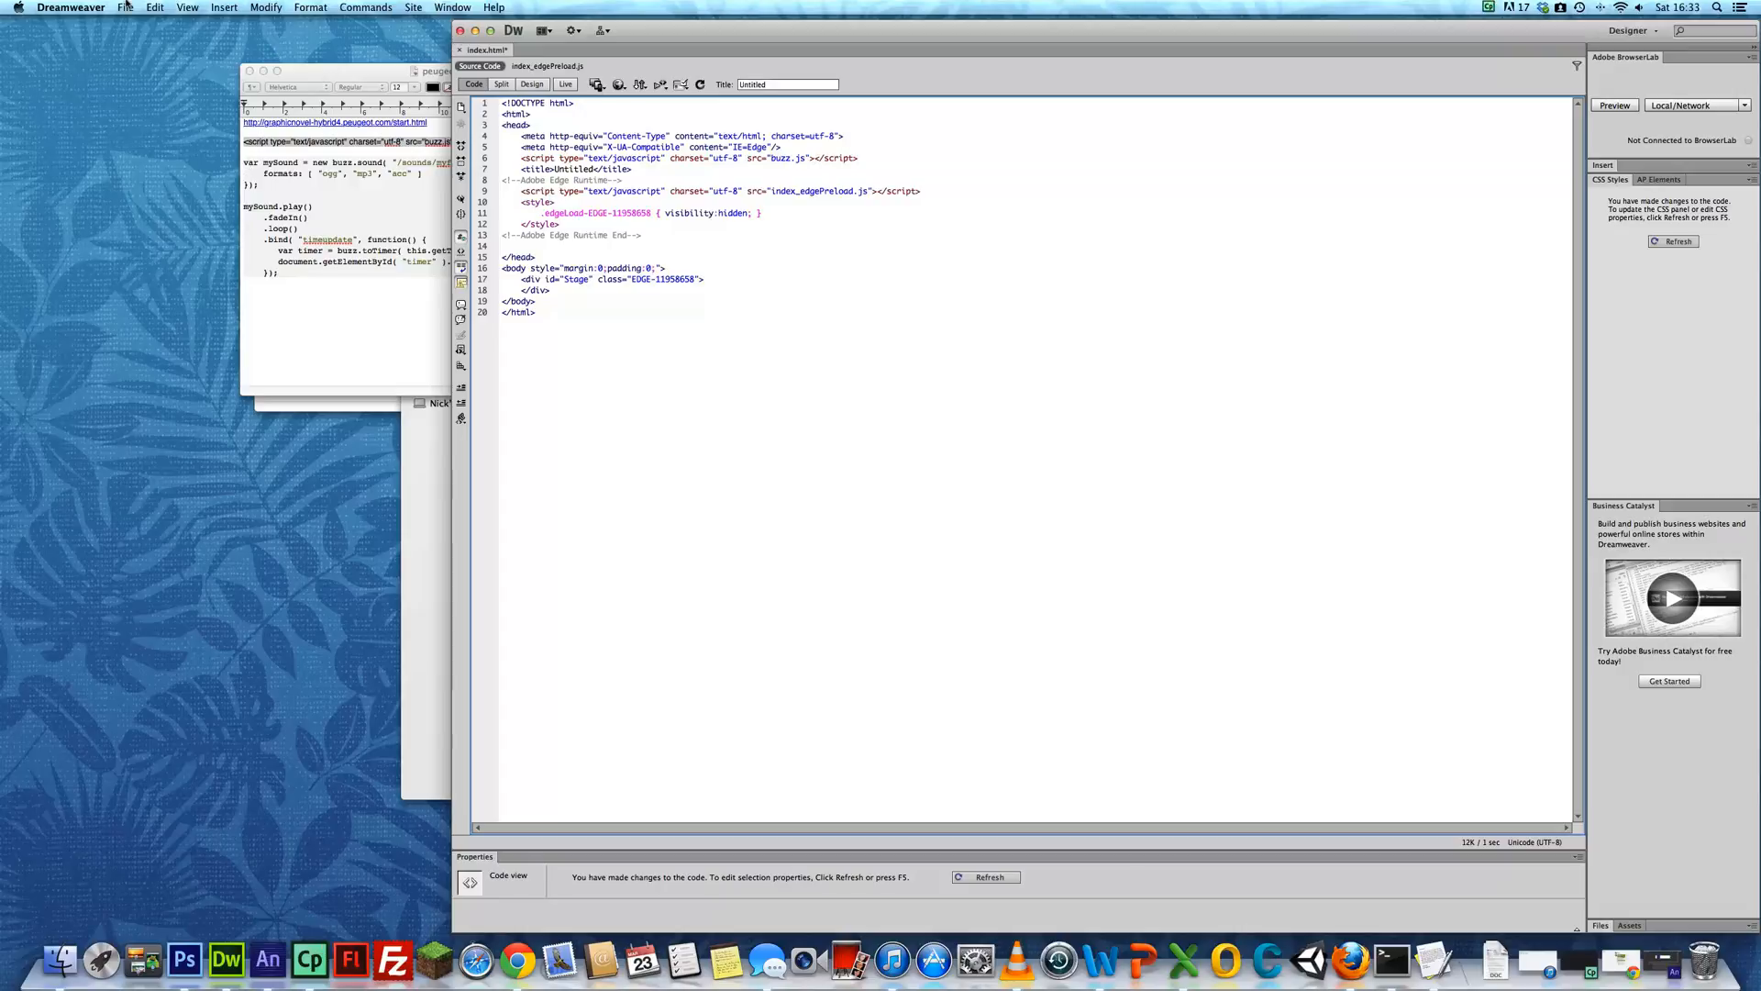
pyautogui.click(121, 7)
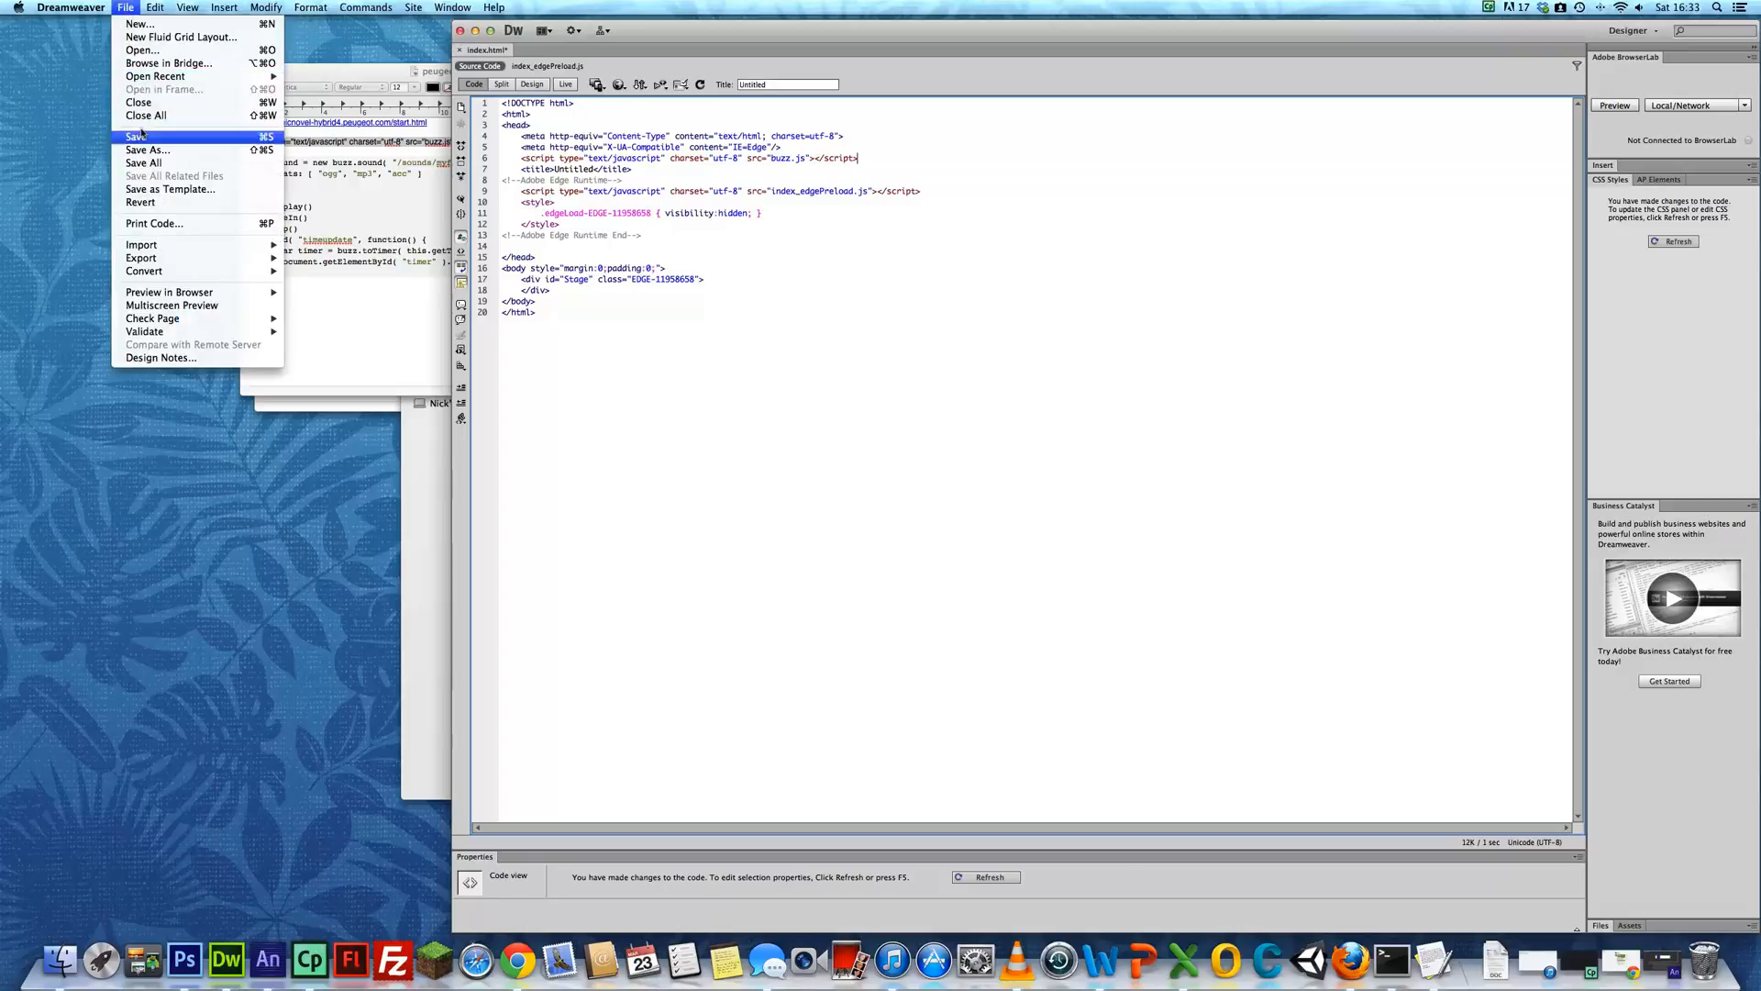
pyautogui.click(136, 136)
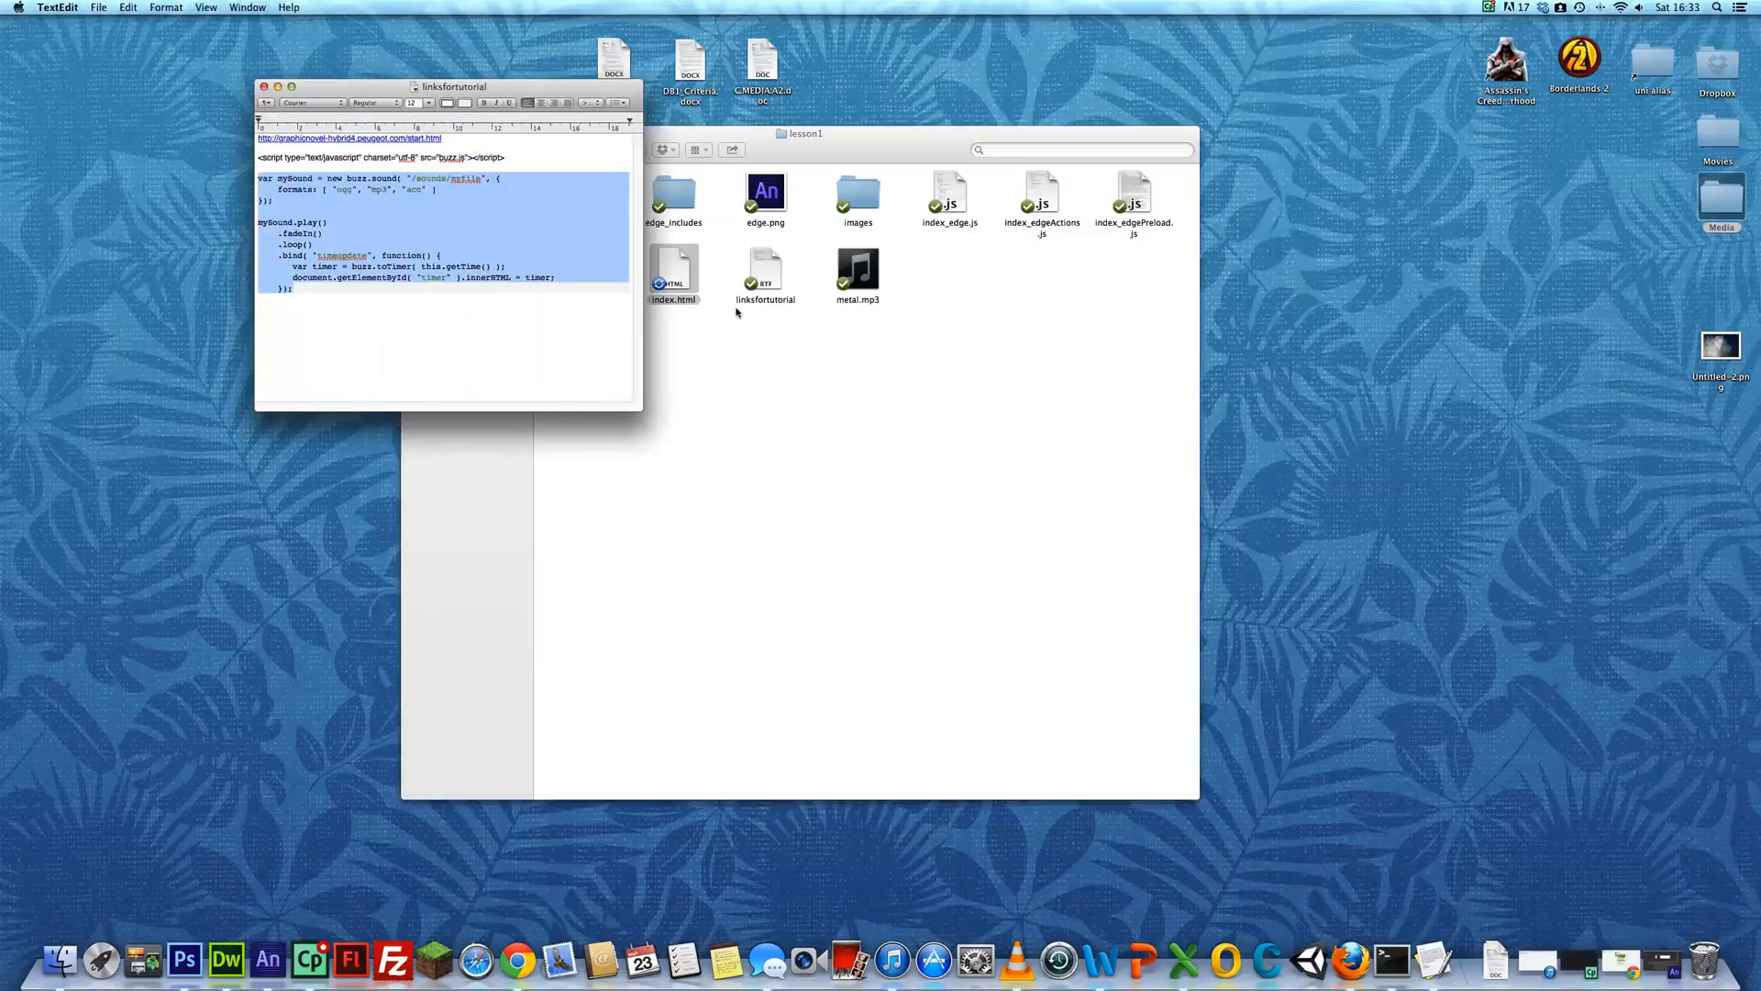
# Open index.html in Google Chrome to preview the finished animation
pyautogui.rightClick(674, 266)
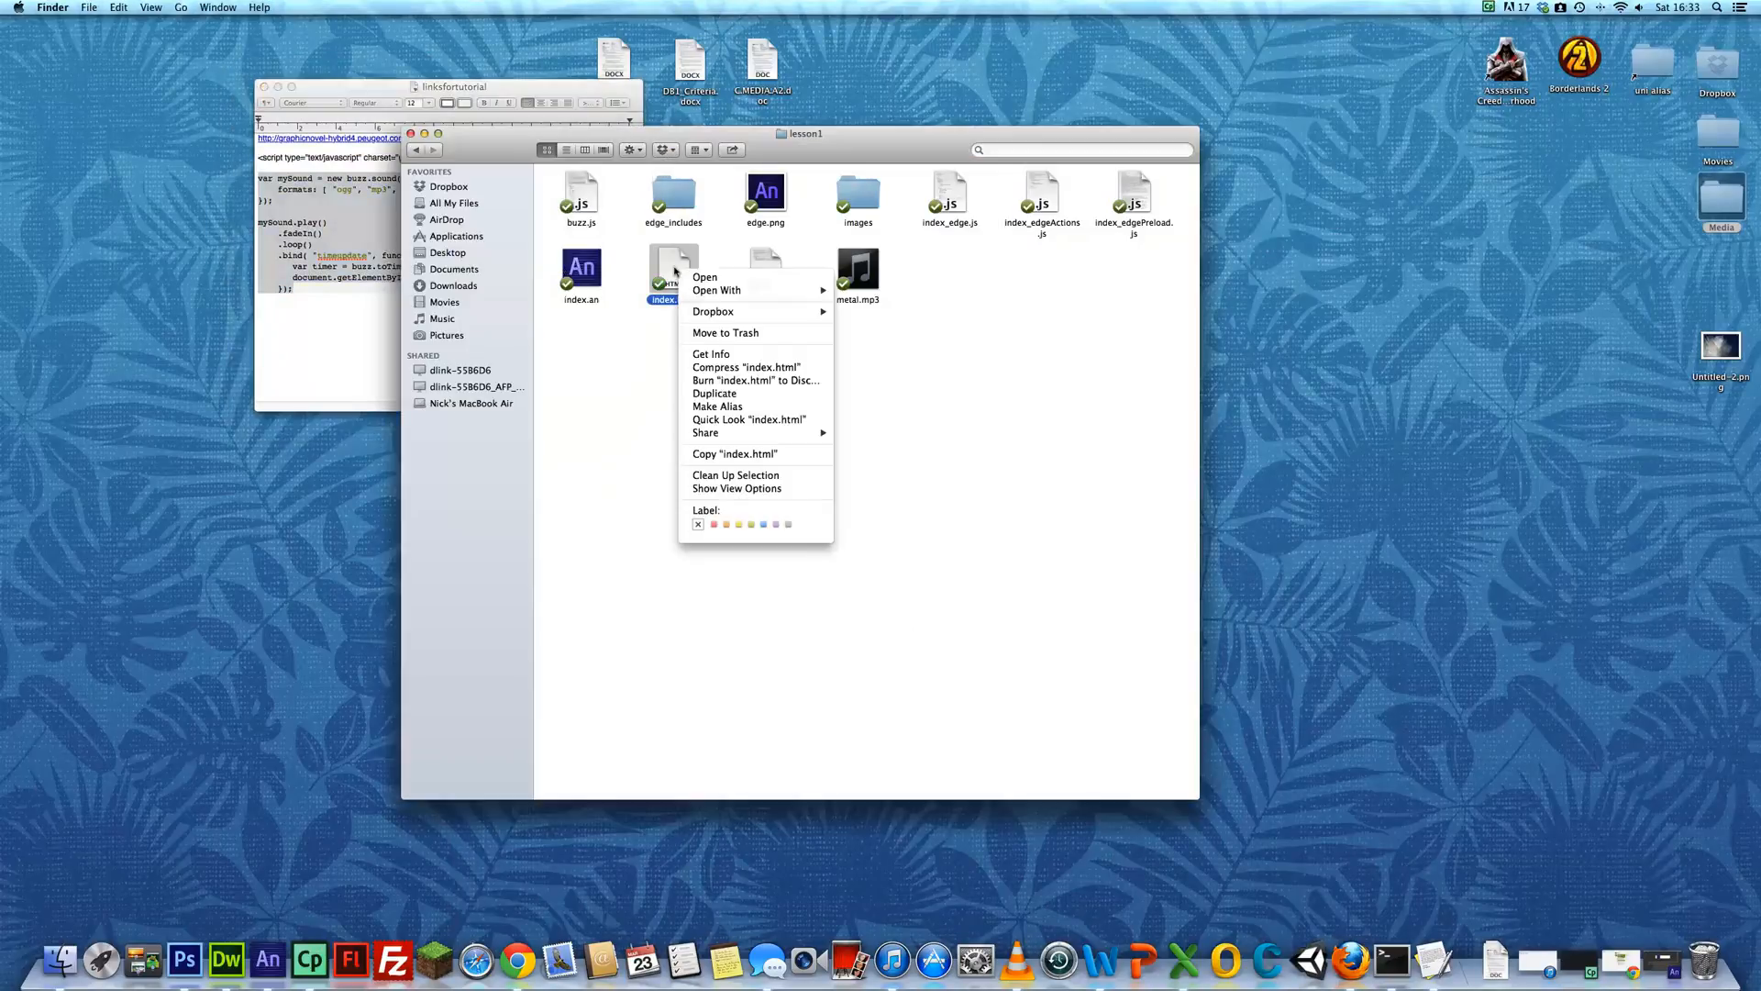
pyautogui.moveTo(621, 316)
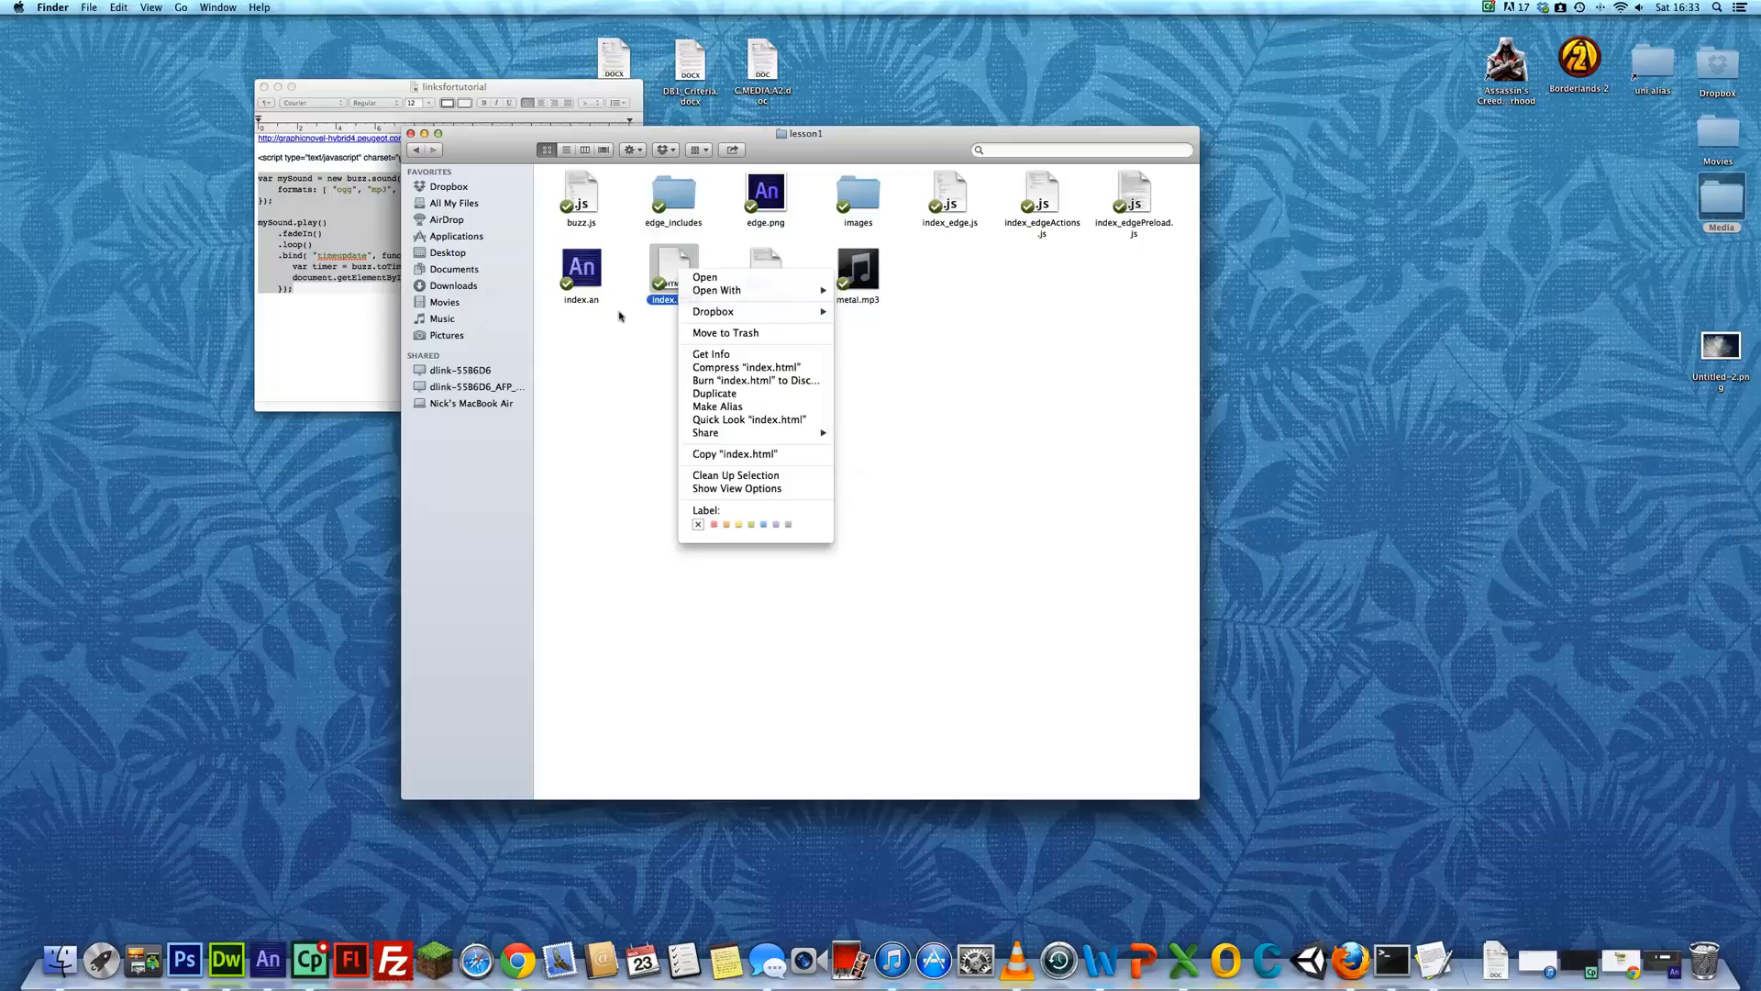
pyautogui.click(712, 290)
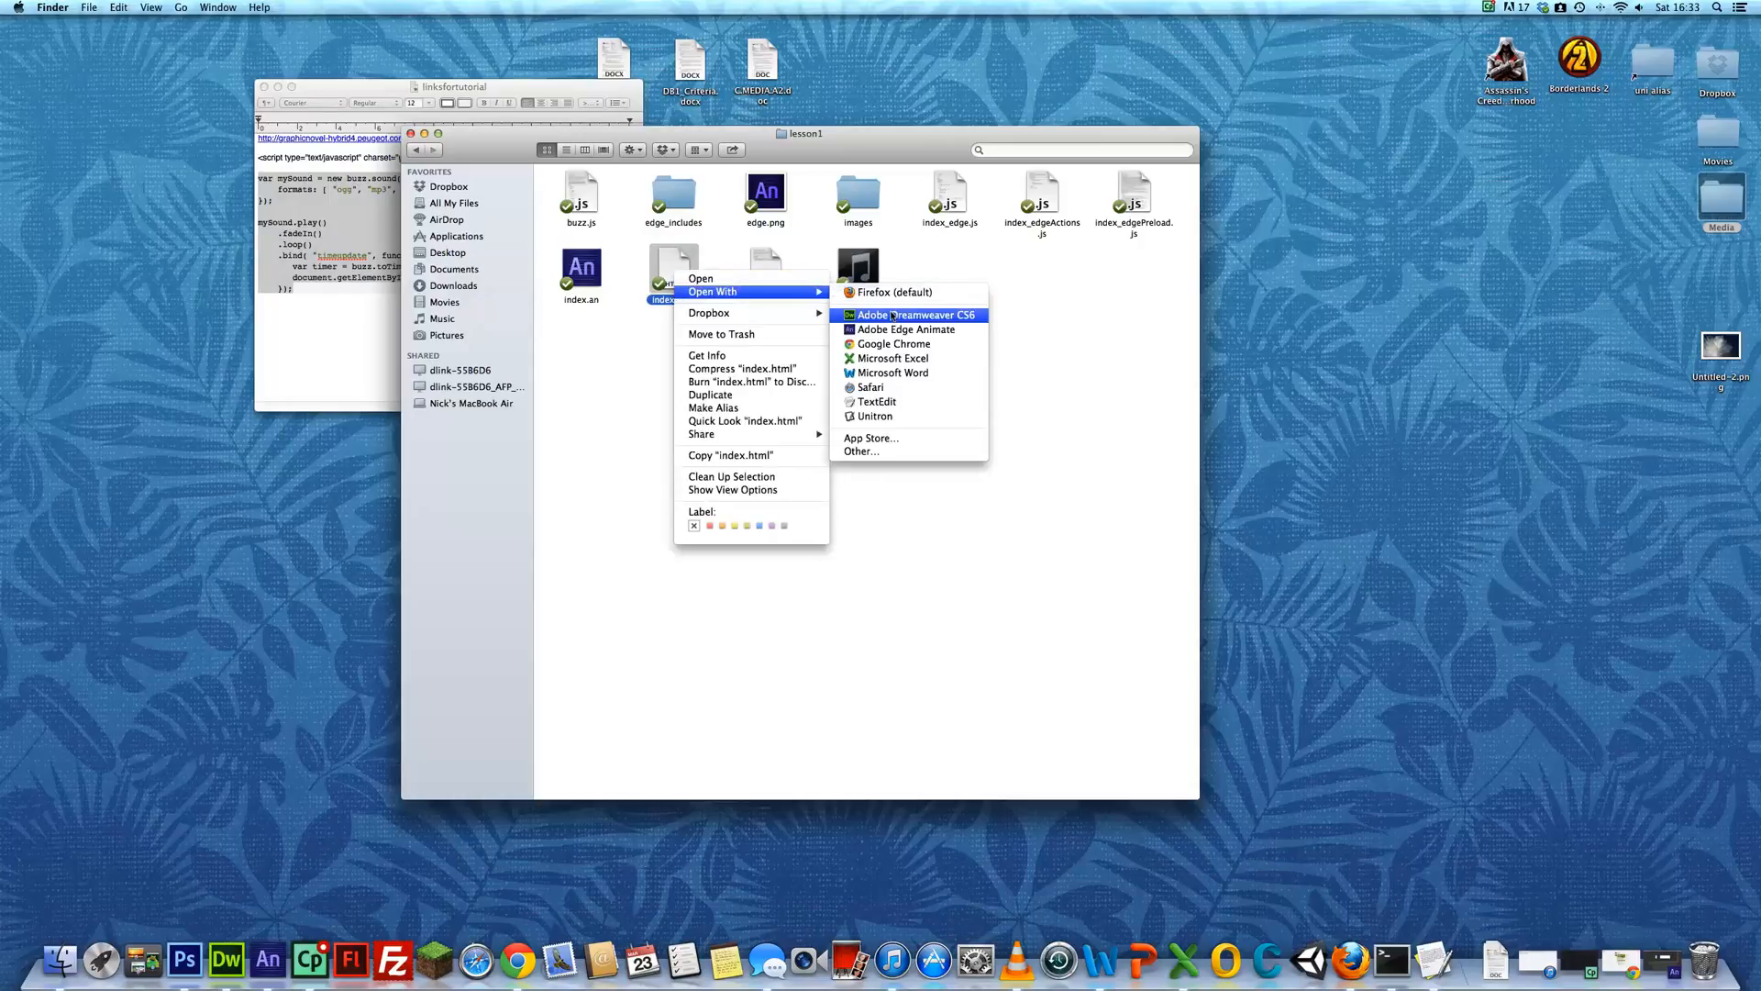
pyautogui.moveTo(895, 345)
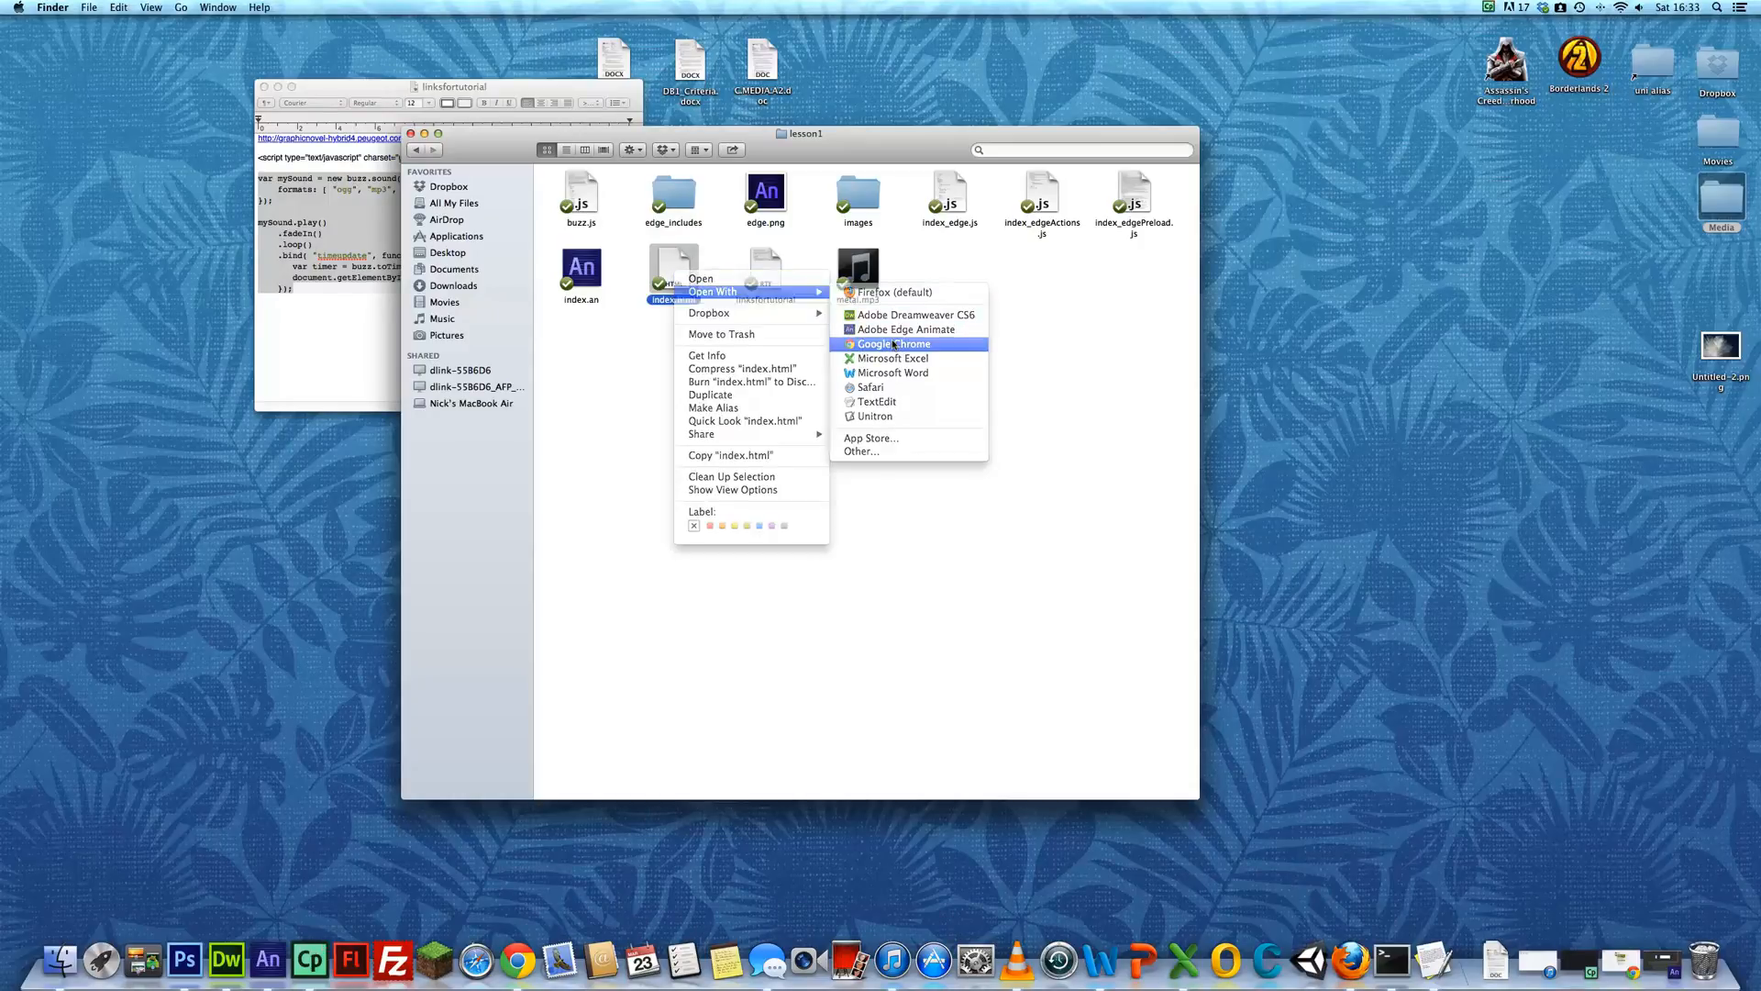
pyautogui.click(894, 345)
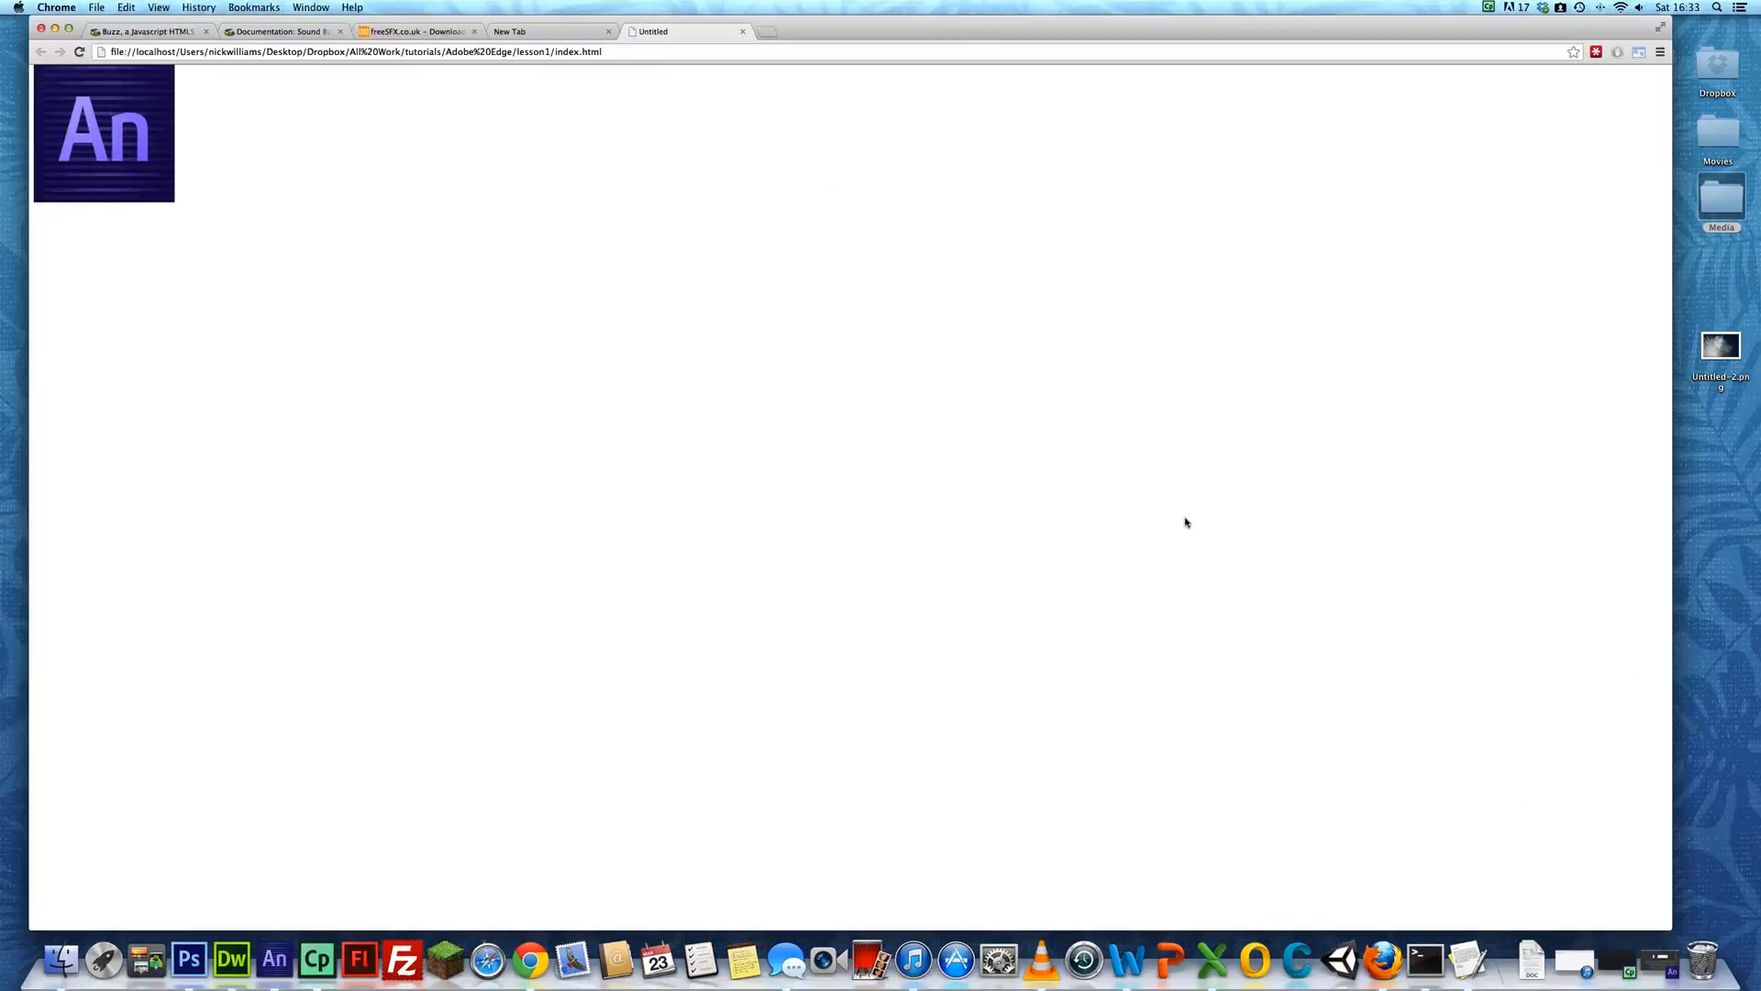